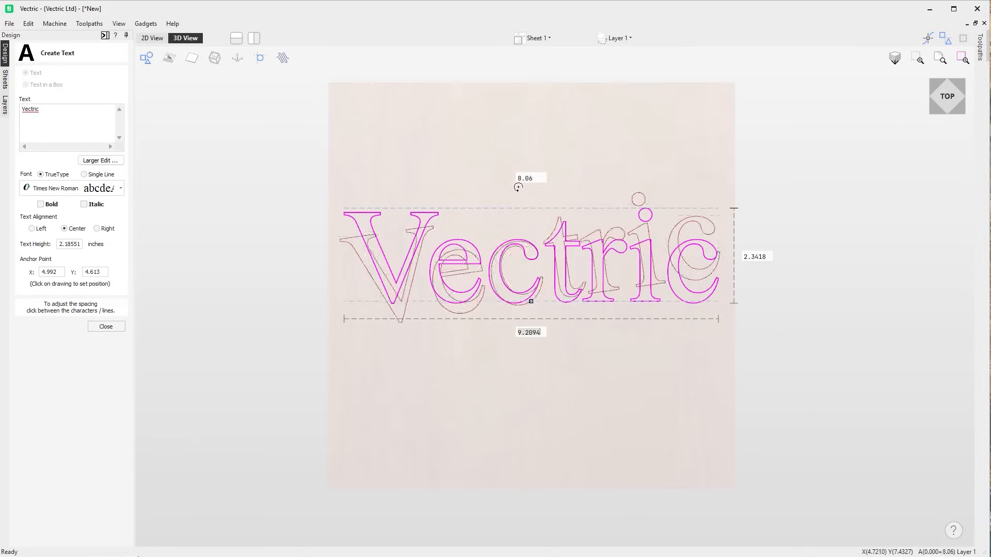
# Tilt the Vectric / v12 text block using its rotation handle.
pyautogui.moveTo(519, 187); pyautogui.dragTo(510, 193)
pyautogui.write('v12')
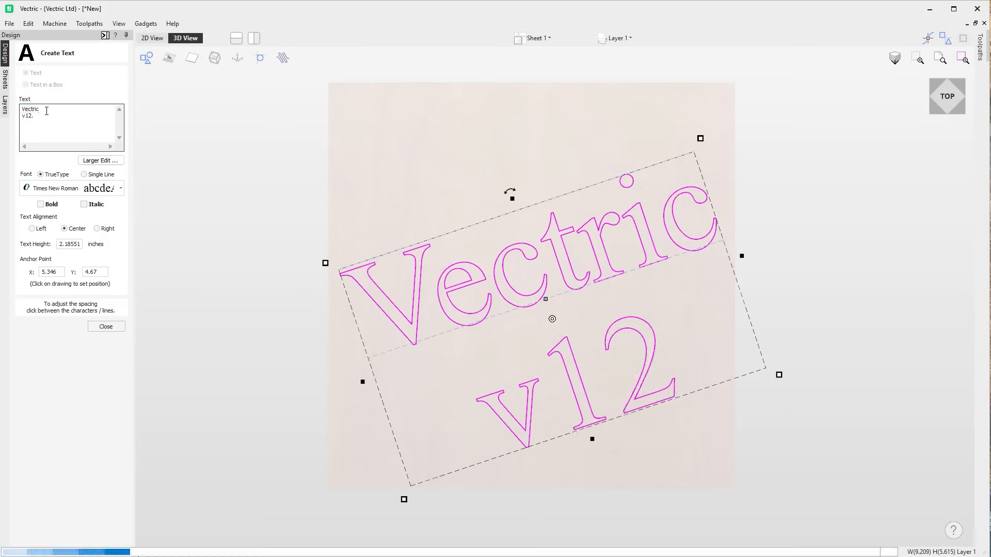
pyautogui.write('.5')
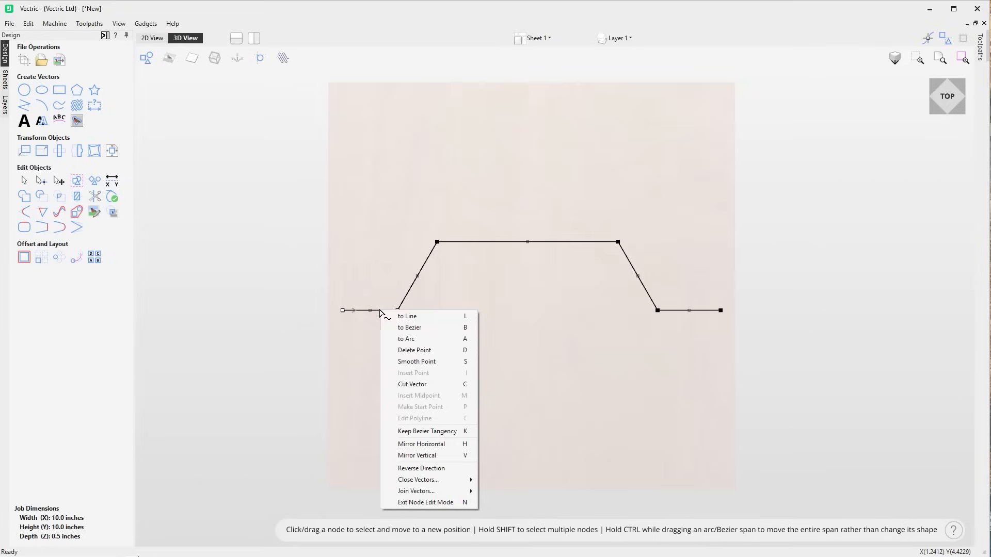
# Curve both end spans of the polyline and line up the top-right node with its neighbour.
pyautogui.click(407, 339)
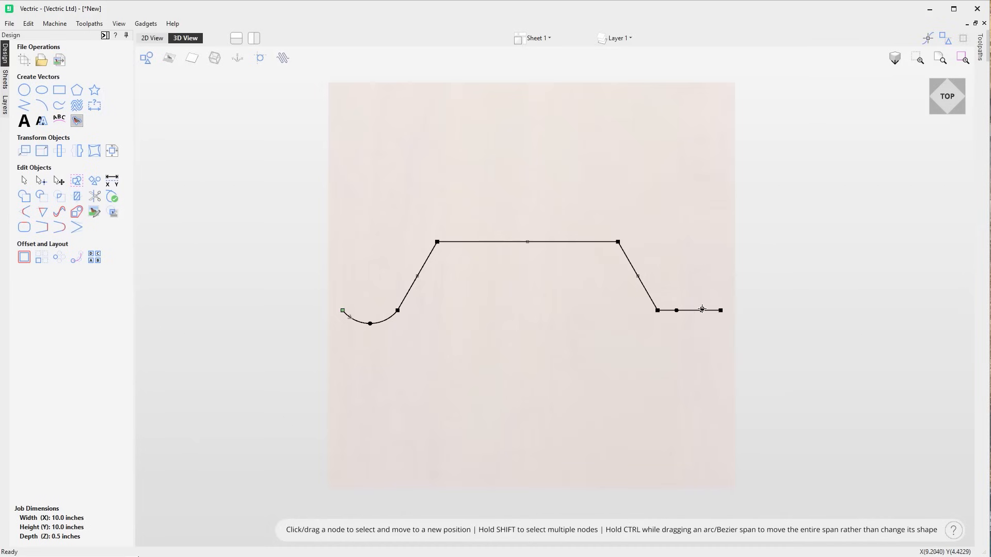
pyautogui.moveTo(677, 309); pyautogui.dragTo(698, 346)
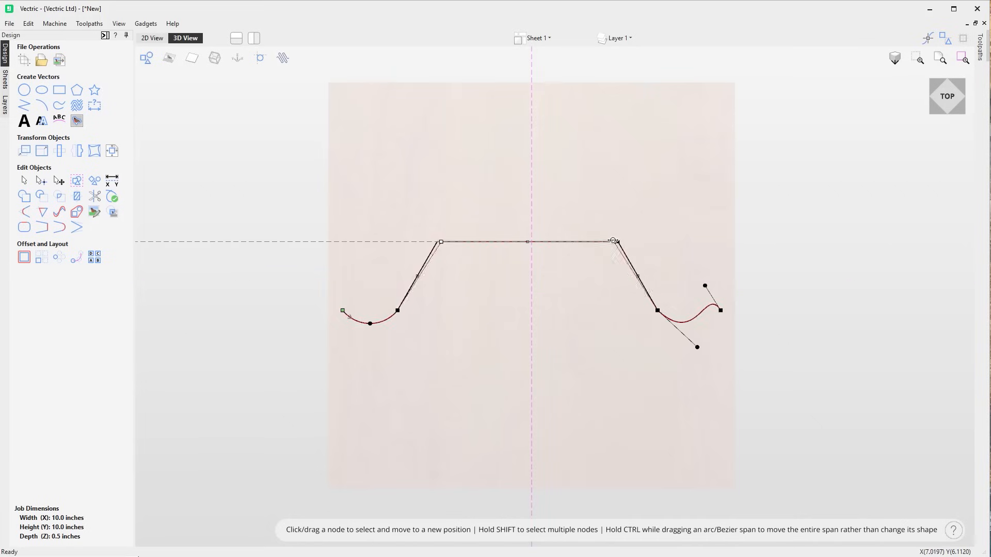
pyautogui.moveTo(613, 241); pyautogui.dragTo(557, 243)
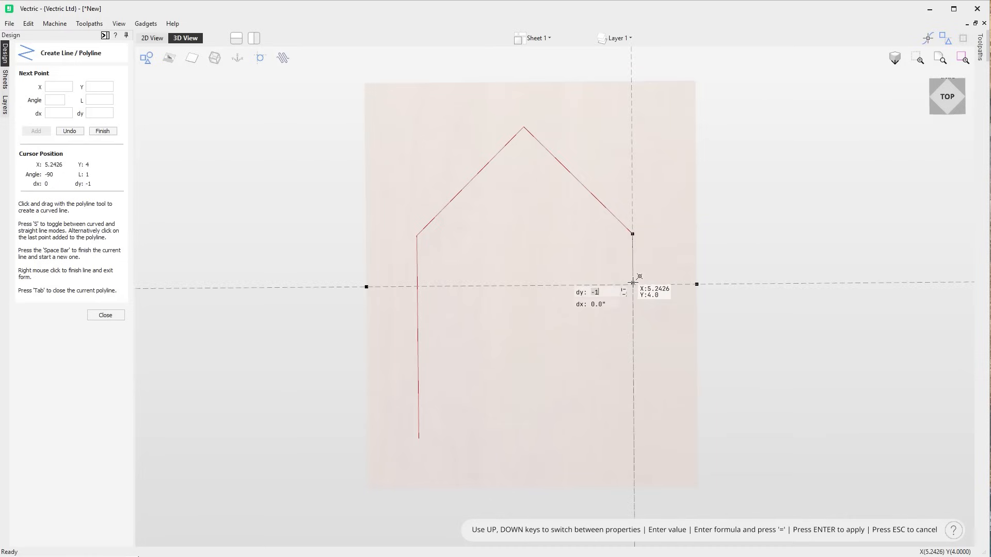
# Draw the house-shaped polyline entering a step length of 4 in the on-screen box.
pyautogui.write('4')
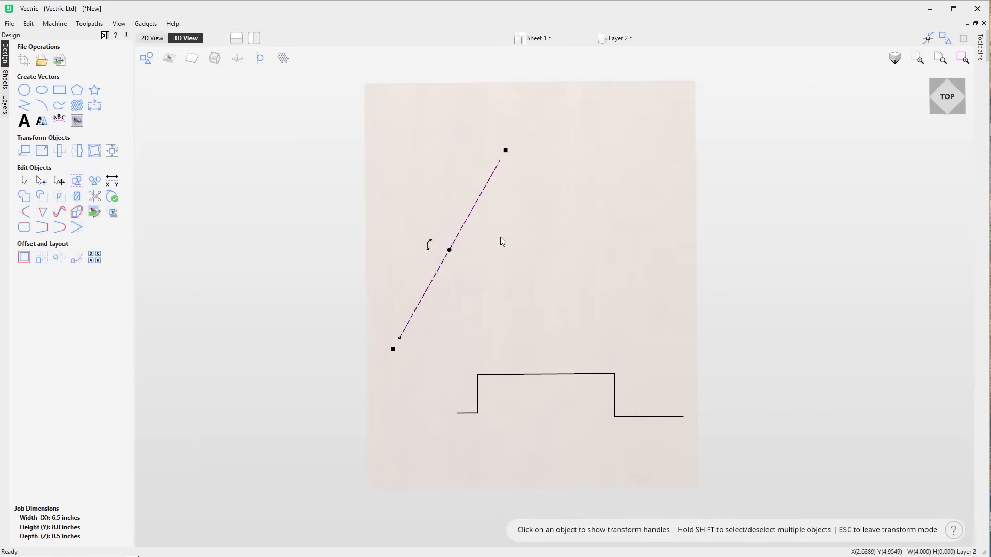
pyautogui.moveTo(533, 379)
pyautogui.write('2')
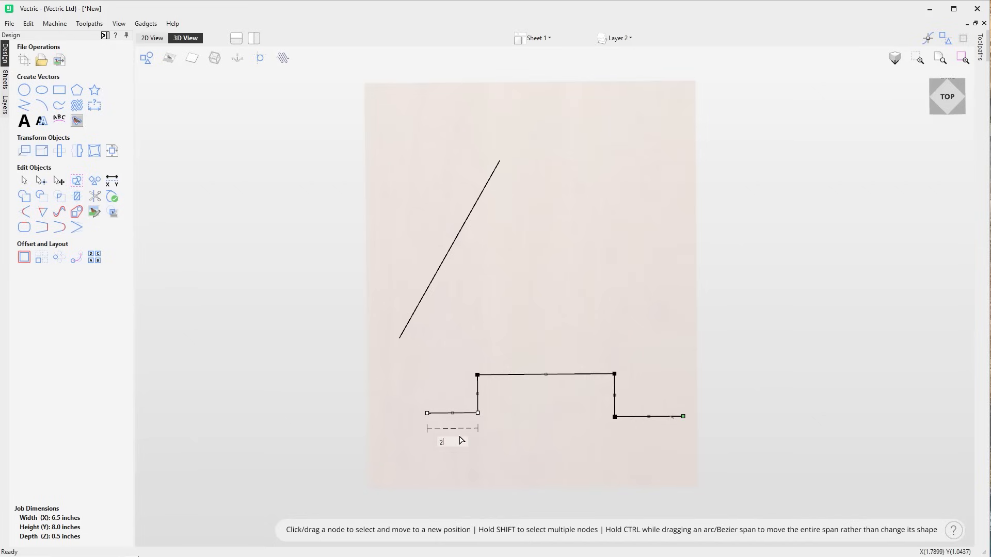
# Resize the stepped profile's left end span by dragging it to a set length.
pyautogui.moveTo(426, 413); pyautogui.dragTo(375, 413)
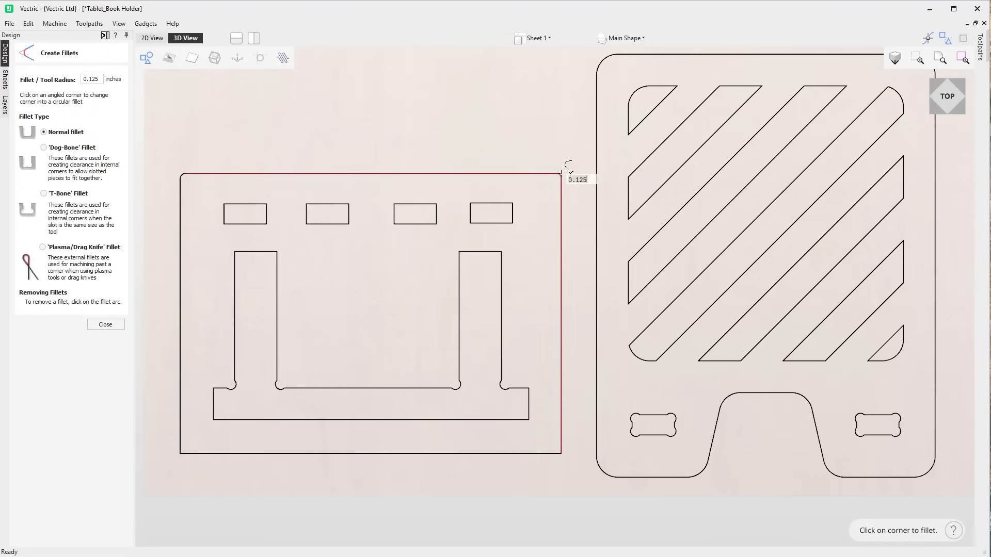
# Round the outer panel's corners with 0.5 radius normal fillets.
pyautogui.click(561, 171)
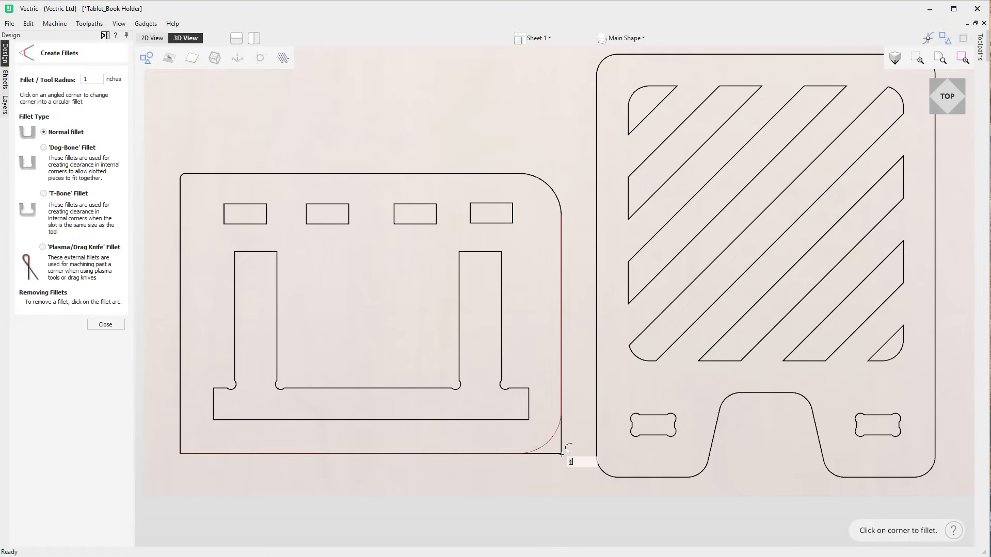
pyautogui.write('0.5')
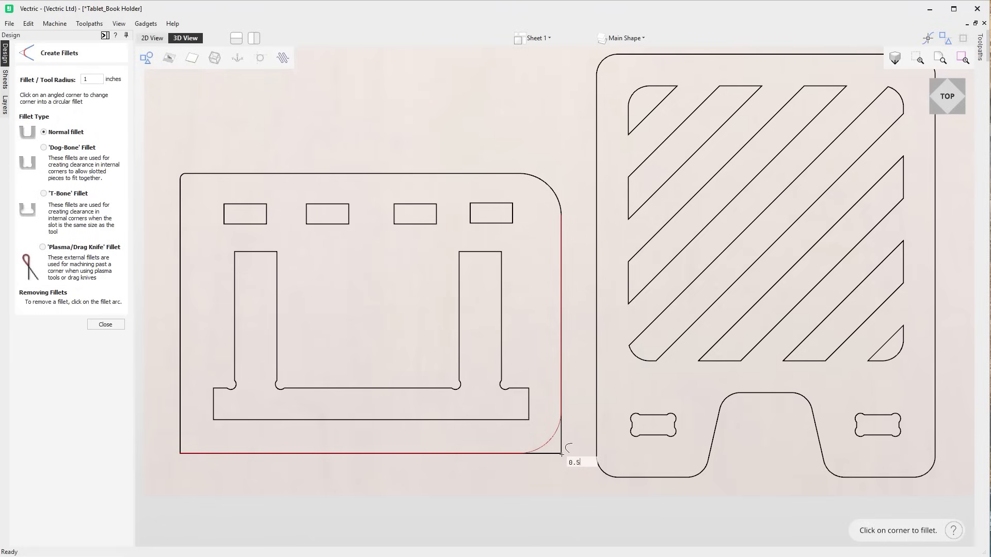
pyautogui.write('0.5')
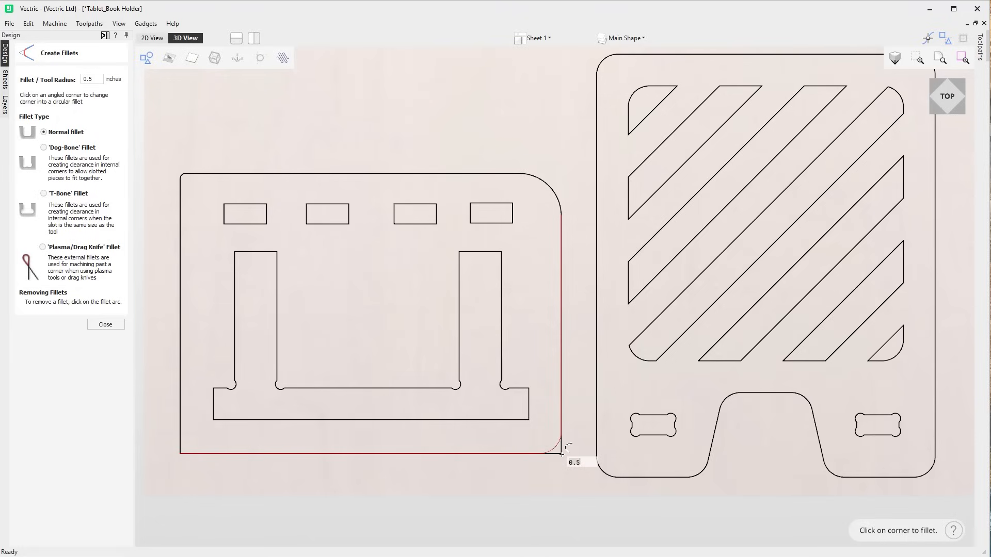
pyautogui.moveTo(179, 453)
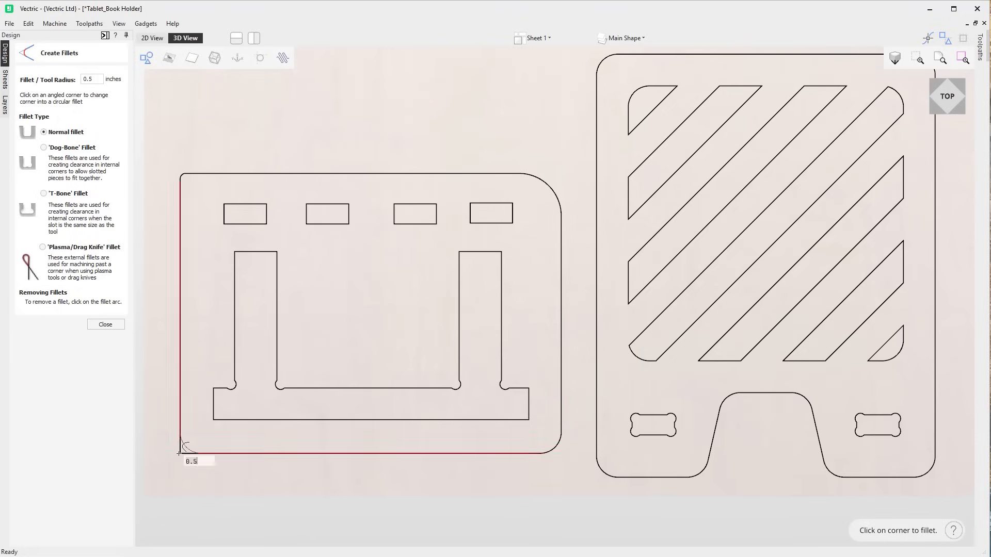
pyautogui.click(180, 448)
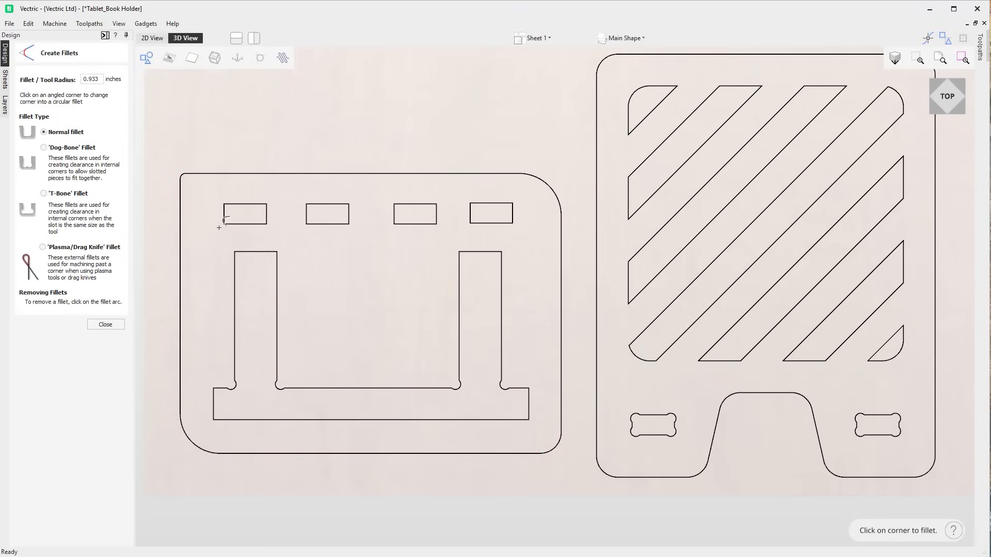
# Add dog-bone and plasma fillets to the top slots and remove the fork's inner fillets.
pyautogui.click(41, 147)
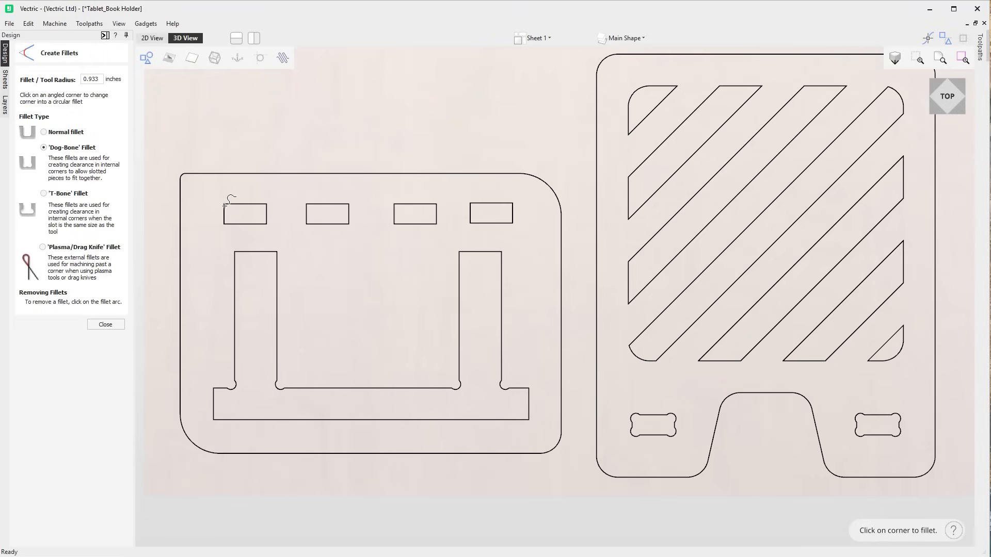
pyautogui.click(225, 205)
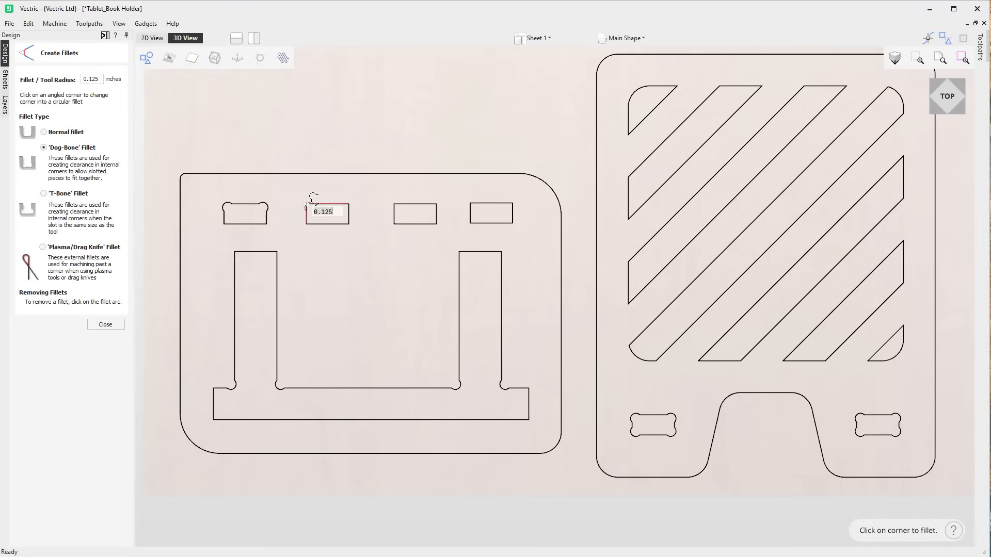
pyautogui.click(42, 193)
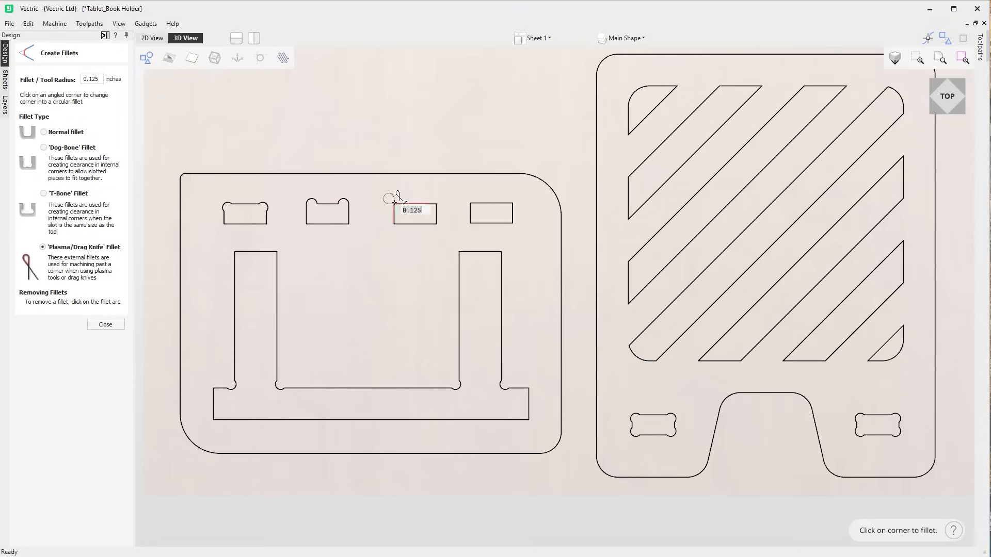
pyautogui.click(390, 199)
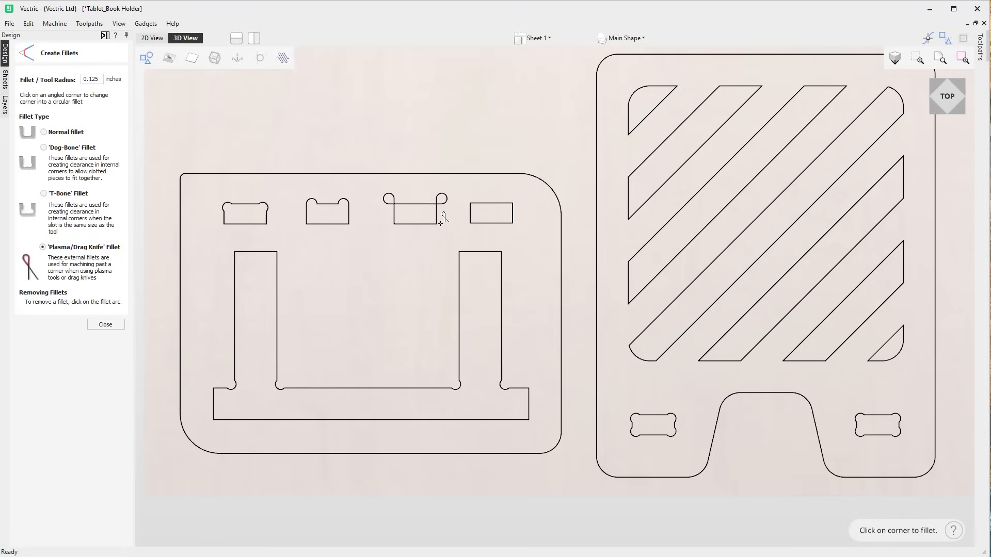
pyautogui.click(41, 148)
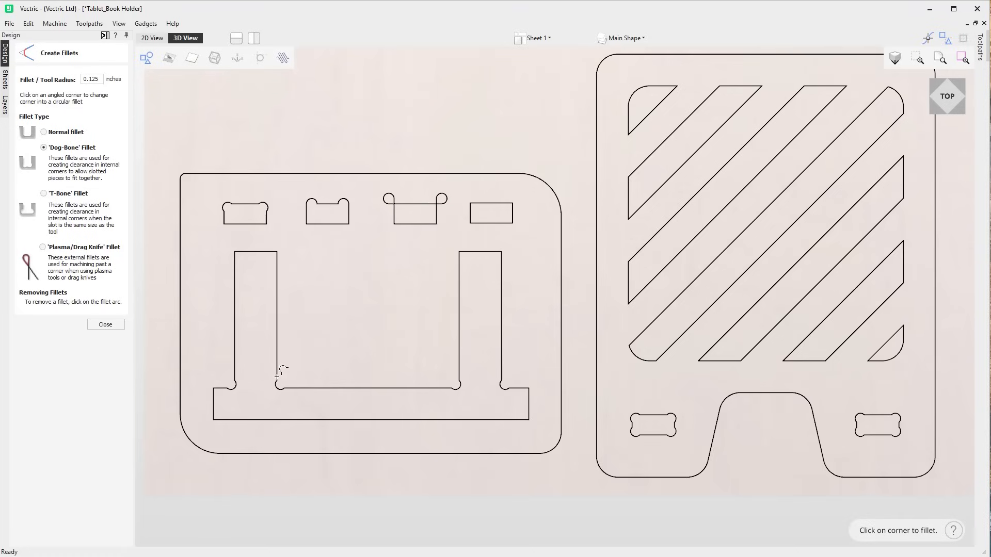
pyautogui.click(231, 386)
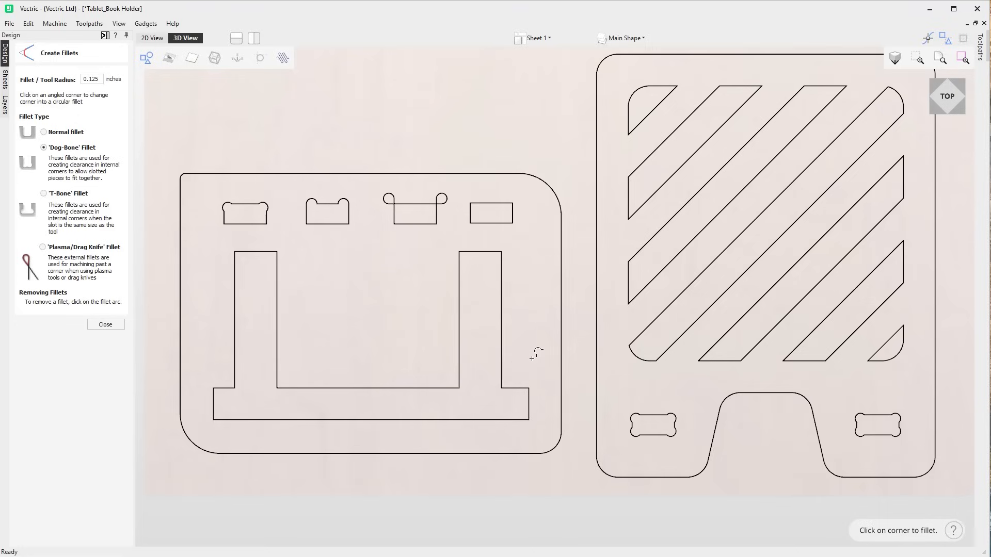
pyautogui.moveTo(531, 363)
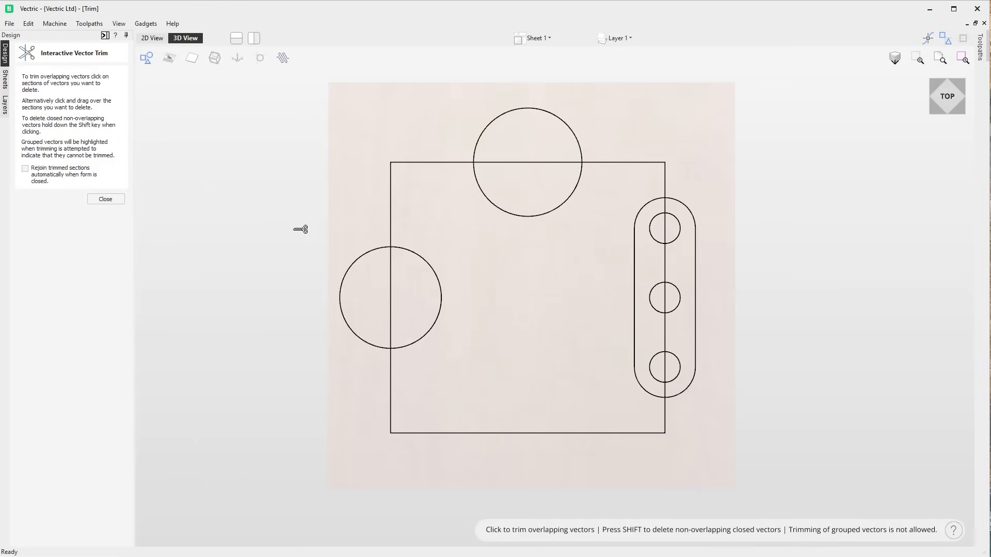
pyautogui.moveTo(399, 289)
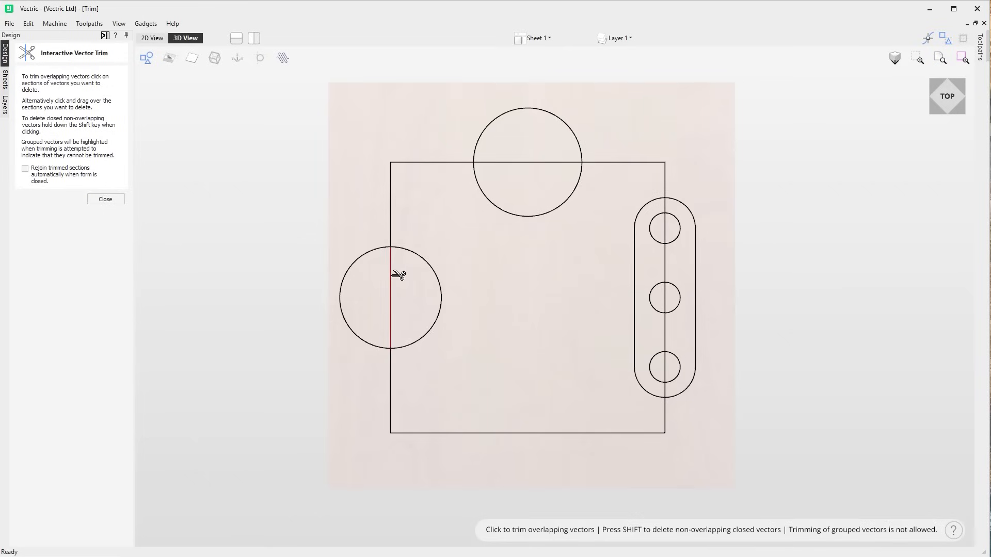
# Trim the overlaps so the left and top circles merge into the square as bumps.
pyautogui.click(395, 287)
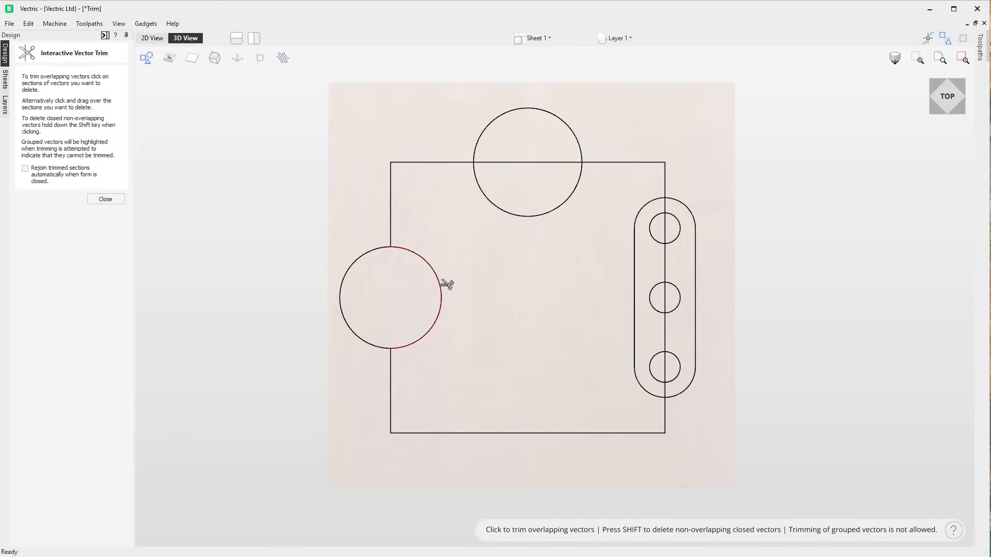
pyautogui.click(443, 300)
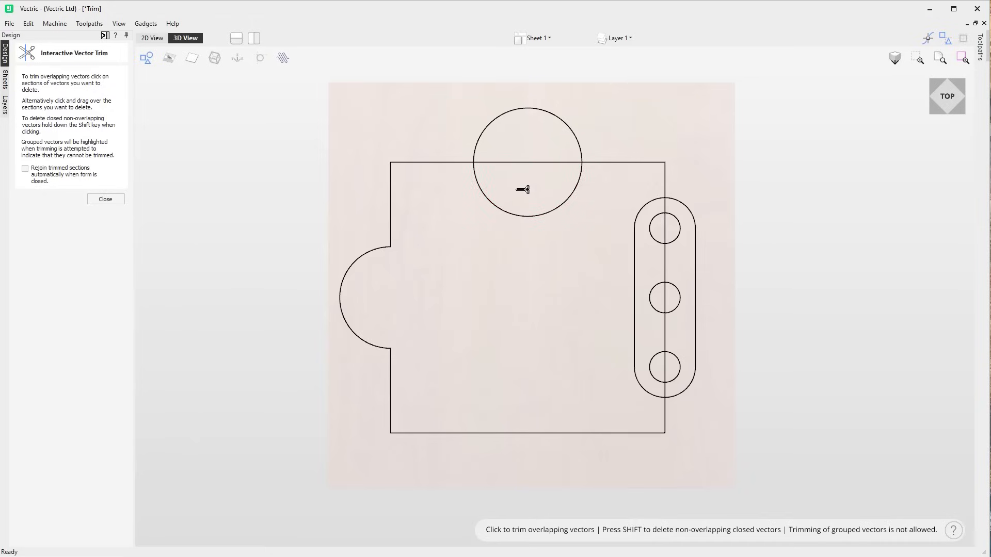
pyautogui.click(525, 190)
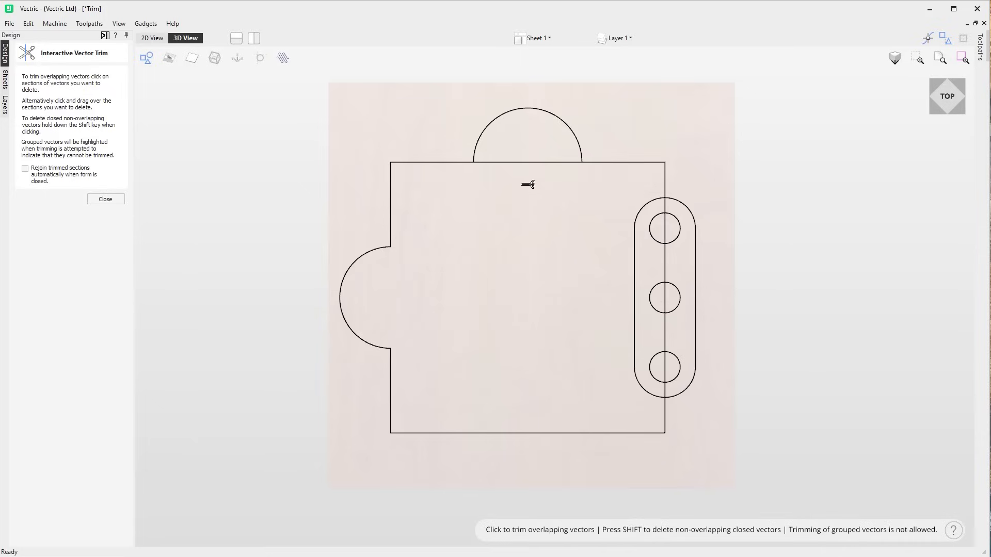
pyautogui.moveTo(565, 184)
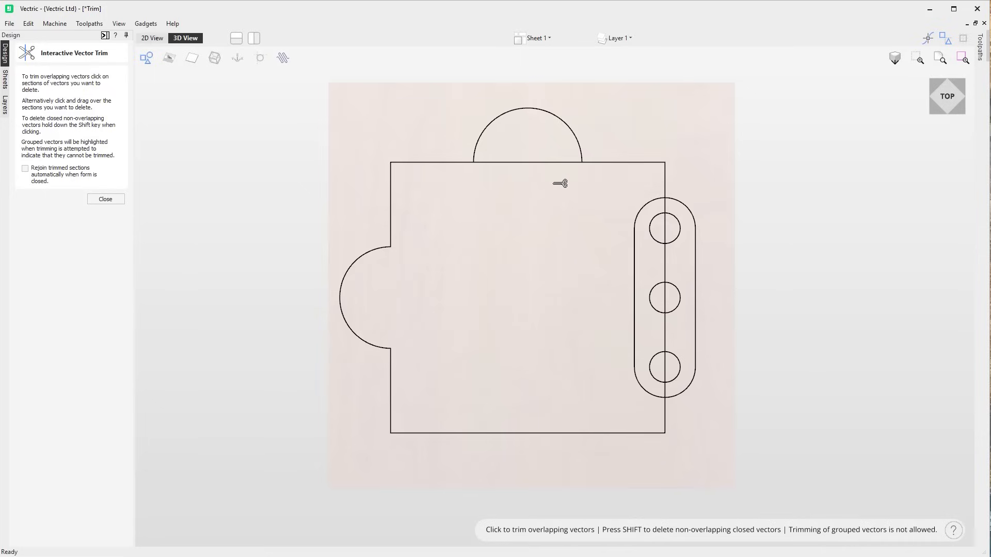
pyautogui.moveTo(560, 198)
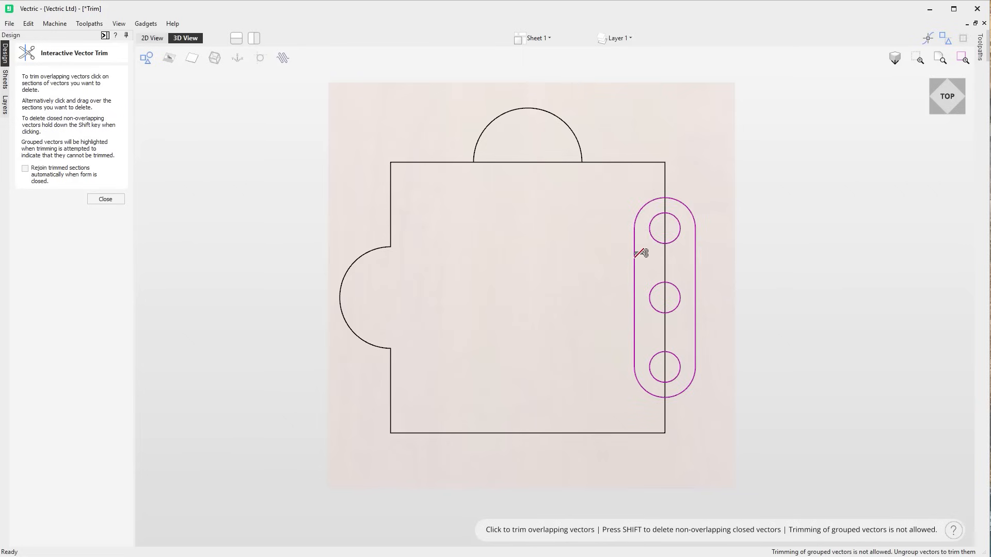
pyautogui.moveTo(644, 260)
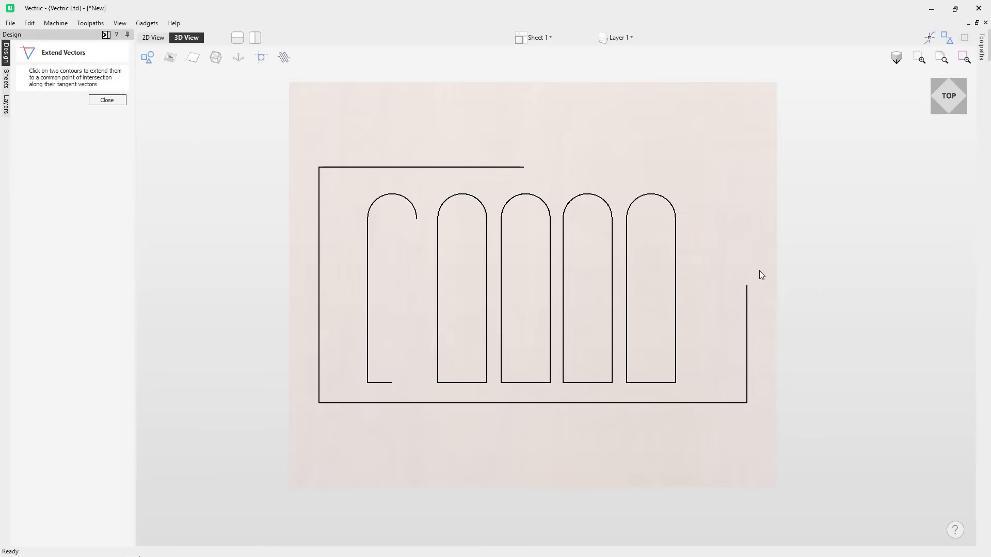
# Pick the first open contour to extend its loose ends.
pyautogui.click(522, 168)
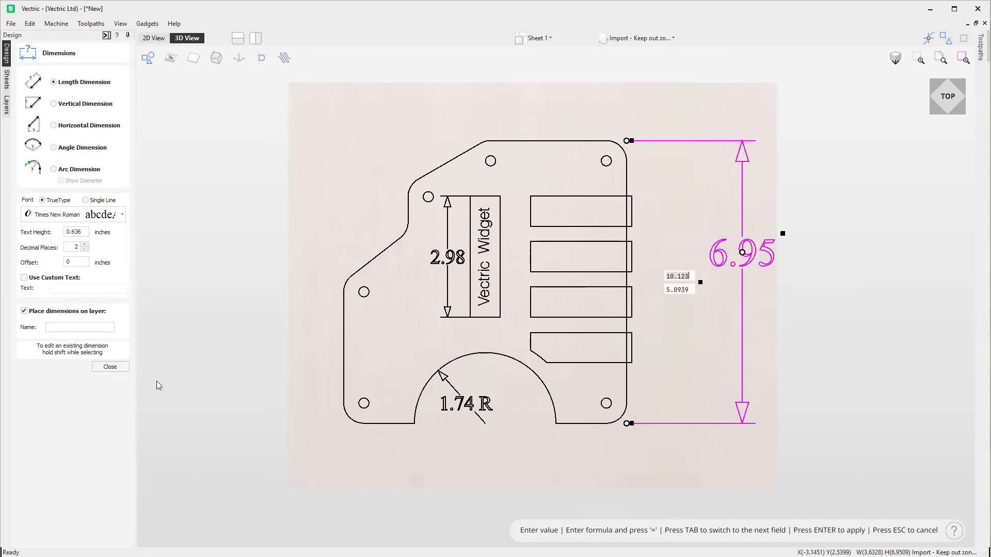
# Place the vertical dimension, then scale the bracket with its dimensions to a 6.62 height.
pyautogui.click(109, 368)
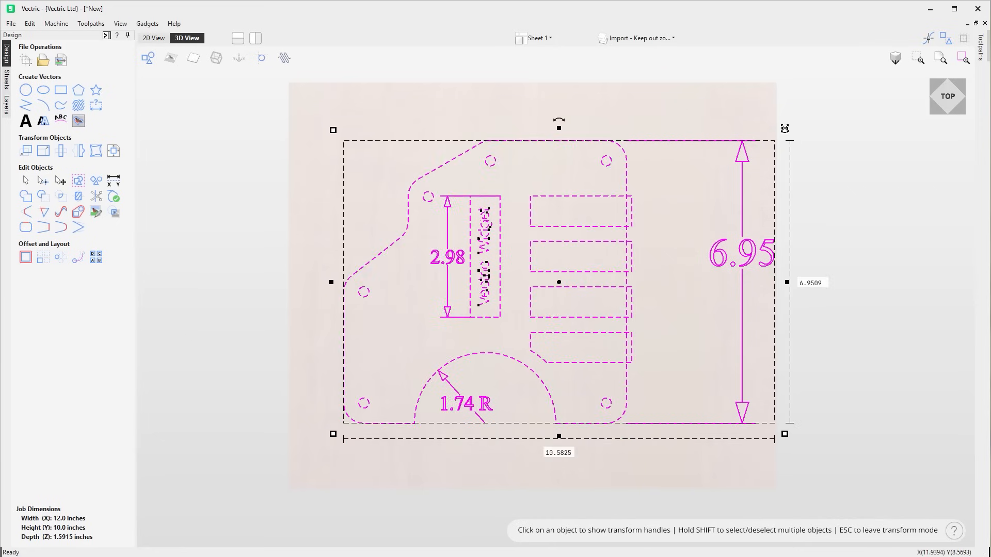
pyautogui.moveTo(785, 129); pyautogui.dragTo(700, 188)
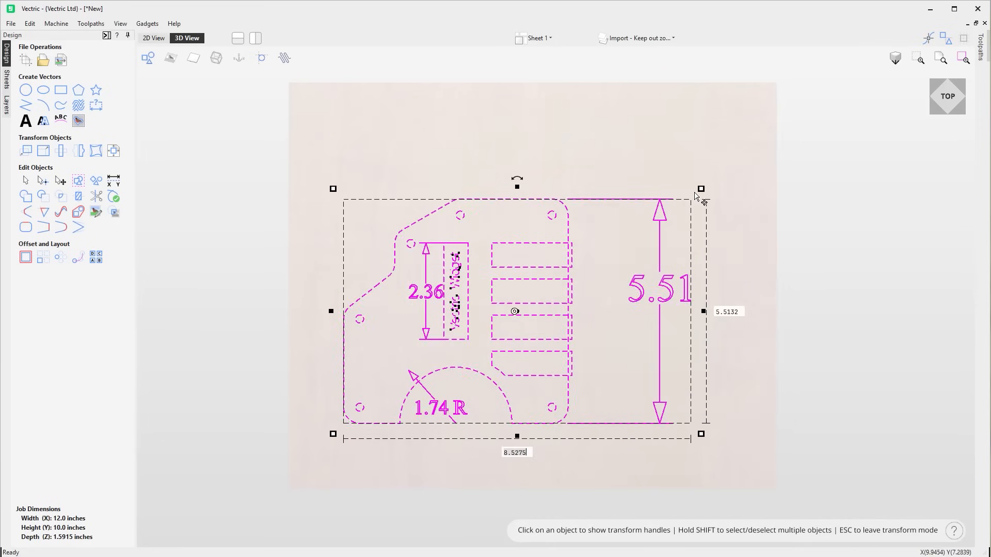
pyautogui.moveTo(700, 188); pyautogui.dragTo(765, 144)
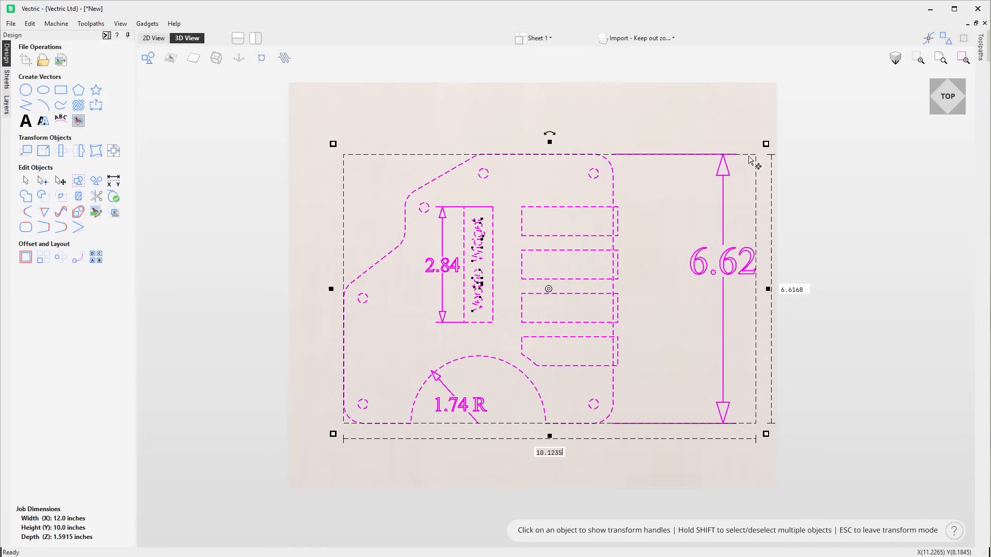
pyautogui.moveTo(765, 143); pyautogui.dragTo(743, 156)
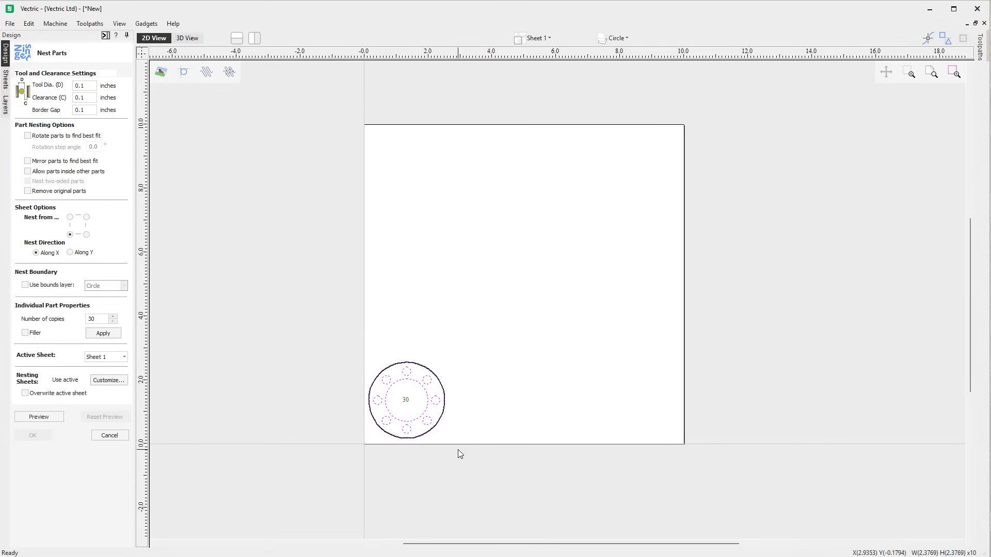
pyautogui.moveTo(247, 418)
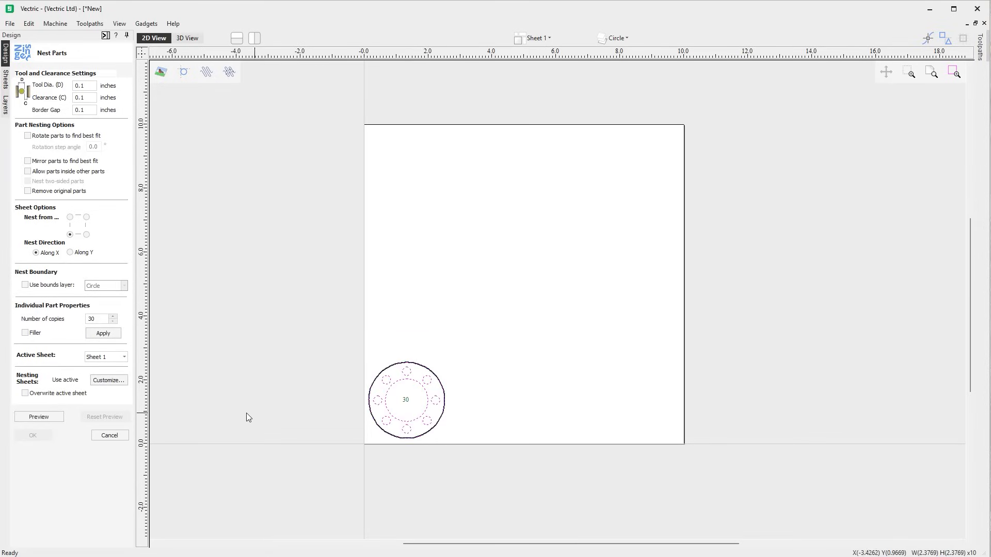
# Preview nesting of 30 flange copies with Overwrite active sheet ticked.
pyautogui.click(39, 416)
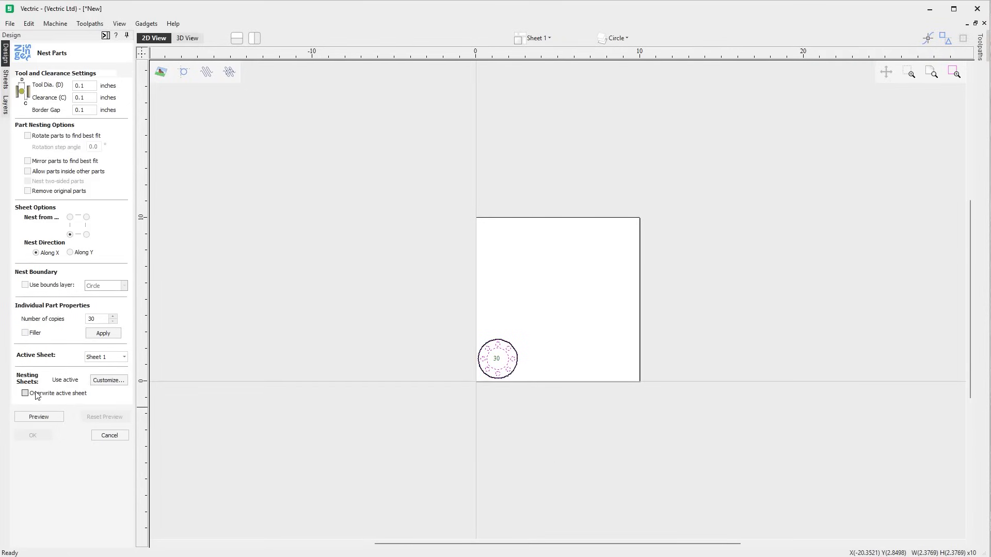
pyautogui.click(24, 393)
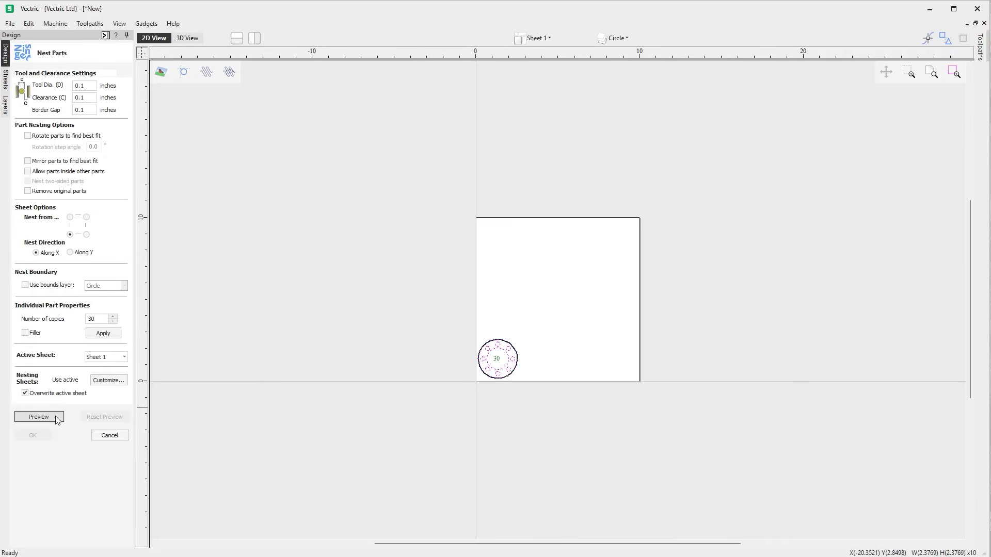
pyautogui.click(38, 417)
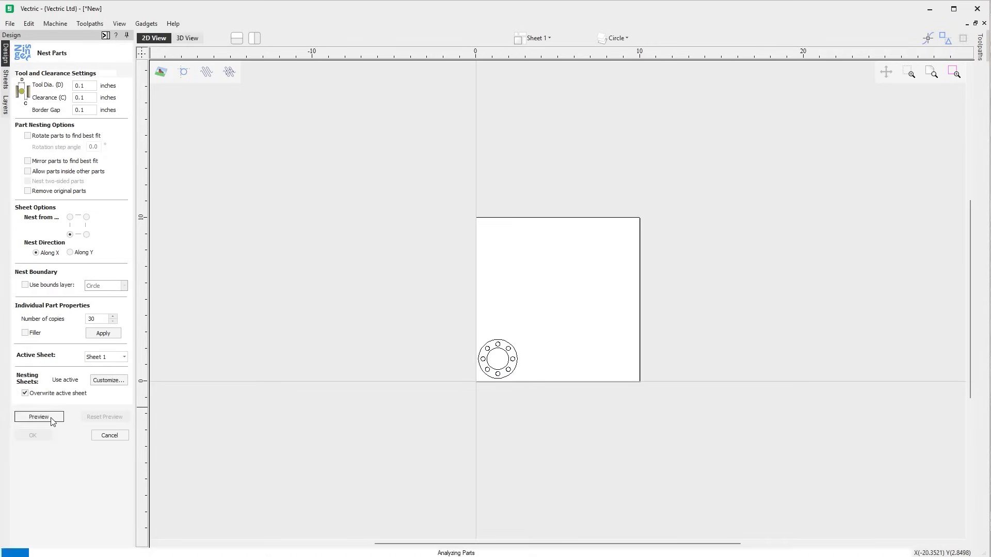
pyautogui.click(39, 416)
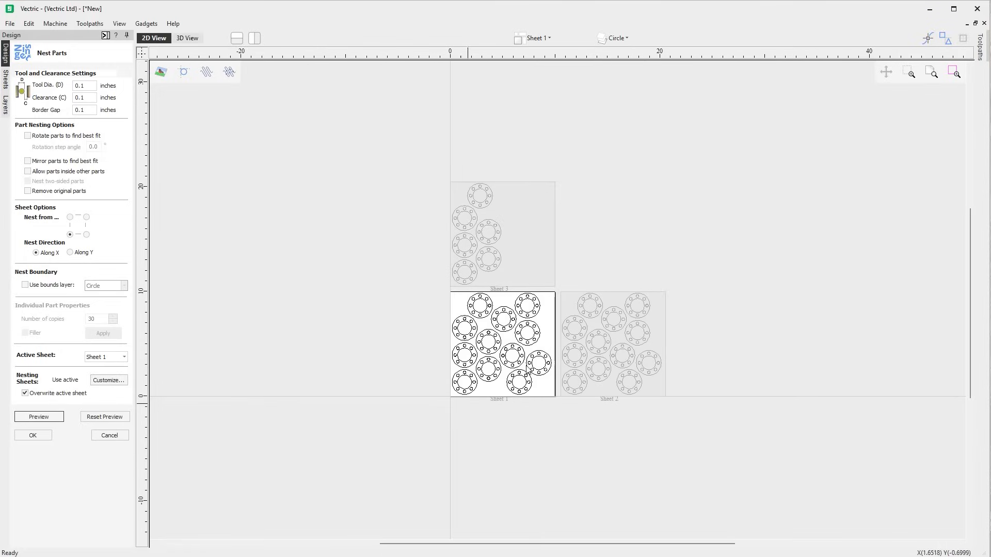
pyautogui.click(186, 37)
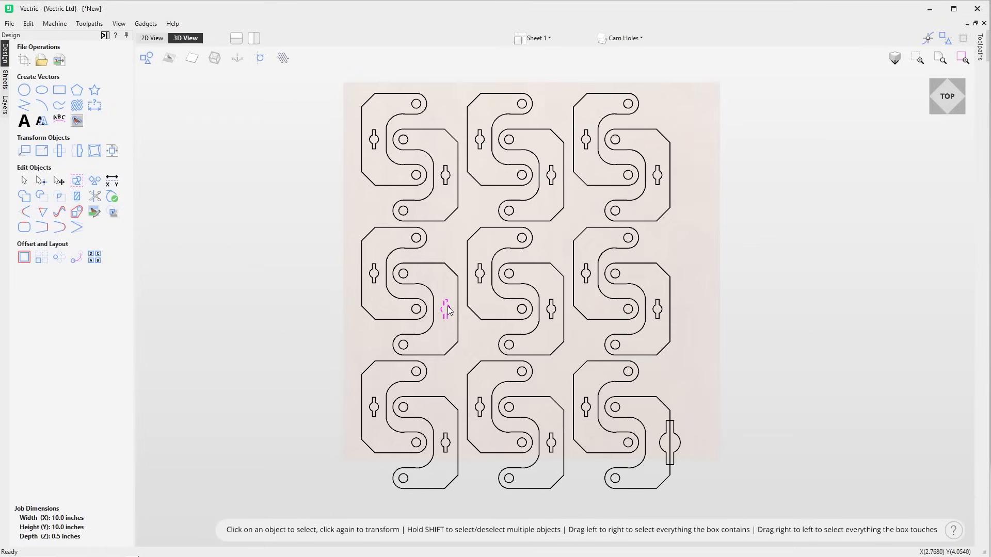
# Select two interlocking pieces as whole parts via Select > Part on their holes.
pyautogui.rightClick(446, 312)
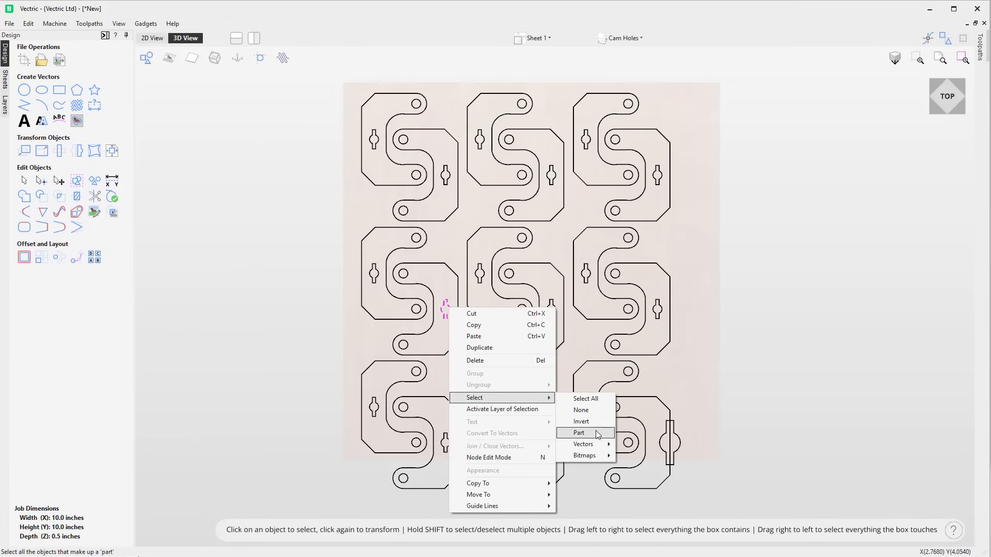
pyautogui.click(579, 433)
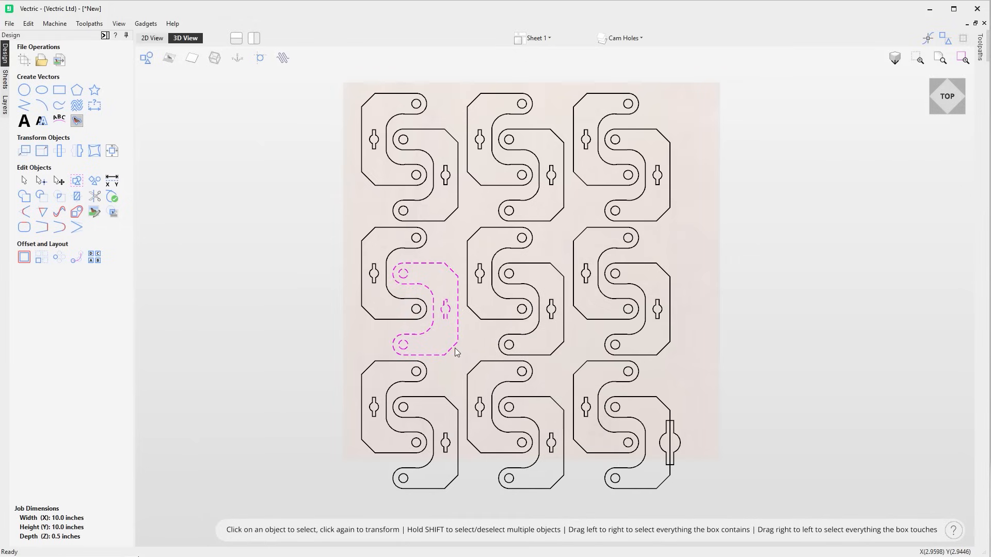
pyautogui.moveTo(415, 401)
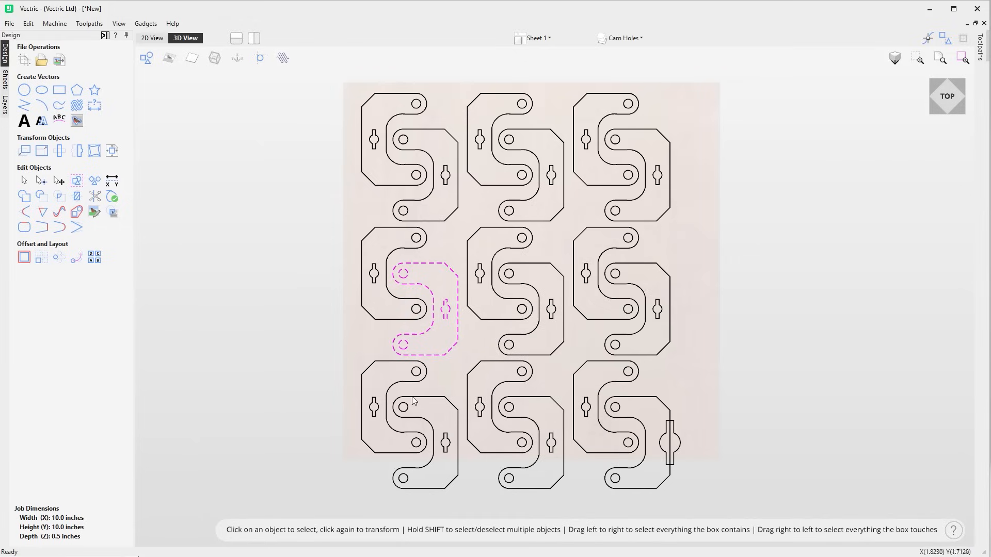
pyautogui.rightClick(404, 409)
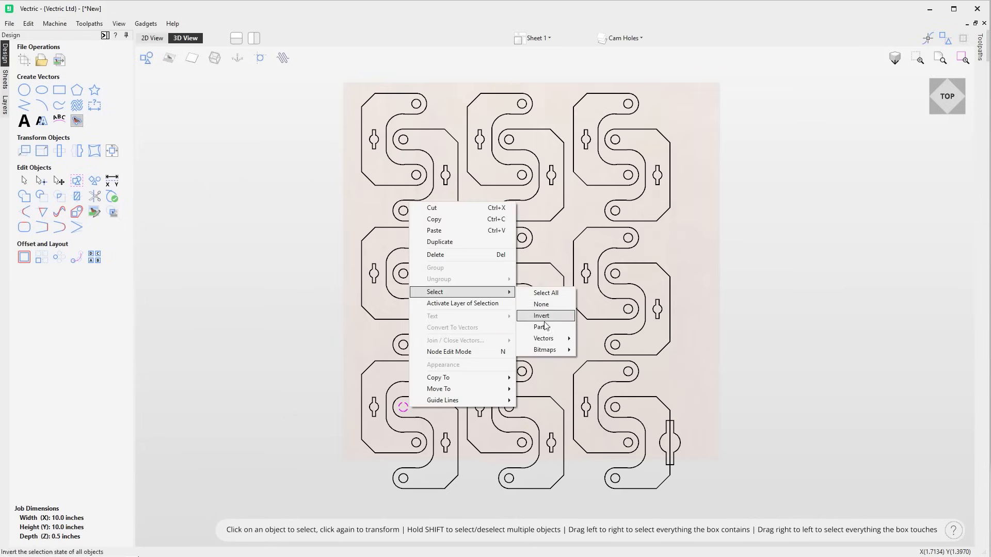
pyautogui.moveTo(562, 329)
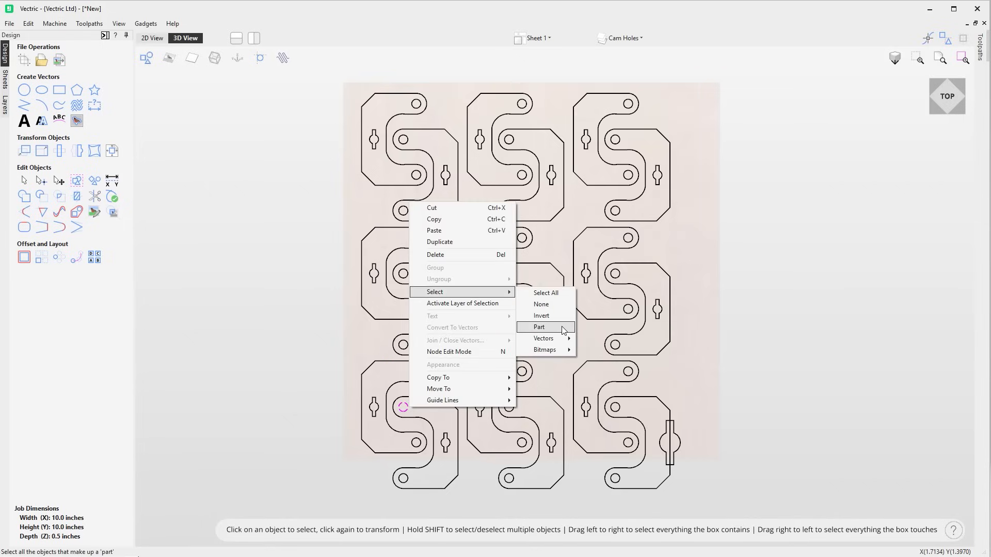
pyautogui.click(539, 328)
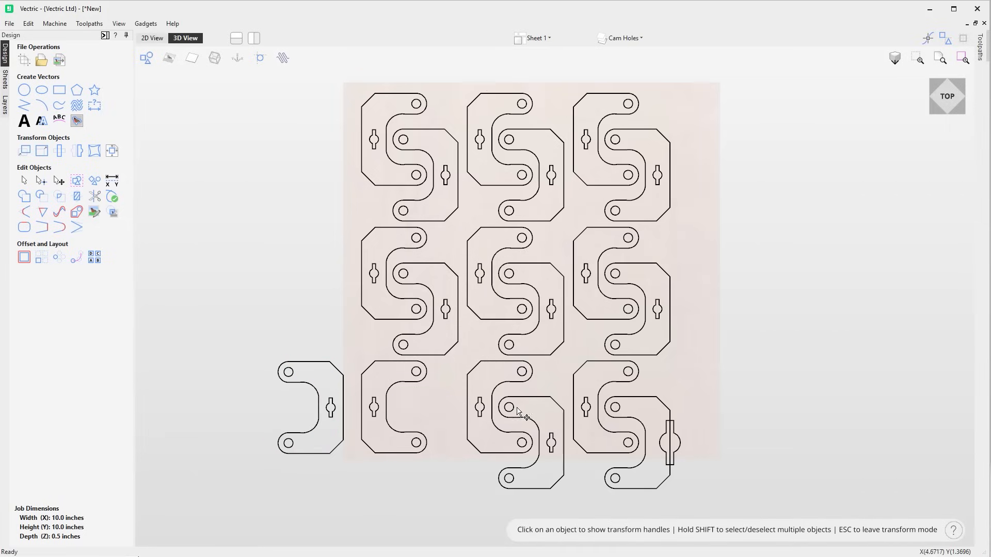
# Select two more whole parts, including the bottom-right one via its slot.
pyautogui.rightClick(508, 407)
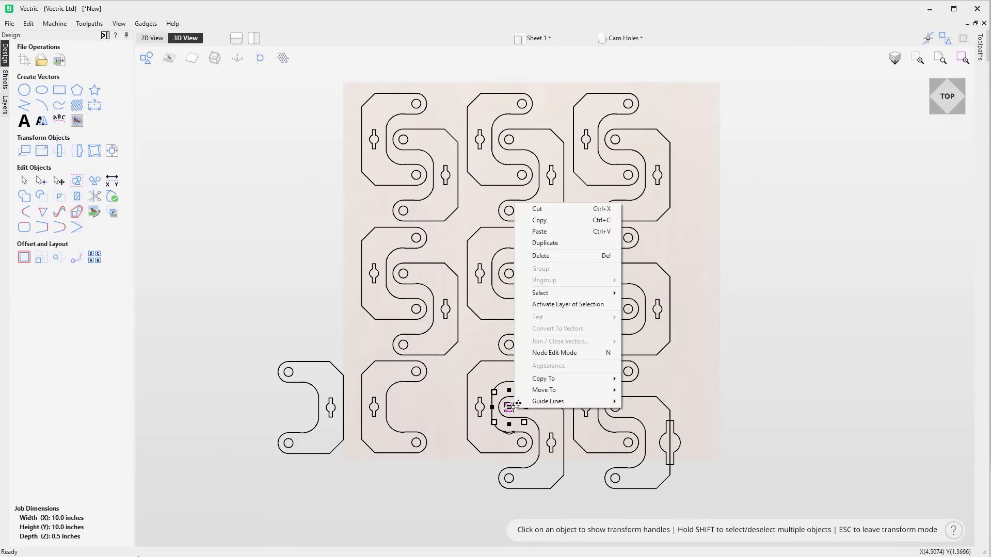
pyautogui.moveTo(541, 293)
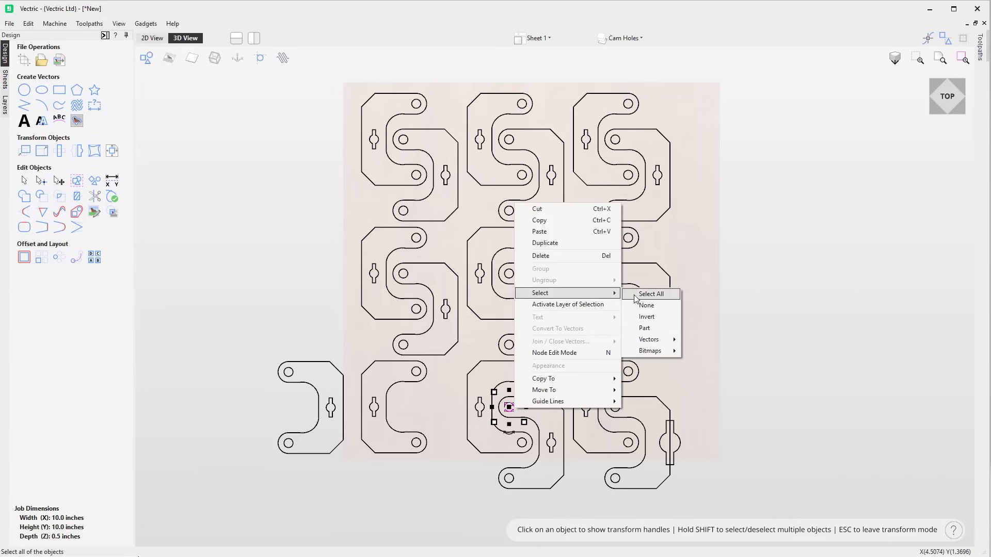
pyautogui.moveTo(665, 334)
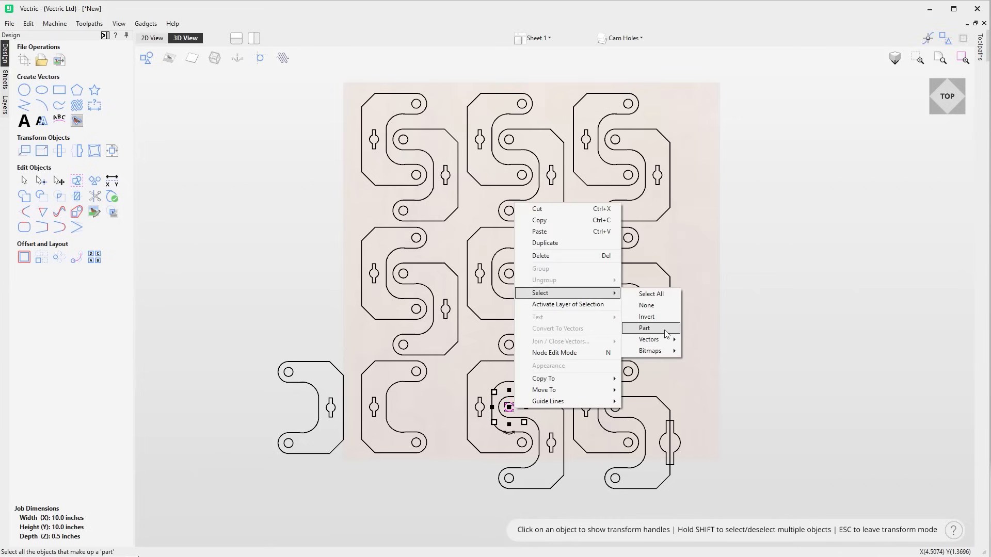
pyautogui.click(644, 328)
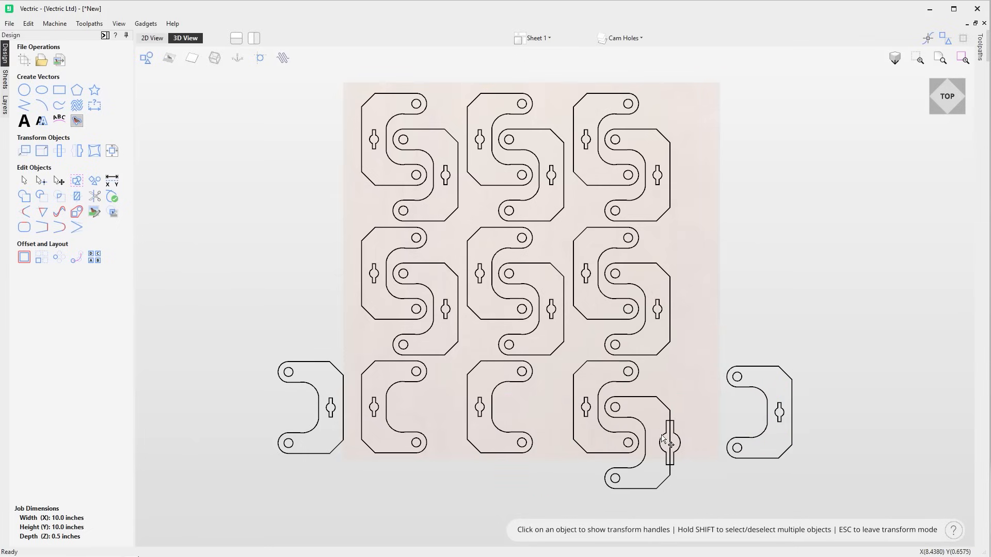
pyautogui.rightClick(669, 444)
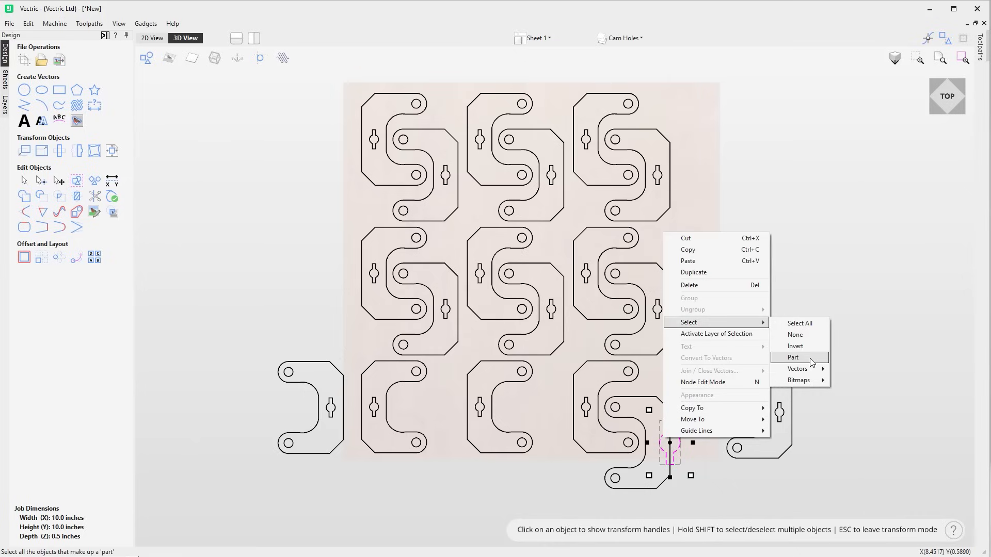
pyautogui.click(793, 357)
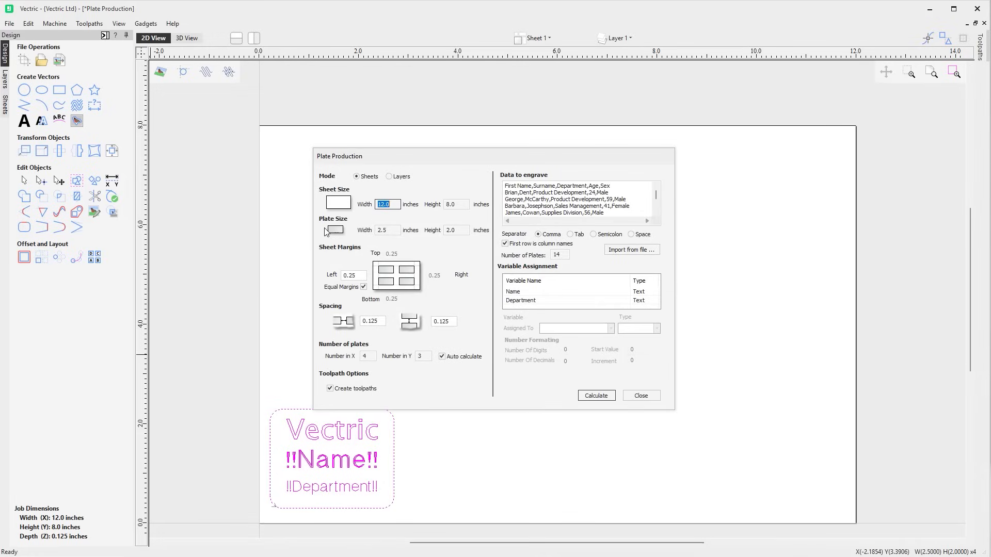
# Keep plate output on Sheets, calculate the name plates and close Plate Production.
pyautogui.click(390, 177)
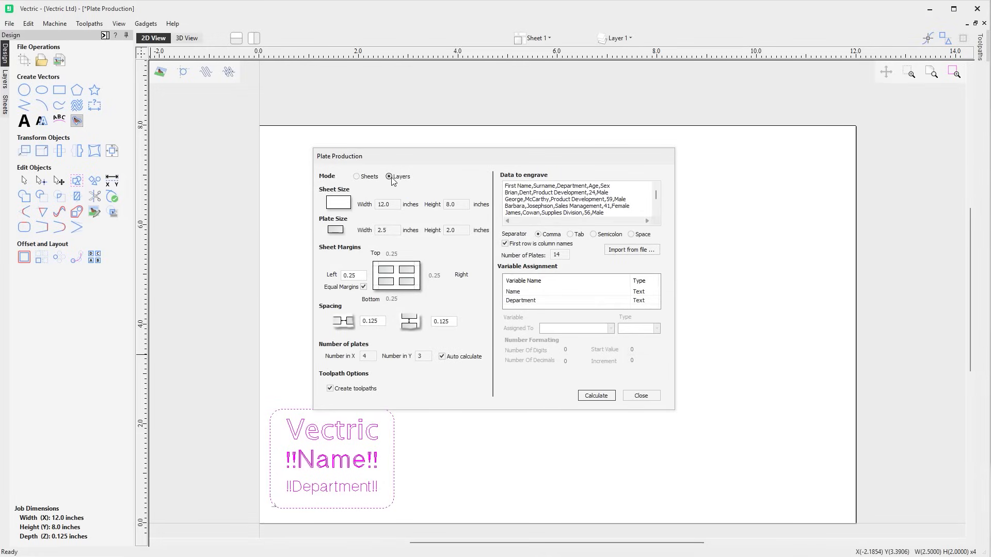
pyautogui.click(357, 177)
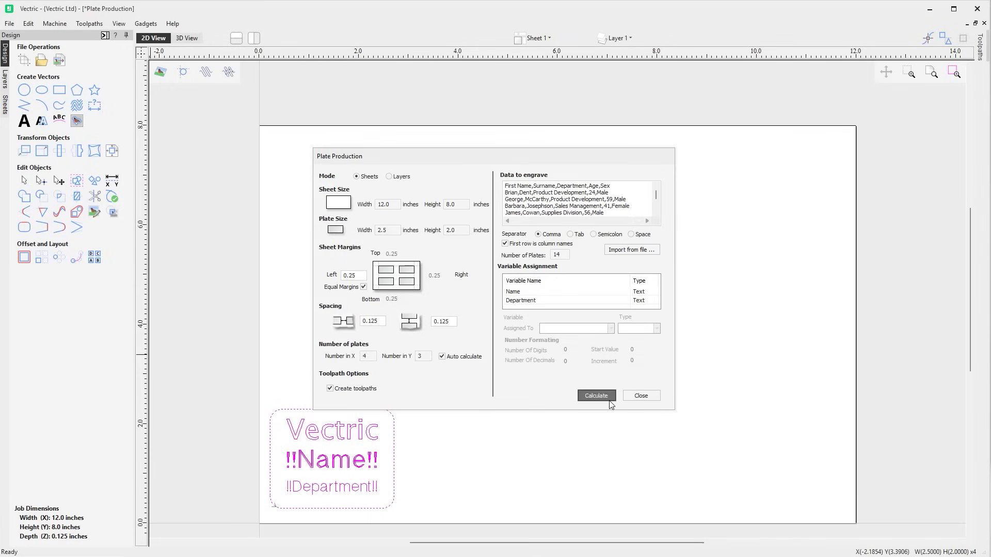
pyautogui.click(596, 395)
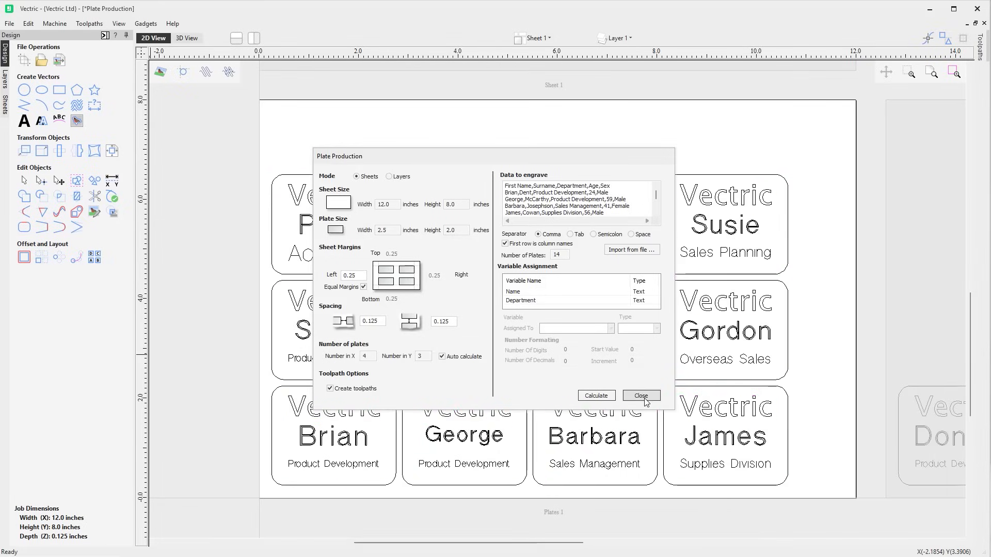
pyautogui.click(641, 395)
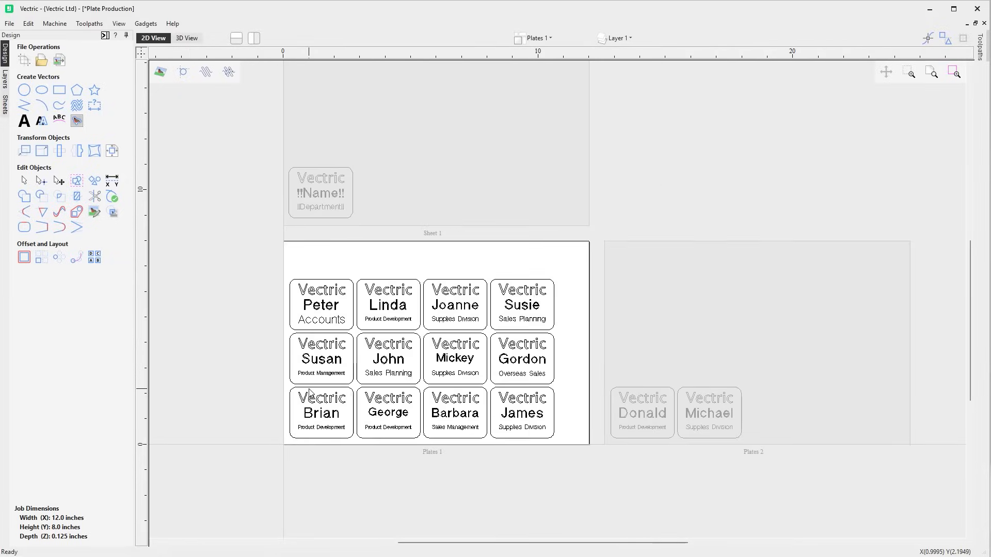
pyautogui.moveTo(714, 379)
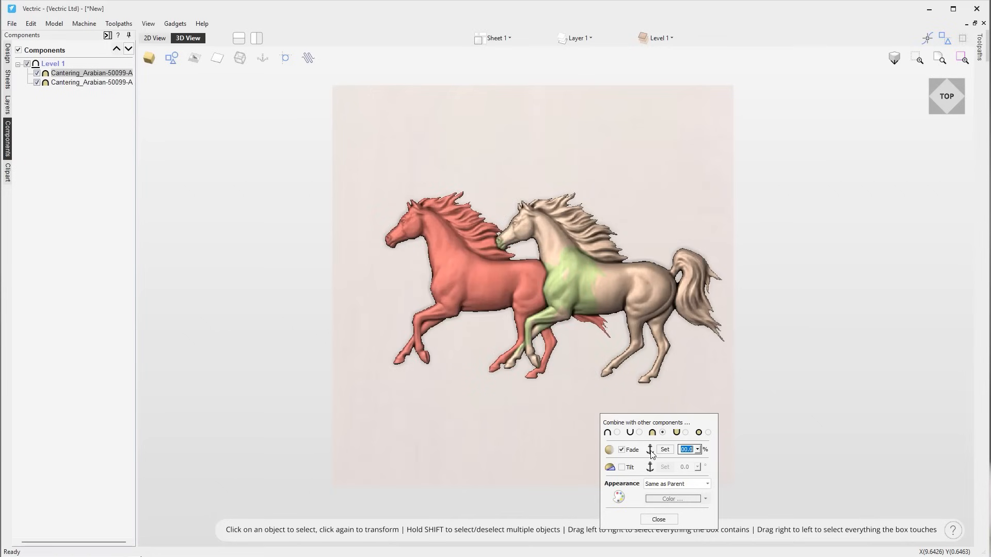
pyautogui.moveTo(461, 291)
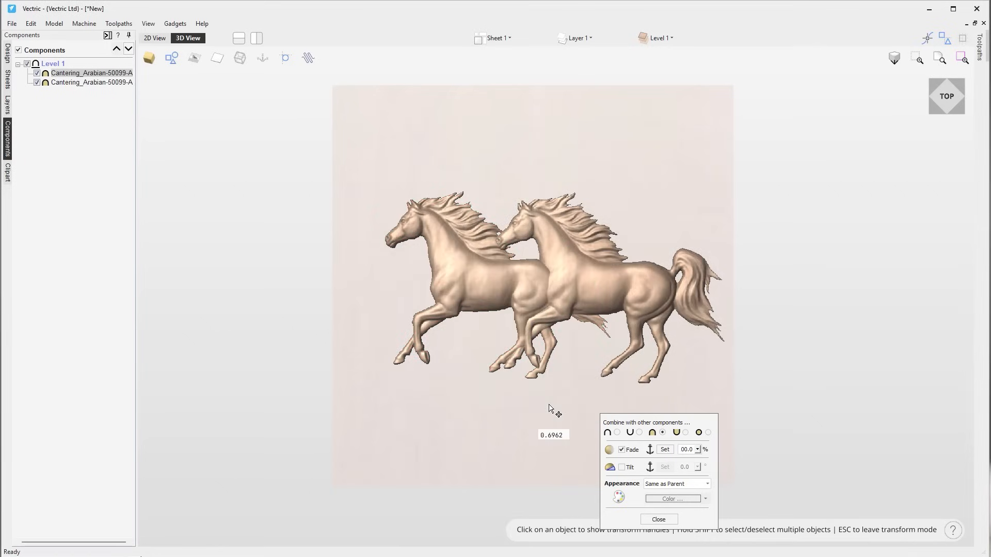
# Set the horse component's Fade to 100% and bake it into the model.
pyautogui.click(462, 281)
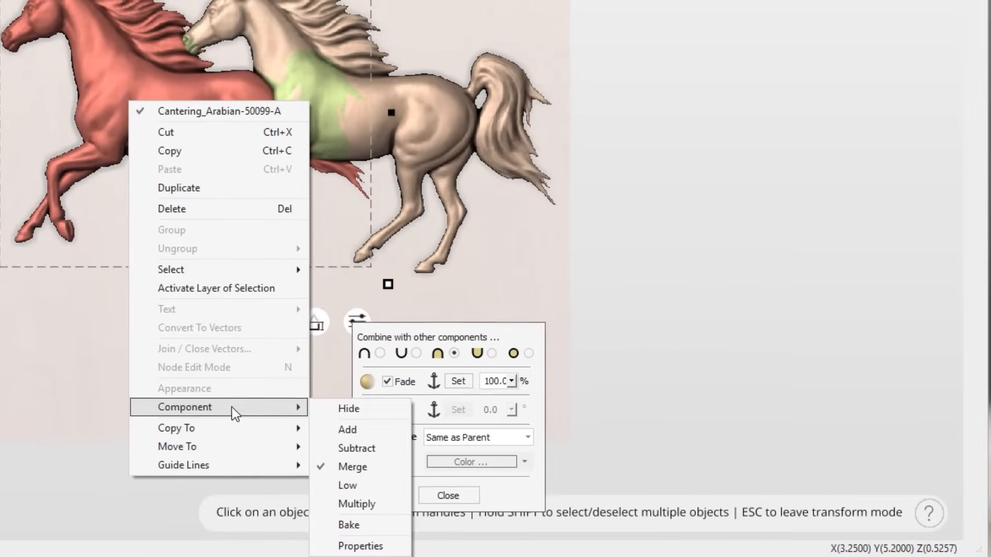
pyautogui.moveTo(355, 525)
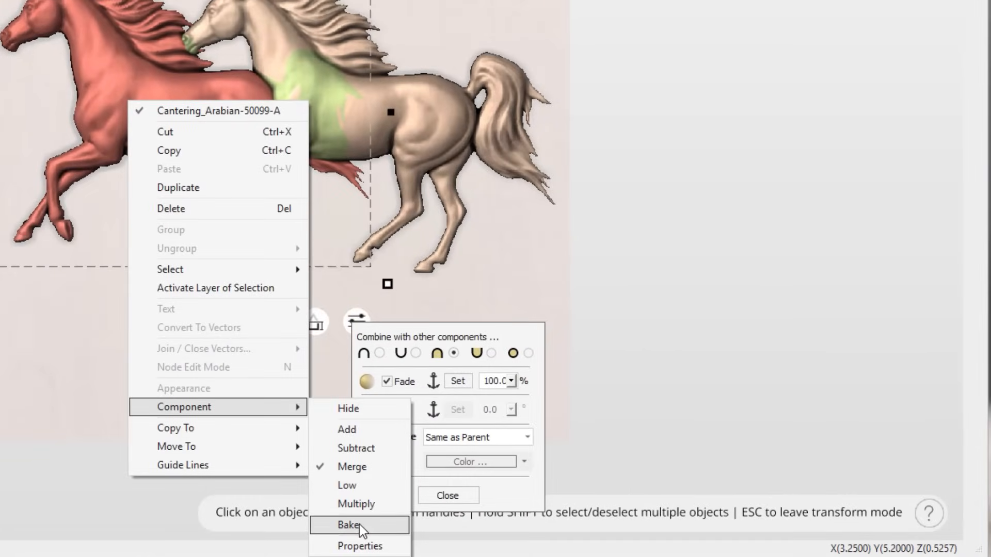
pyautogui.click(347, 525)
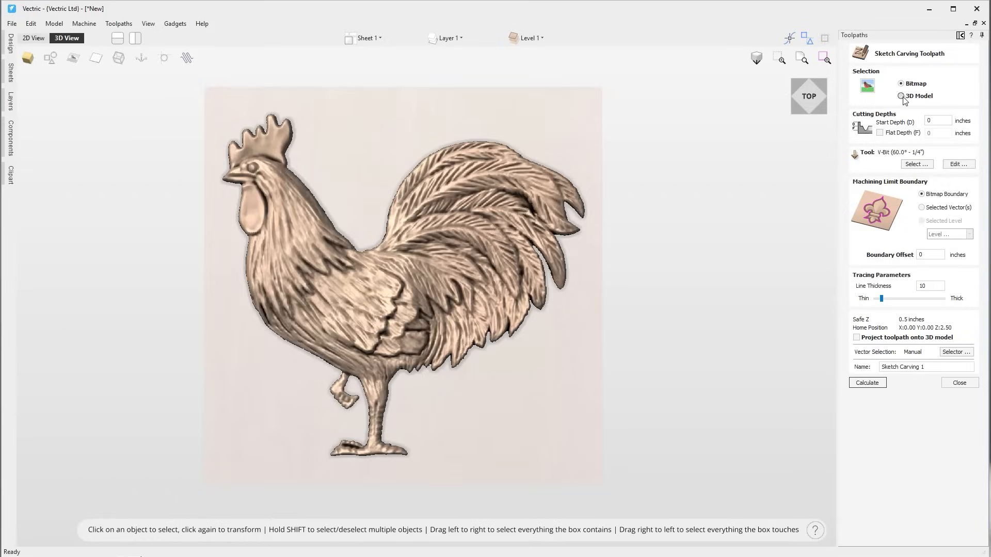
# Trace the rooster model, set Line Thickness toward Thin (10) and calculate Sketch Carving 1.
pyautogui.click(900, 96)
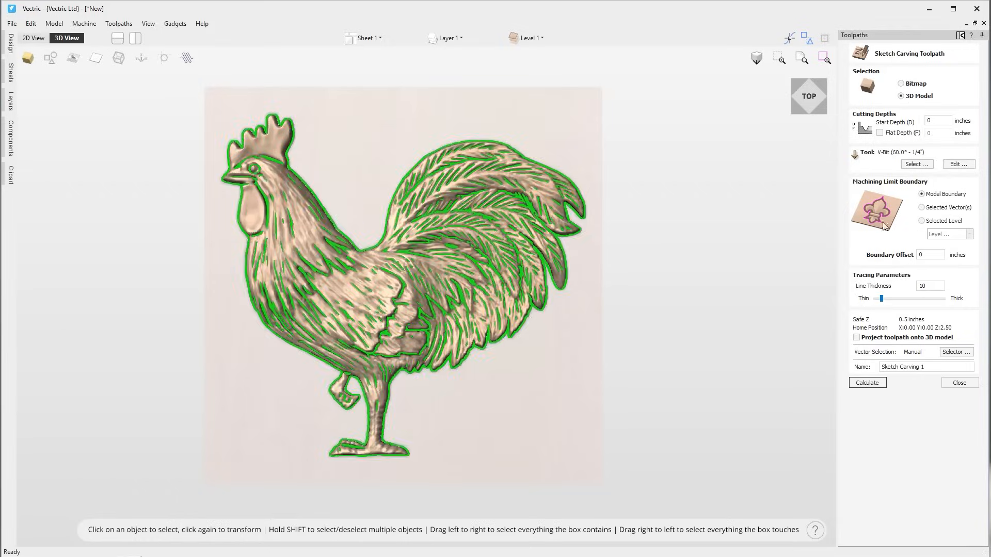
pyautogui.moveTo(881, 297); pyautogui.dragTo(928, 297)
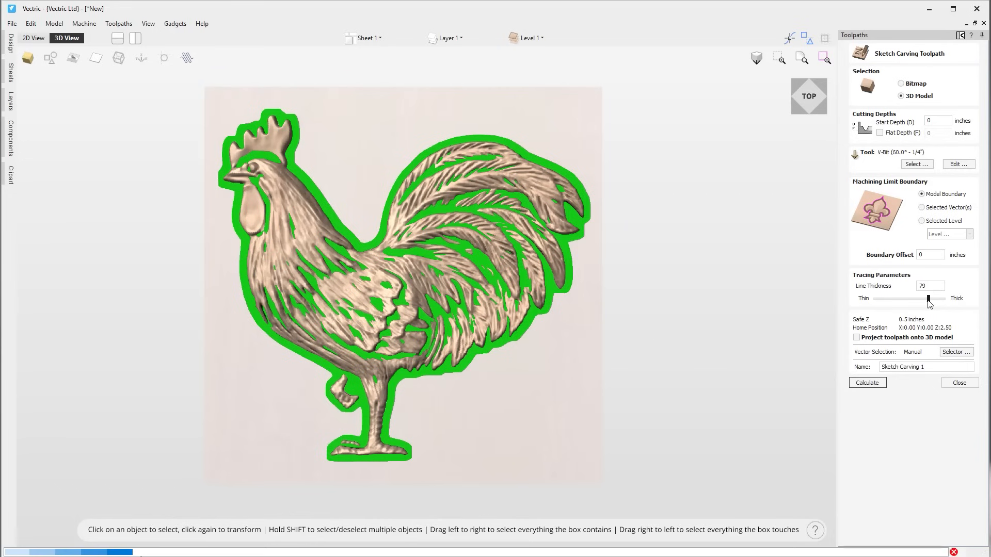
pyautogui.moveTo(928, 298); pyautogui.dragTo(881, 298)
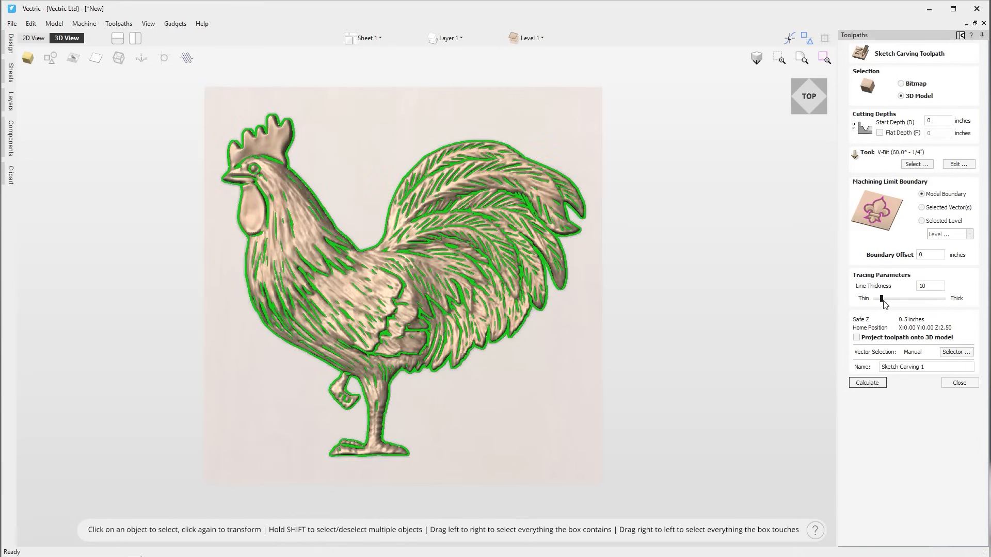
pyautogui.click(867, 382)
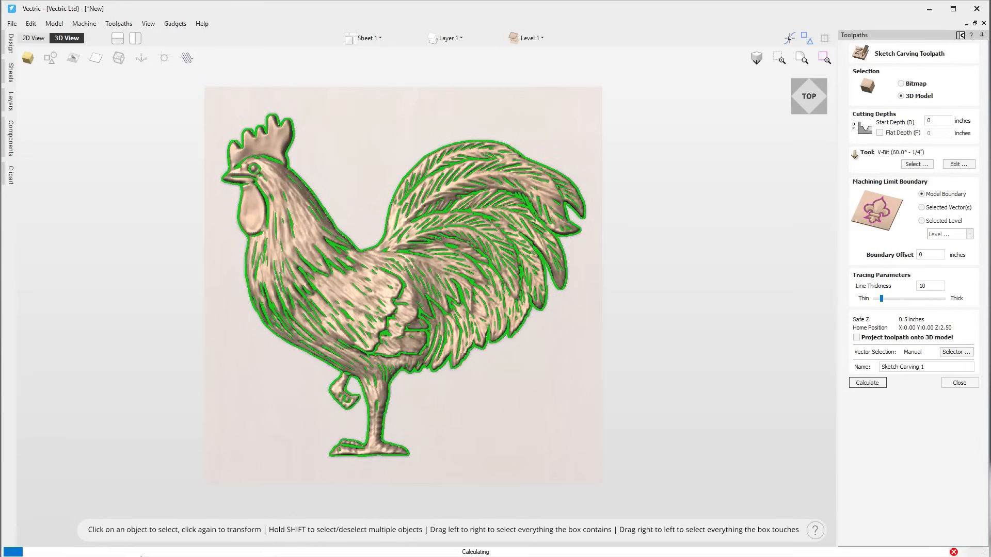
pyautogui.click(867, 382)
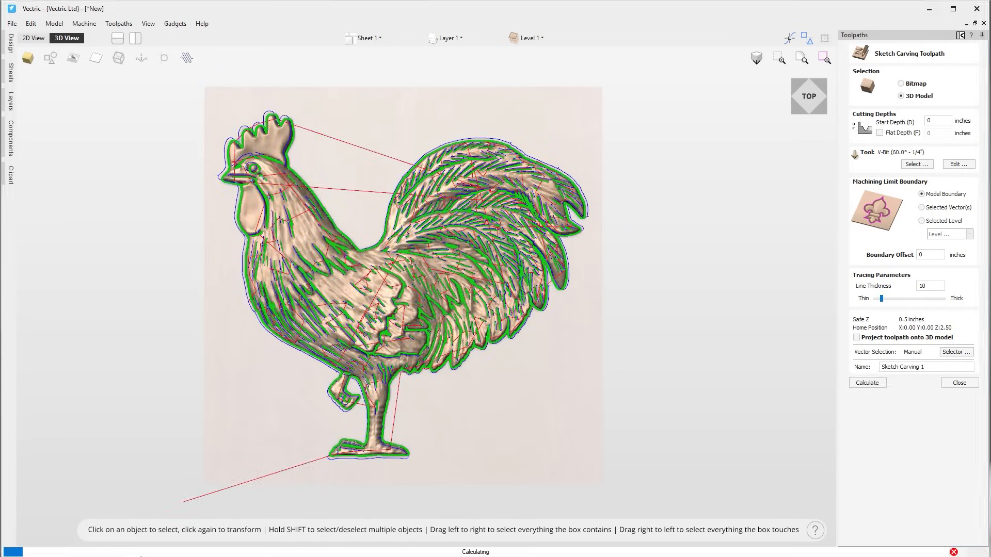
pyautogui.click(867, 382)
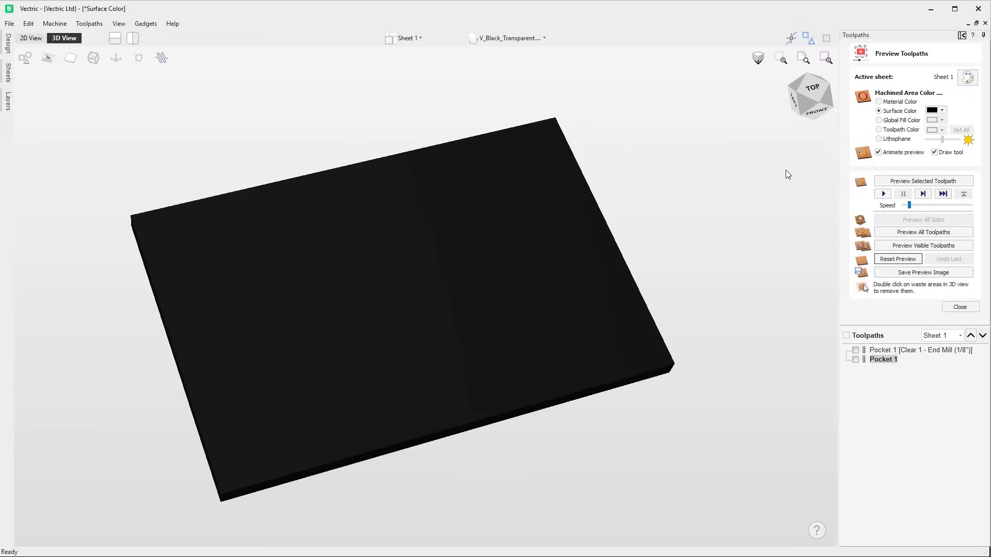
# Try a red surface colour, return to black and preview all toolpaths.
pyautogui.click(943, 111)
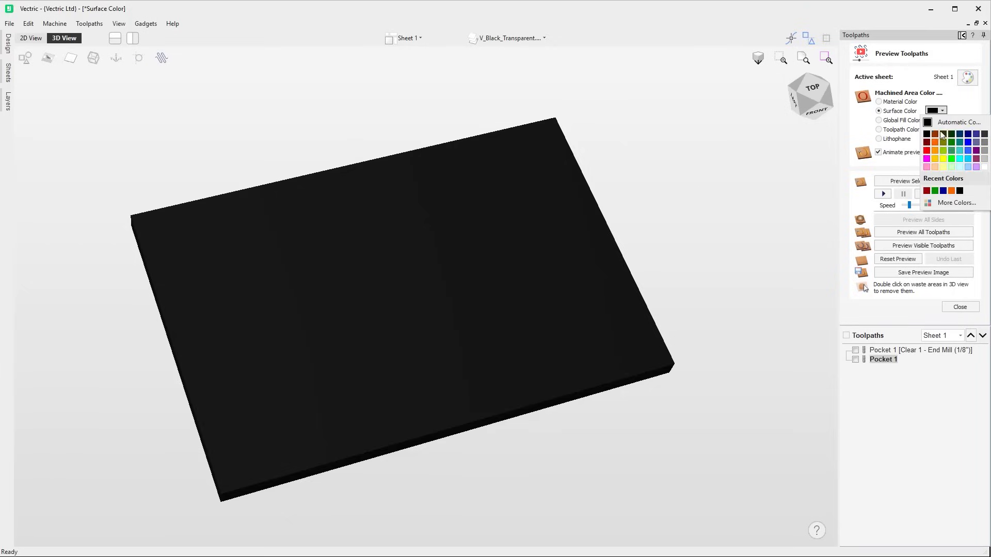
pyautogui.click(927, 141)
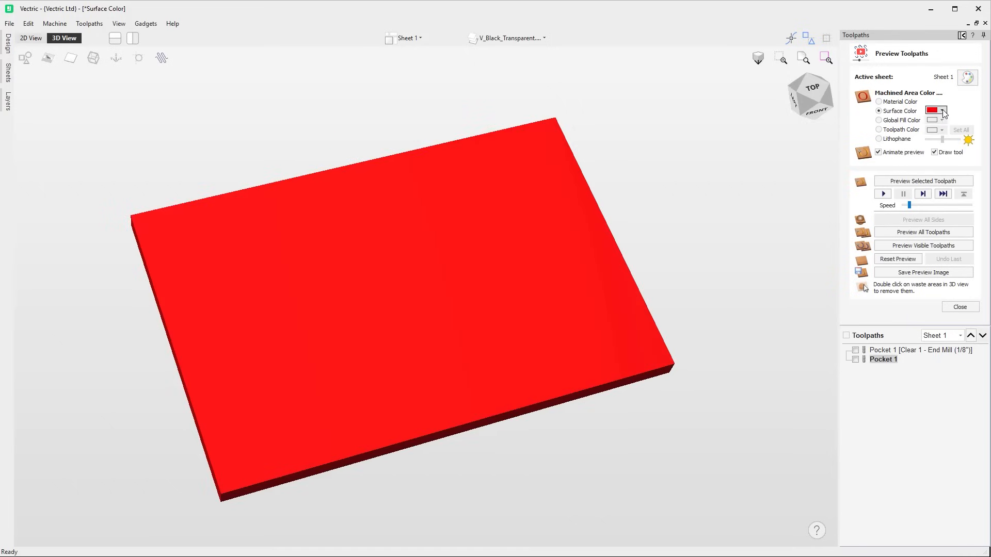
pyautogui.click(944, 111)
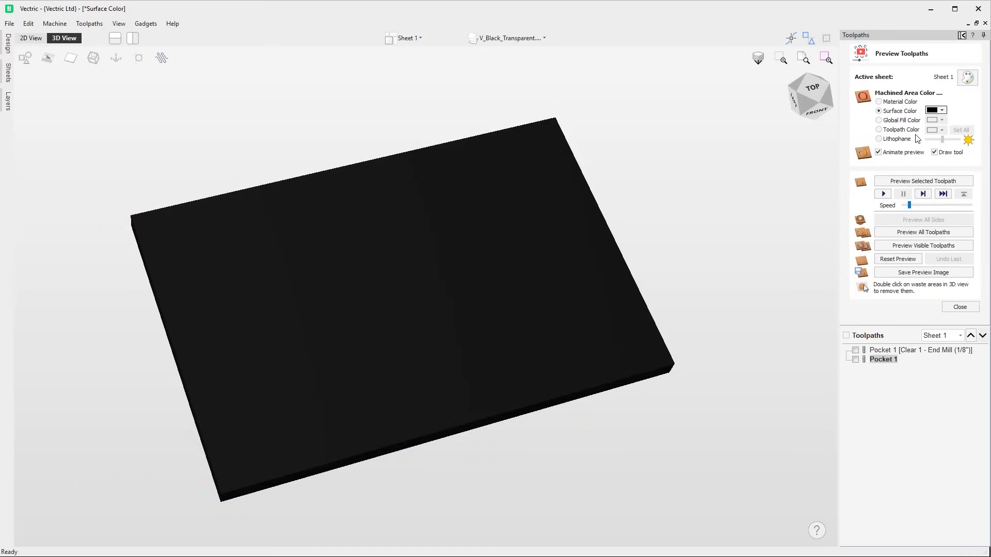
pyautogui.click(923, 231)
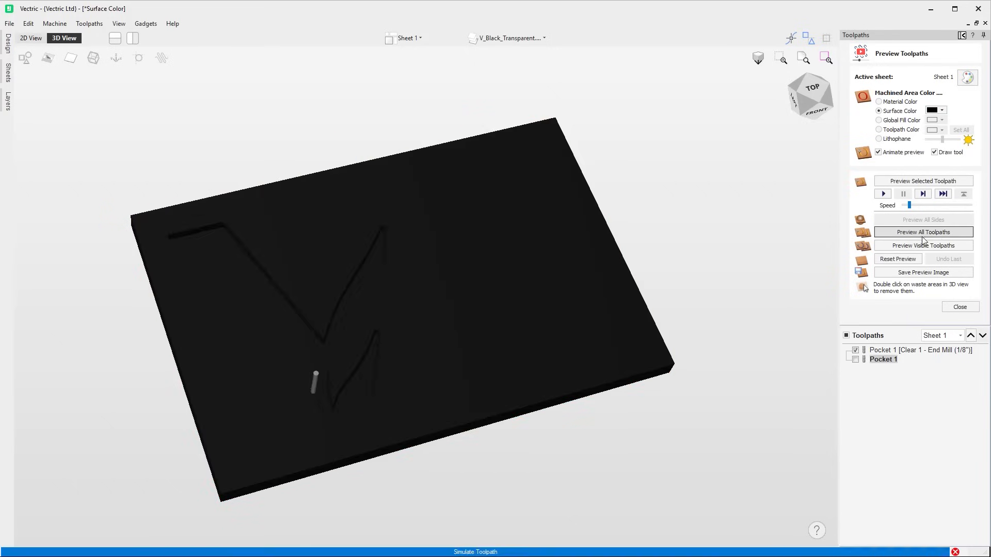
pyautogui.click(922, 231)
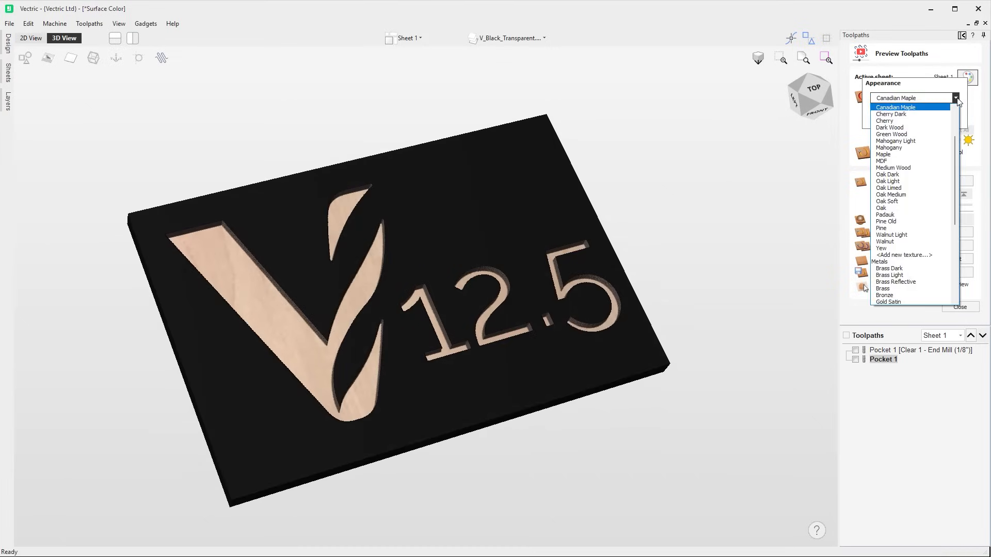
pyautogui.moveTo(925, 161)
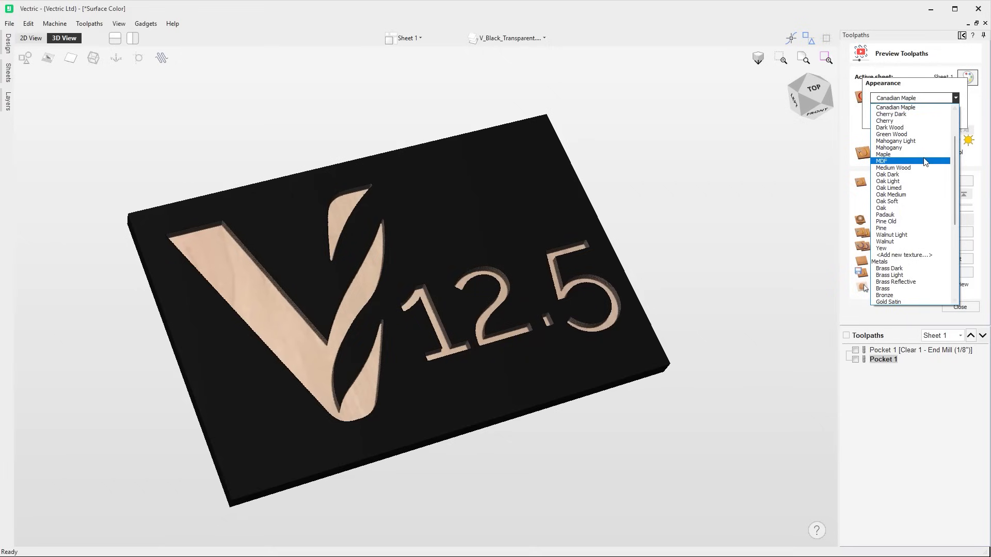
# Show the material as Maple, then Padauk, and adjust the surface colour.
pyautogui.click(882, 155)
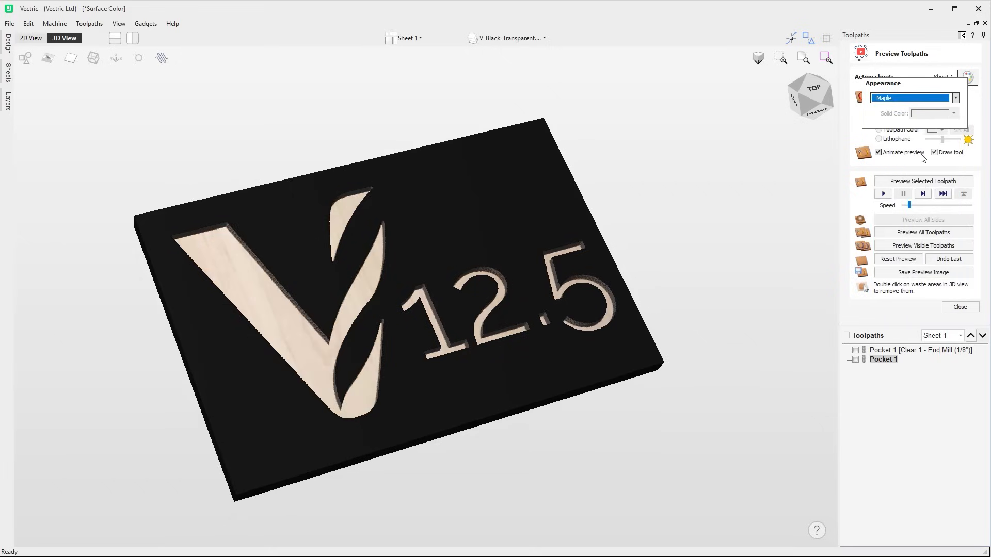
pyautogui.click(955, 97)
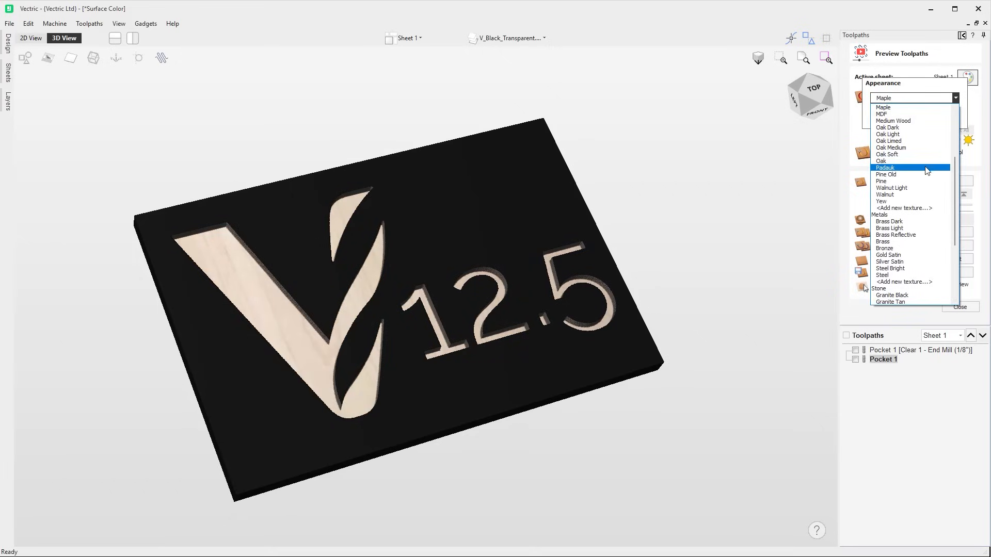
pyautogui.click(886, 167)
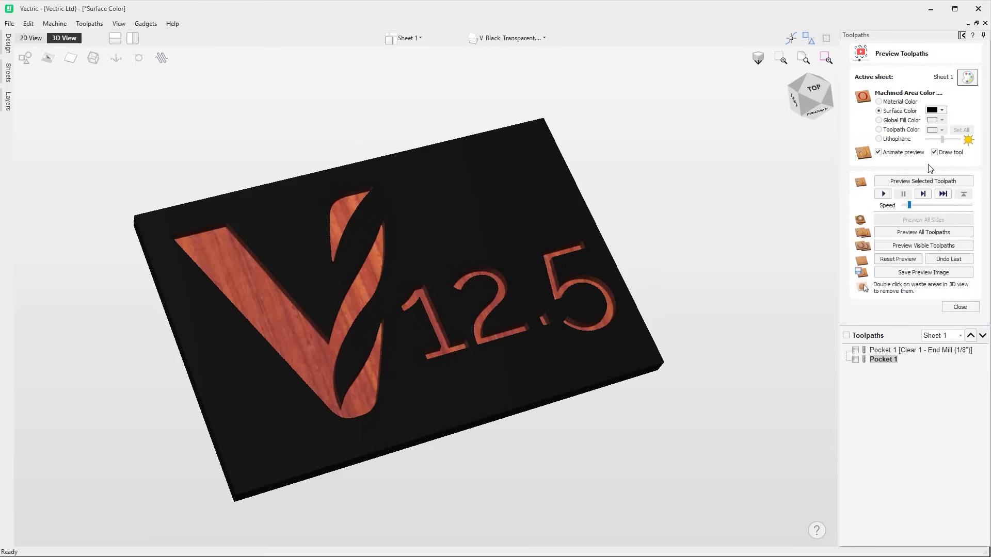
pyautogui.click(944, 110)
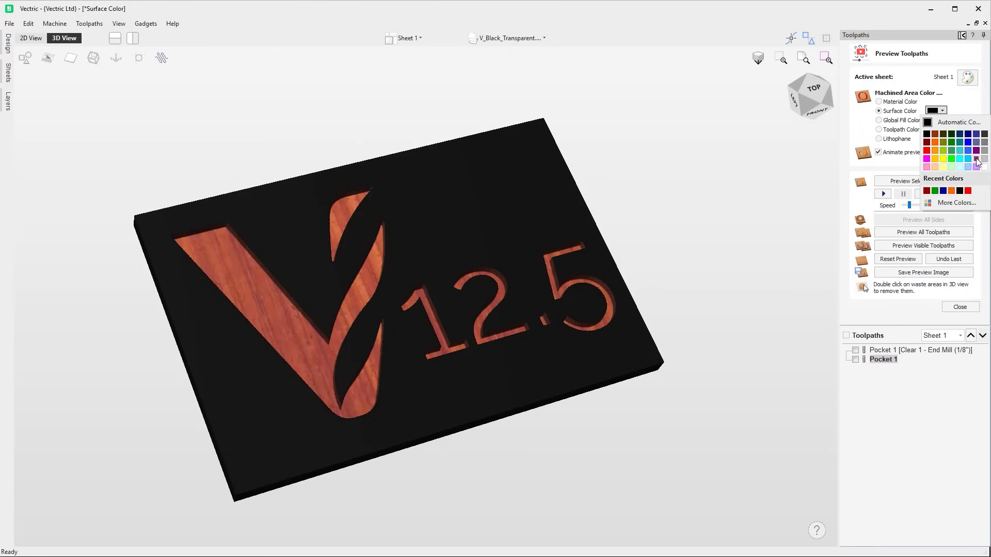
pyautogui.click(981, 159)
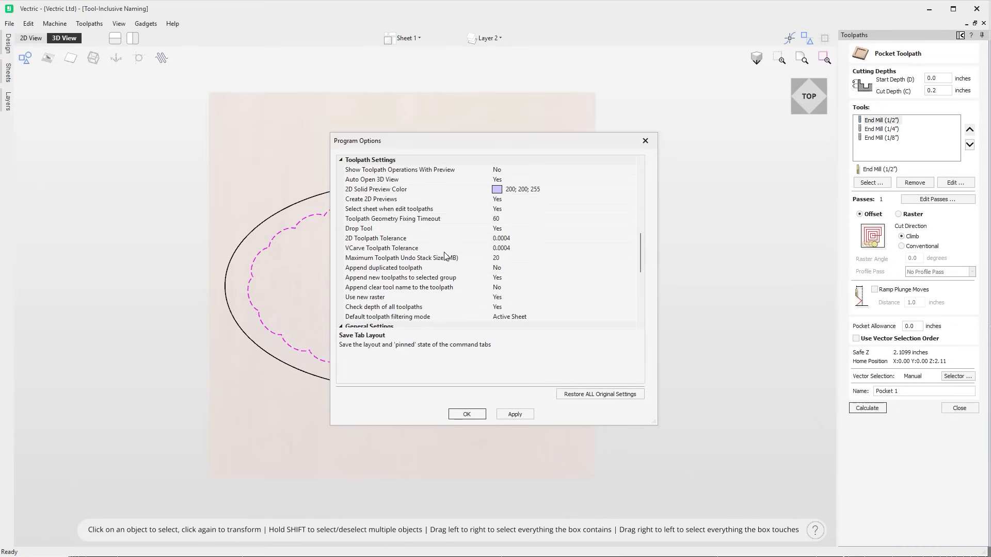
# Change 'Append clear tool name to the toolpath' in Program Options and confirm with OK.
pyautogui.scroll(-3)
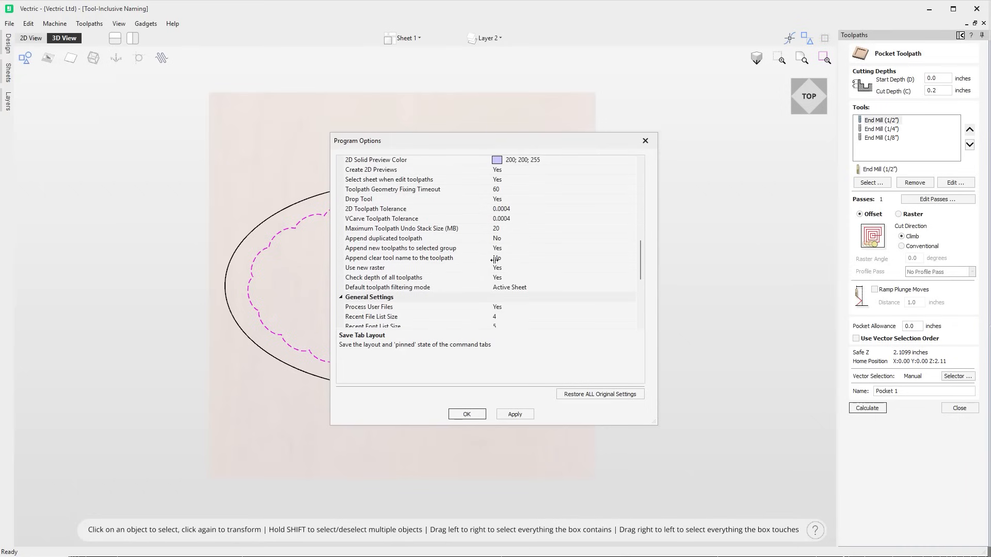
pyautogui.click(562, 258)
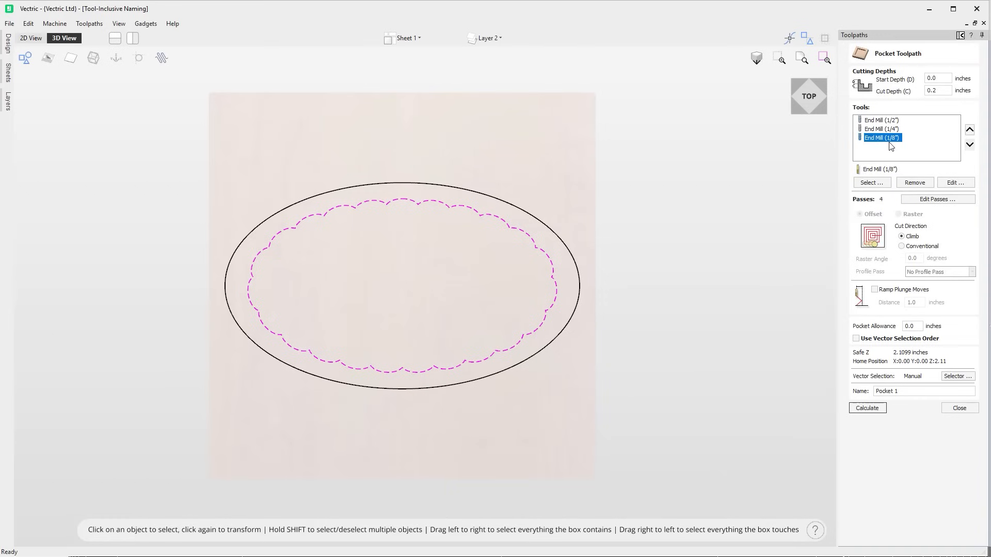
pyautogui.click(868, 407)
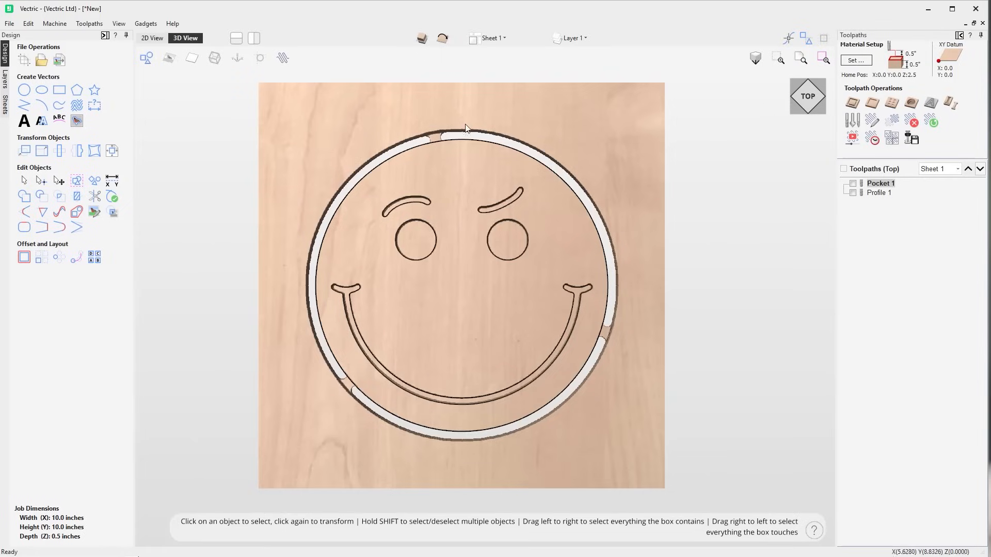
# Flip to the bottom side and calculate Pocket 1 for the eyes, brows and smile.
pyautogui.click(442, 38)
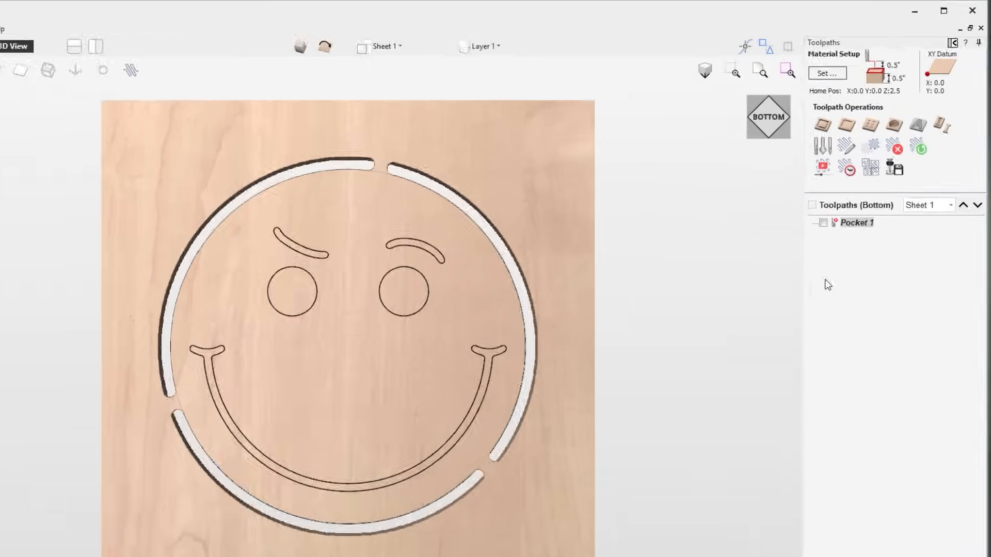
pyautogui.moveTo(822, 335)
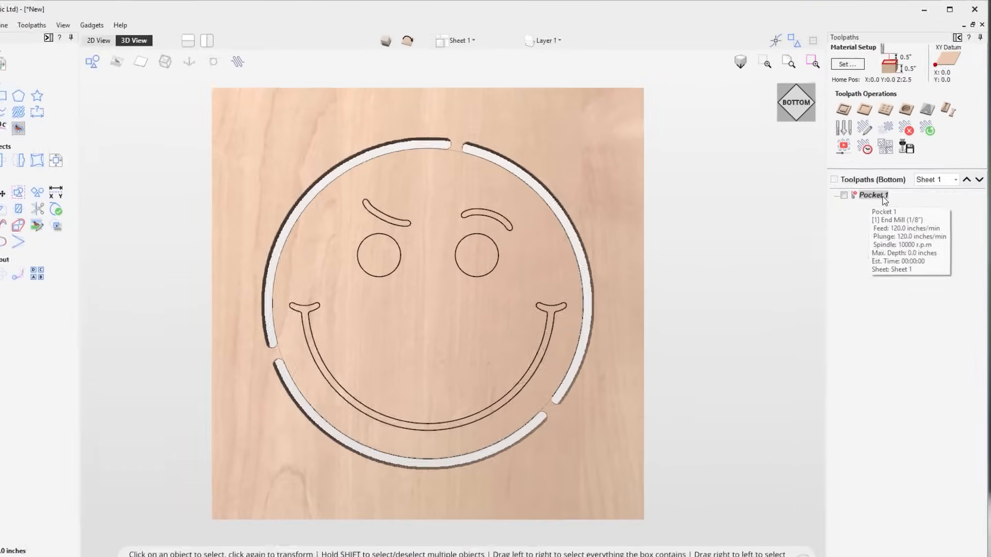
pyautogui.doubleClick(871, 195)
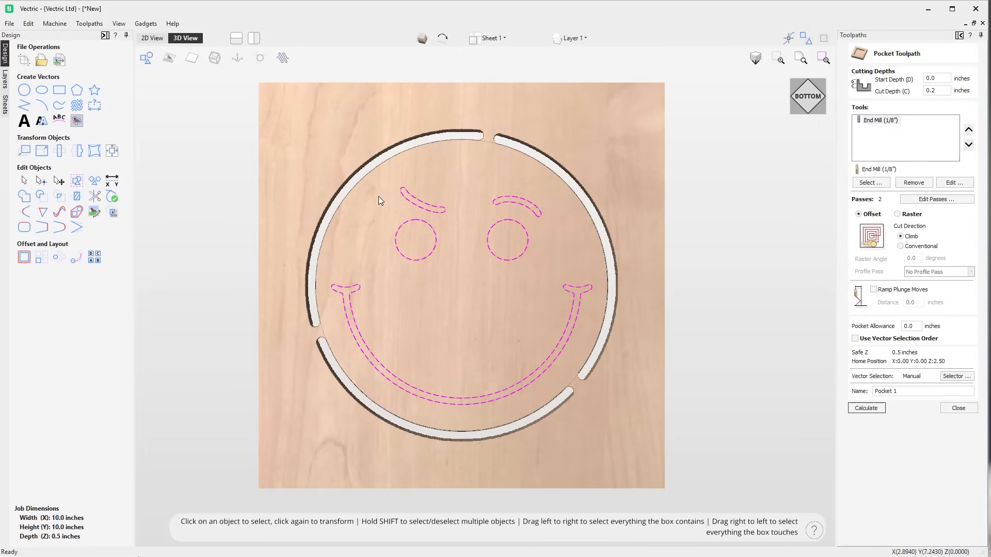
pyautogui.click(867, 408)
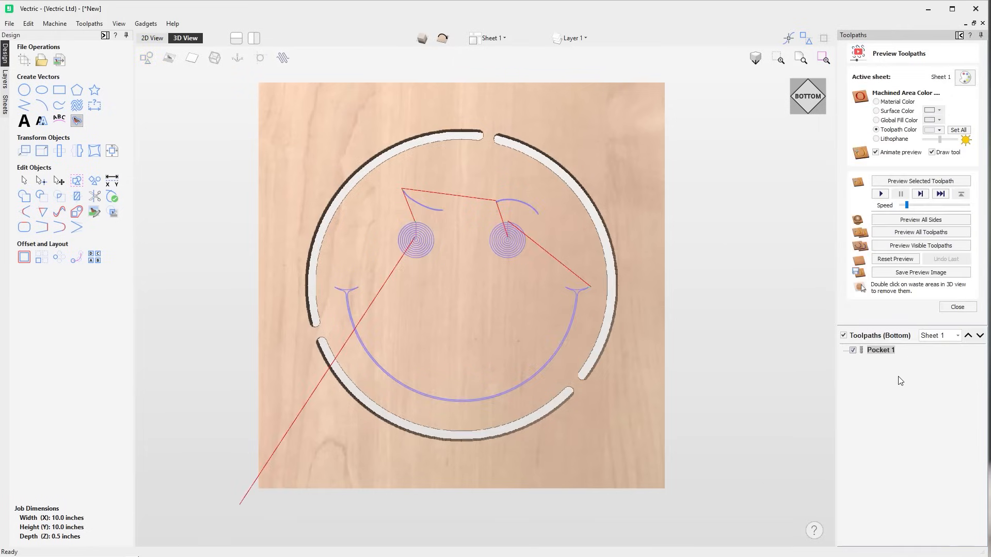
pyautogui.click(844, 336)
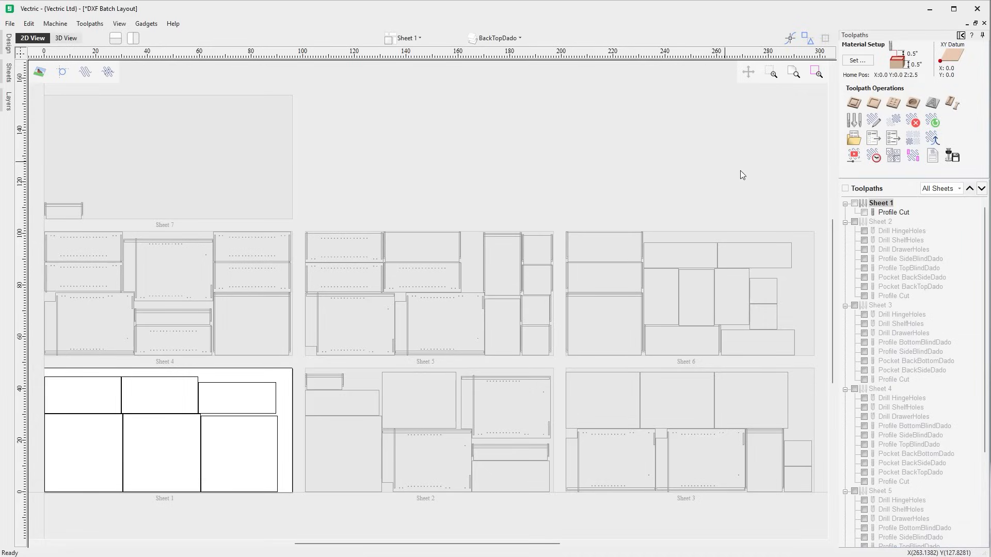
# Filter the Toolpaths panel from All Sheets to a single sheet.
pyautogui.click(955, 188)
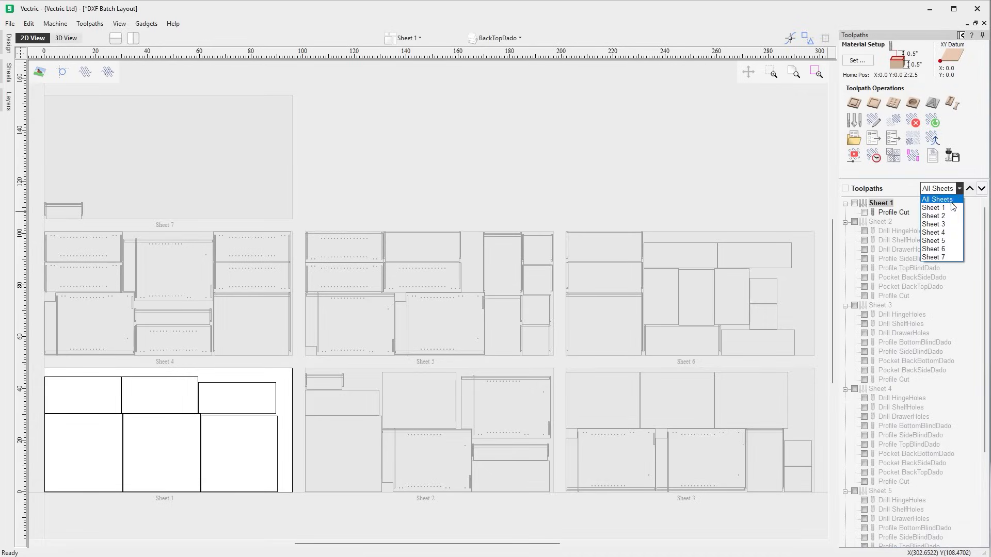
pyautogui.click(933, 207)
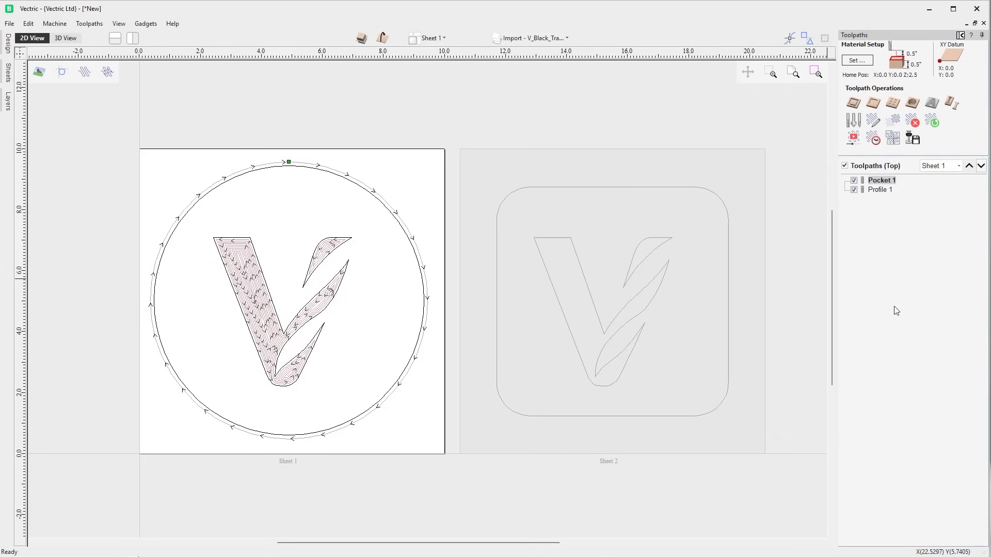
# Copy Pocket 1 and Profile 1 to Sheet 2 from the toolpath context menu.
pyautogui.rightClick(881, 179)
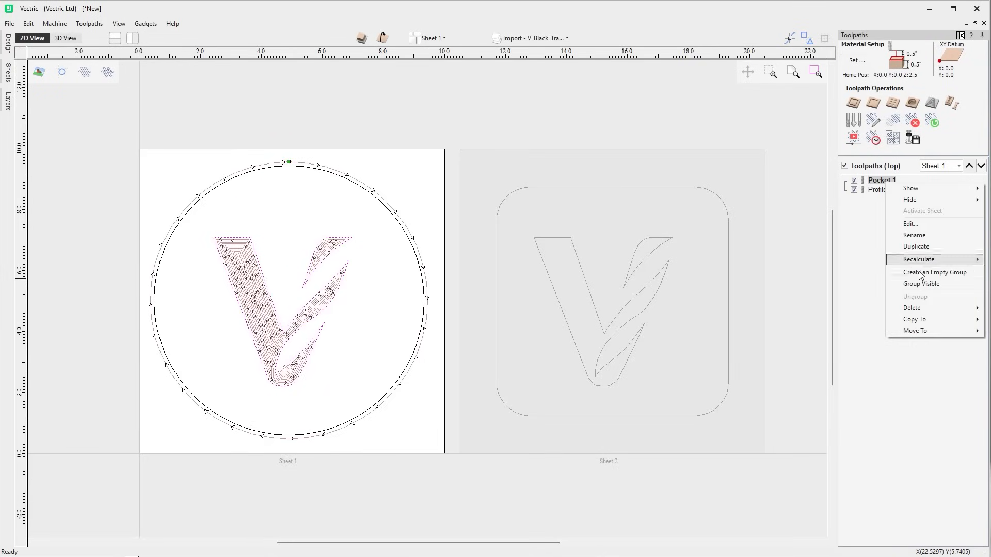
pyautogui.moveTo(915, 320)
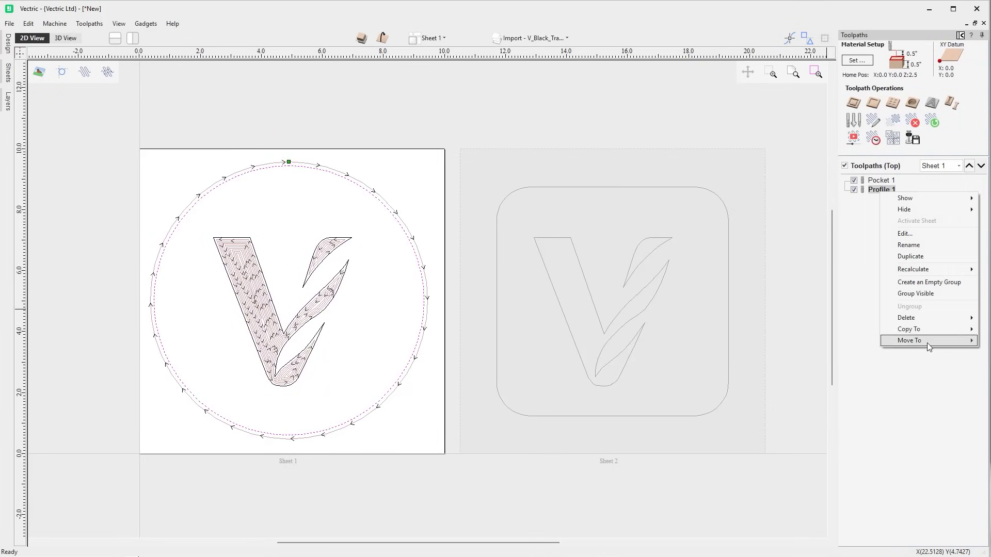
pyautogui.click(795, 347)
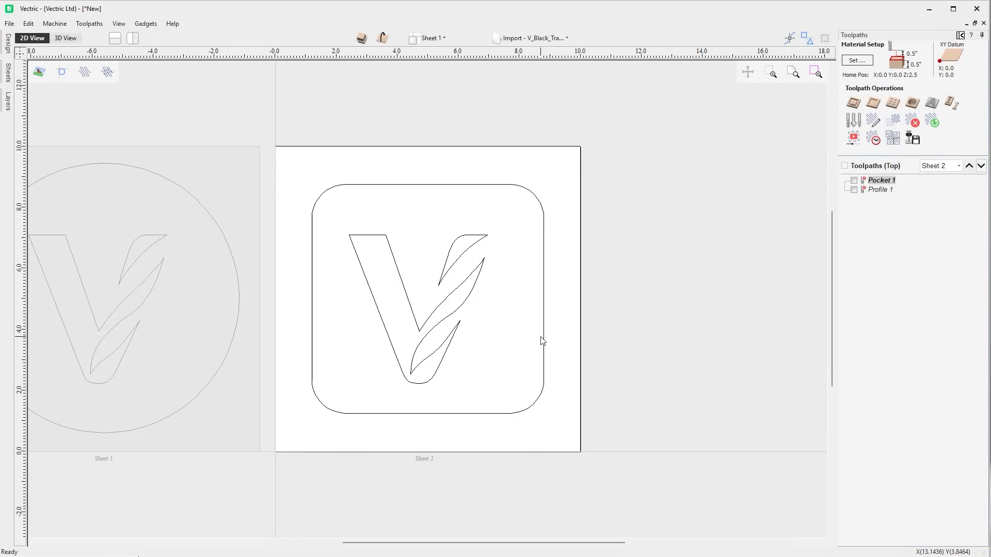
# Recalculate Pocket 1 and Profile 1 for the rounded-square V logo on Sheet 2.
pyautogui.doubleClick(881, 179)
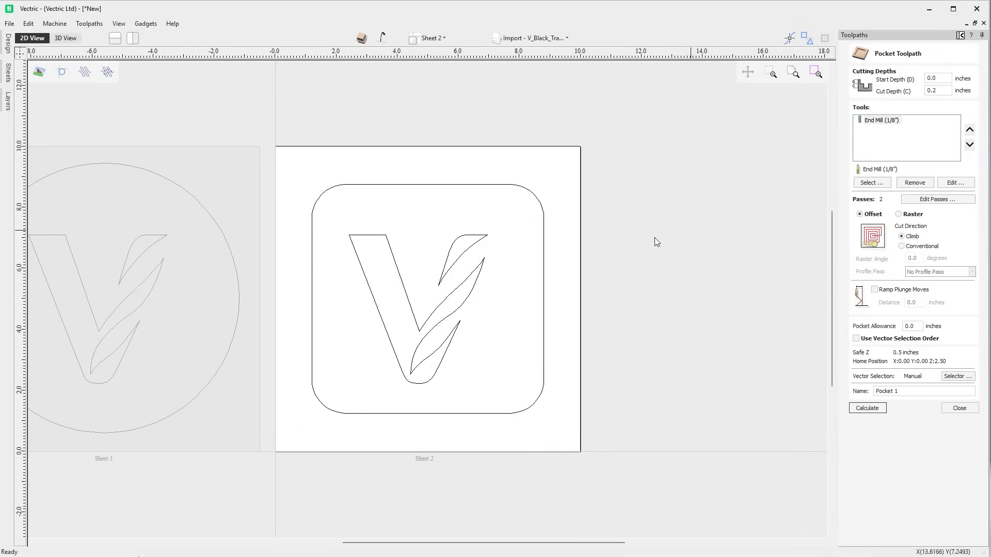
pyautogui.click(867, 407)
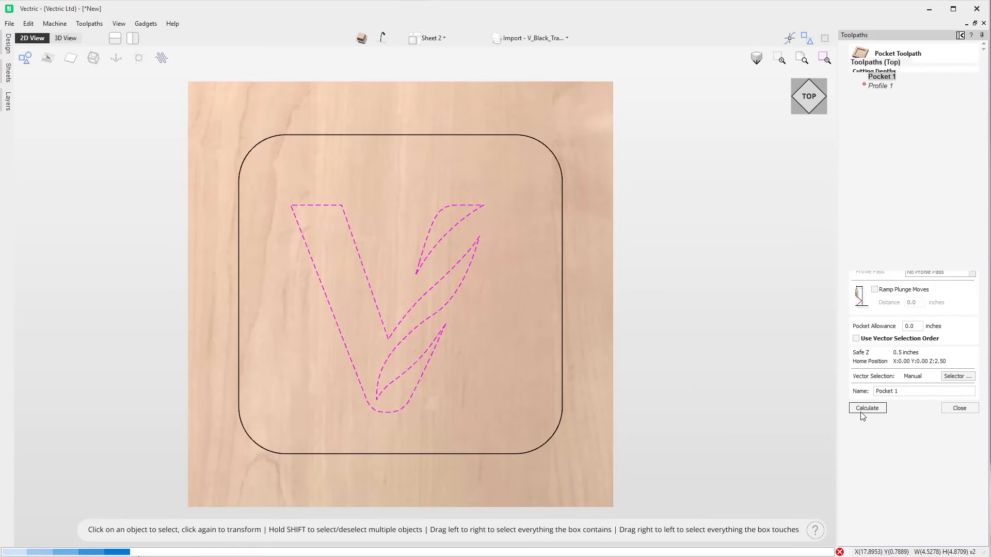
pyautogui.click(868, 408)
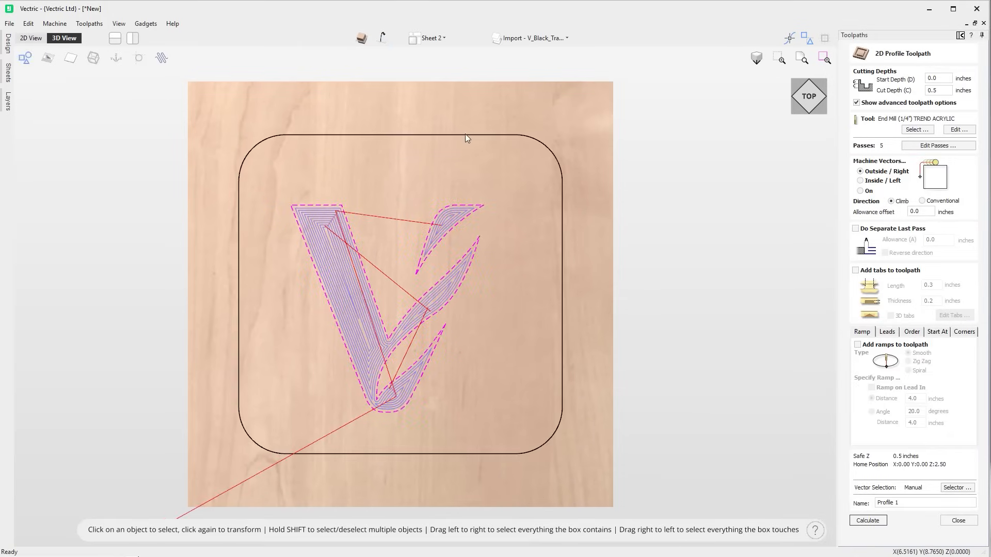
pyautogui.click(867, 520)
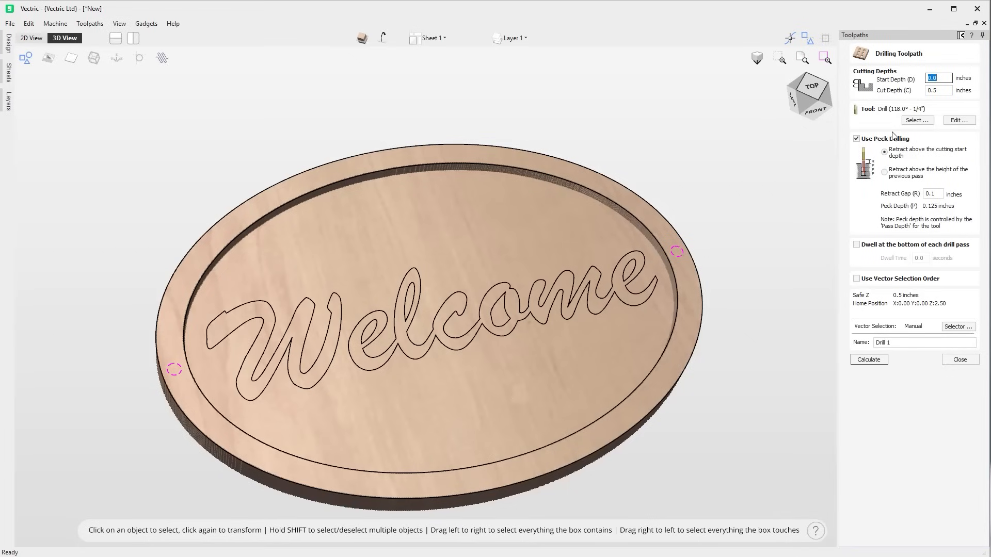
pyautogui.moveTo(873, 355)
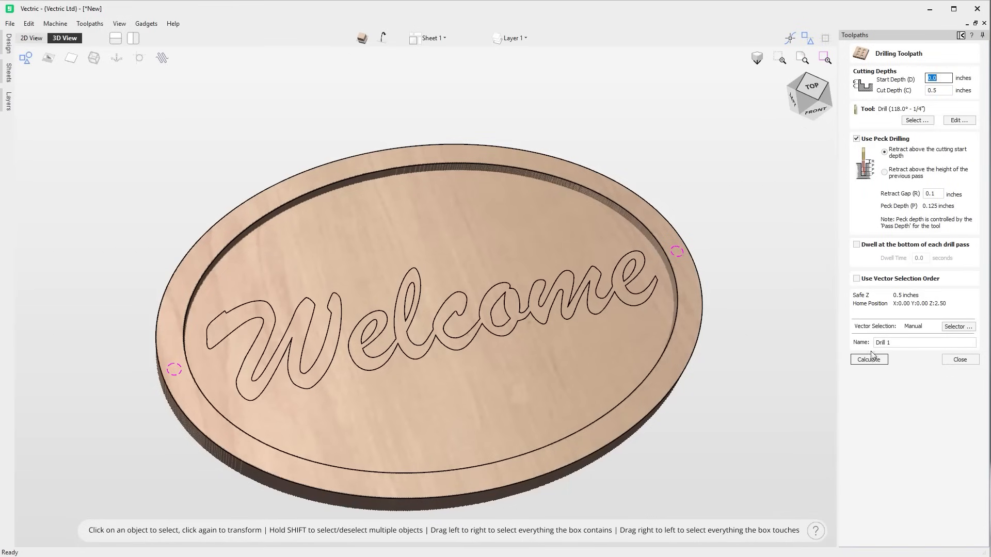
# Calculate the Drill 1 peck-drilling toolpath alongside Pocket 1 and Profile 1.
pyautogui.click(869, 359)
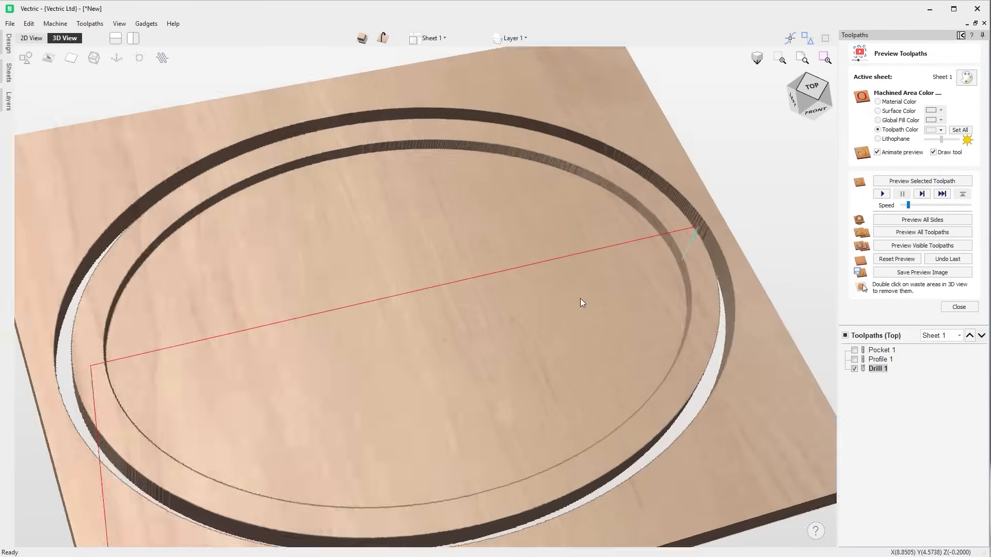
pyautogui.click(90, 23)
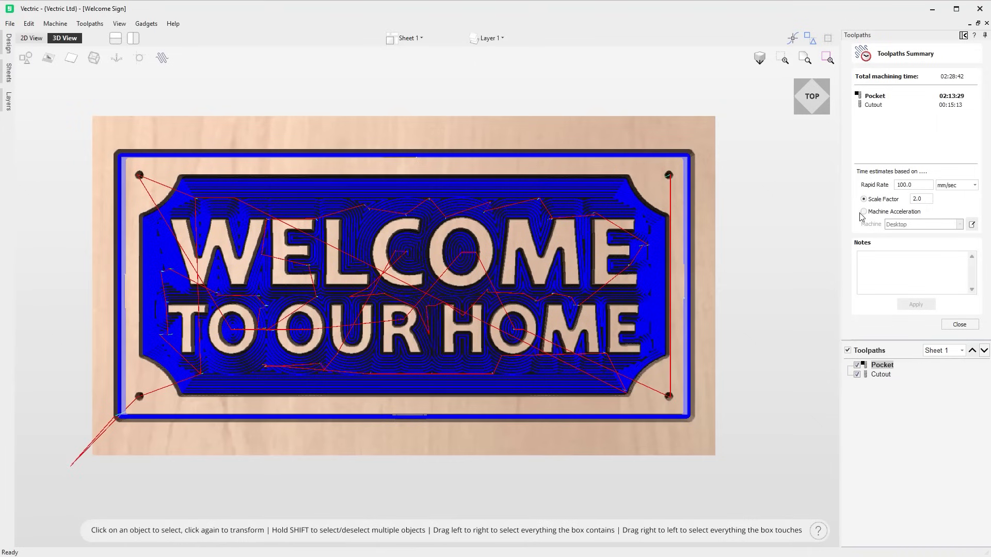
# Base the time estimate on the Desktop machine's acceleration, reviewing its configuration, for 01:50:48 total.
pyautogui.click(864, 212)
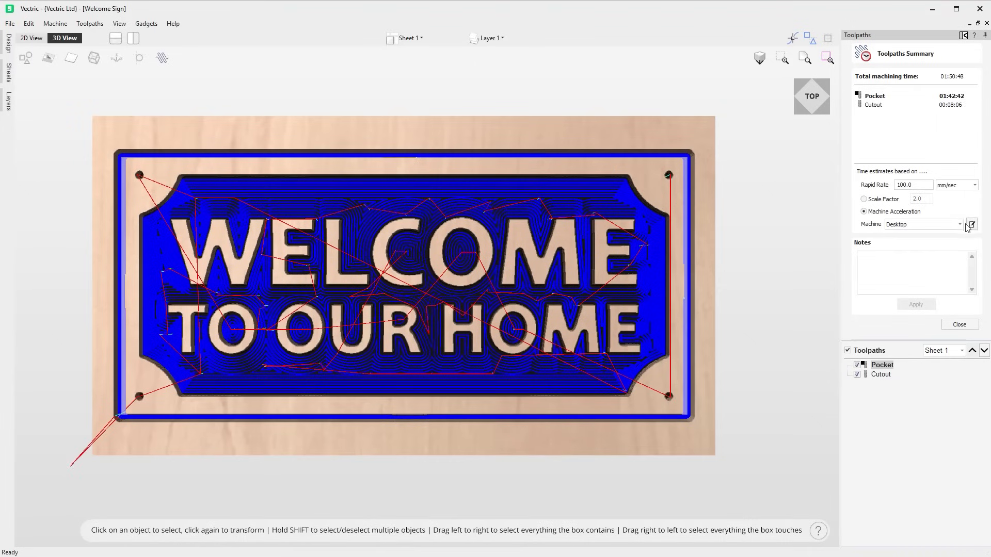
pyautogui.click(972, 224)
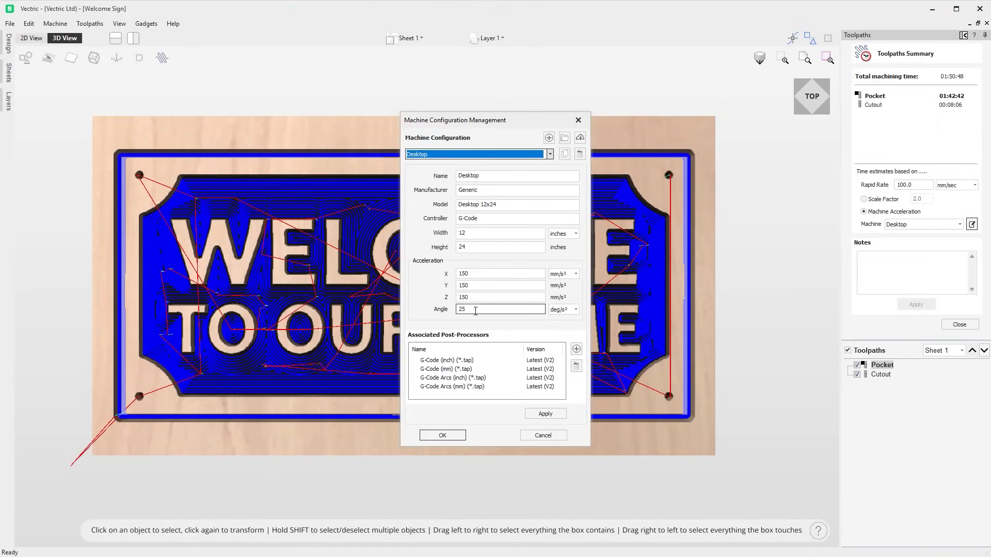
pyautogui.click(501, 273)
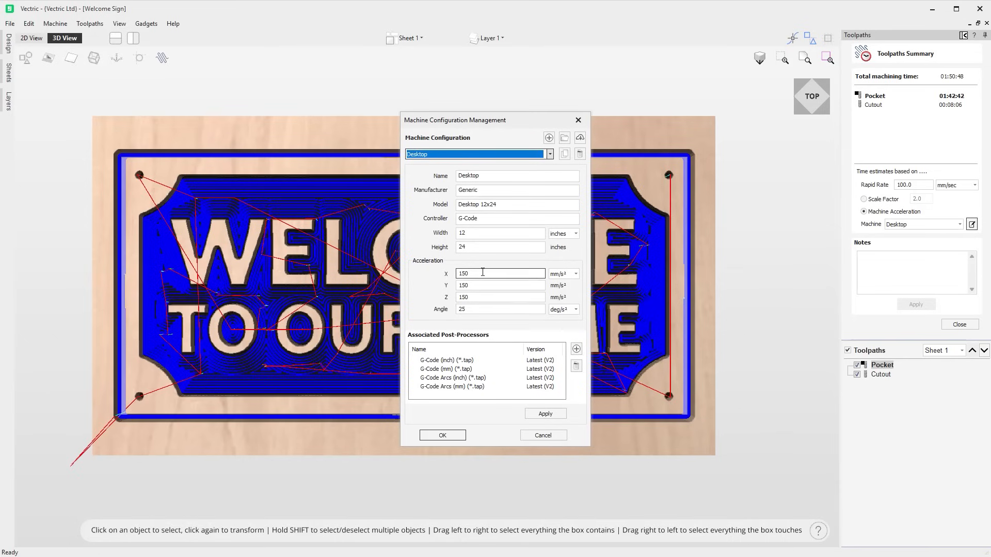
pyautogui.click(441, 435)
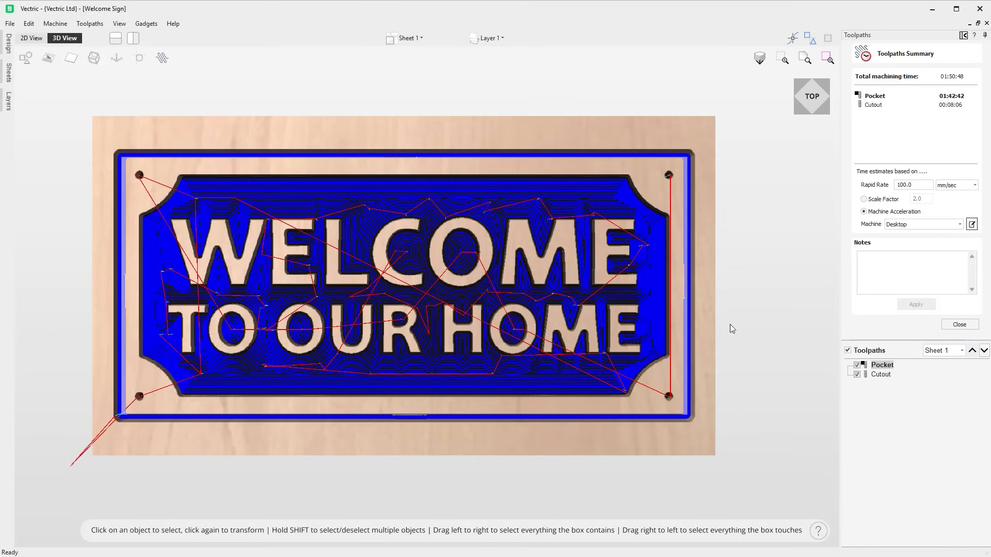
pyautogui.moveTo(915, 207)
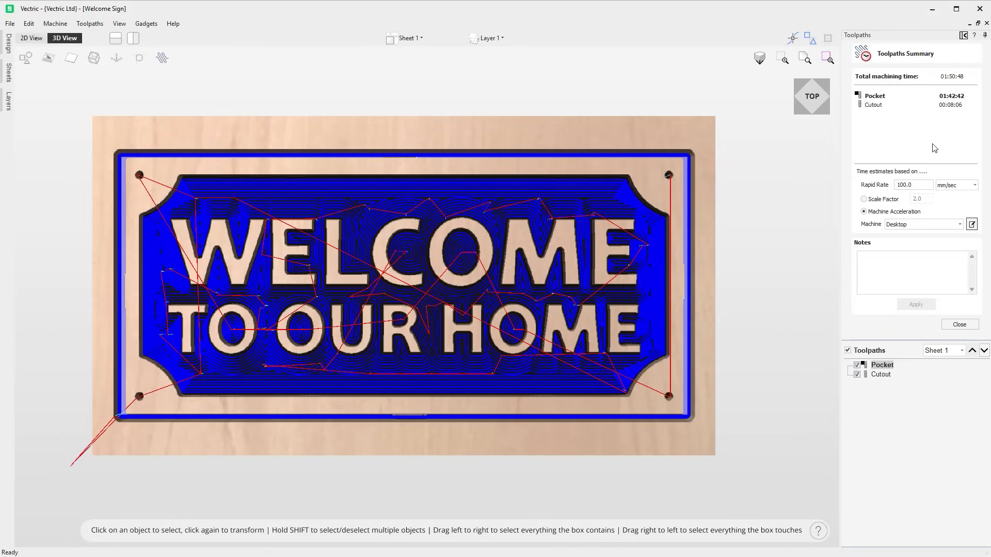
pyautogui.click(864, 212)
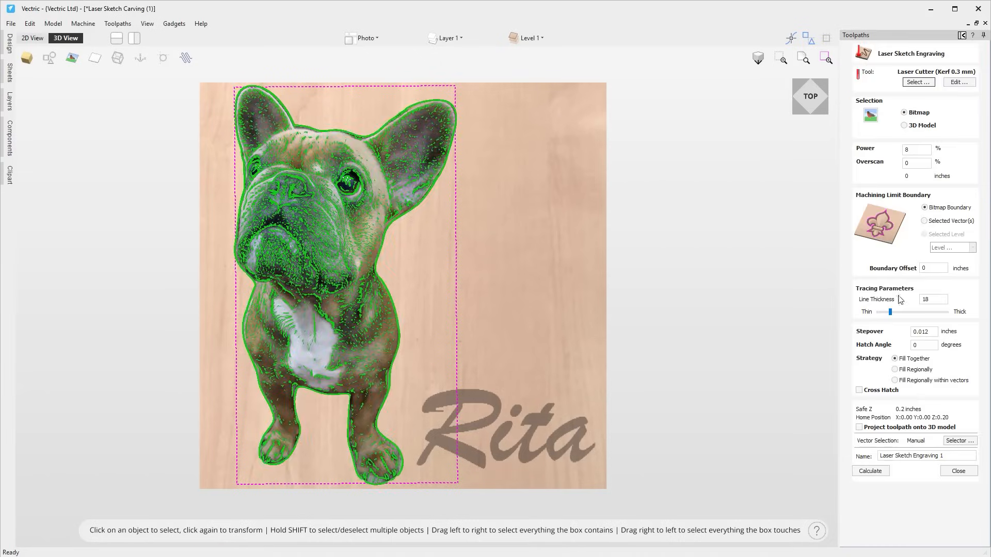
# Adjust the sketch line thickness to 26 and calculate the Laser Sketch Engraving 1 toolpath over the dog photo.
pyautogui.moveTo(883, 311); pyautogui.dragTo(903, 312)
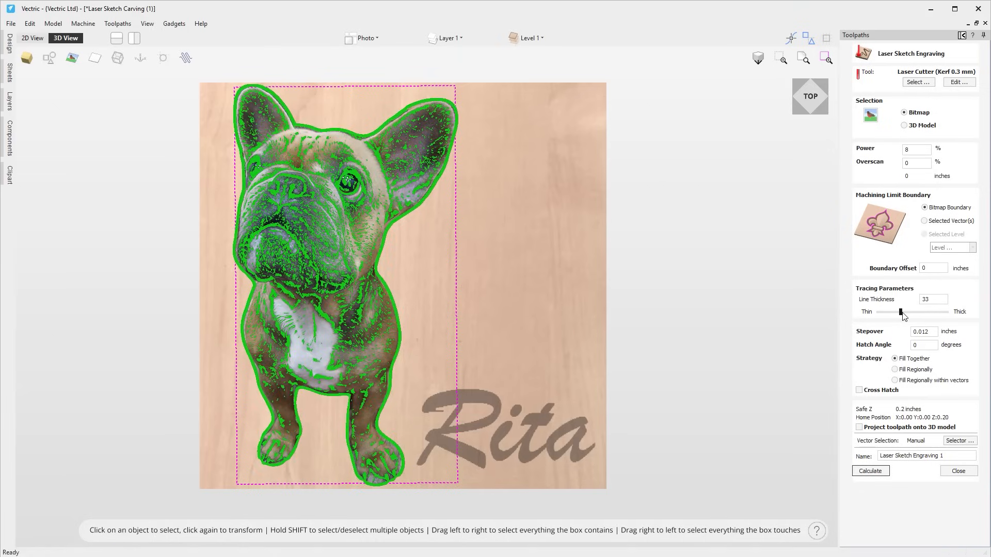
pyautogui.moveTo(900, 311); pyautogui.dragTo(884, 311)
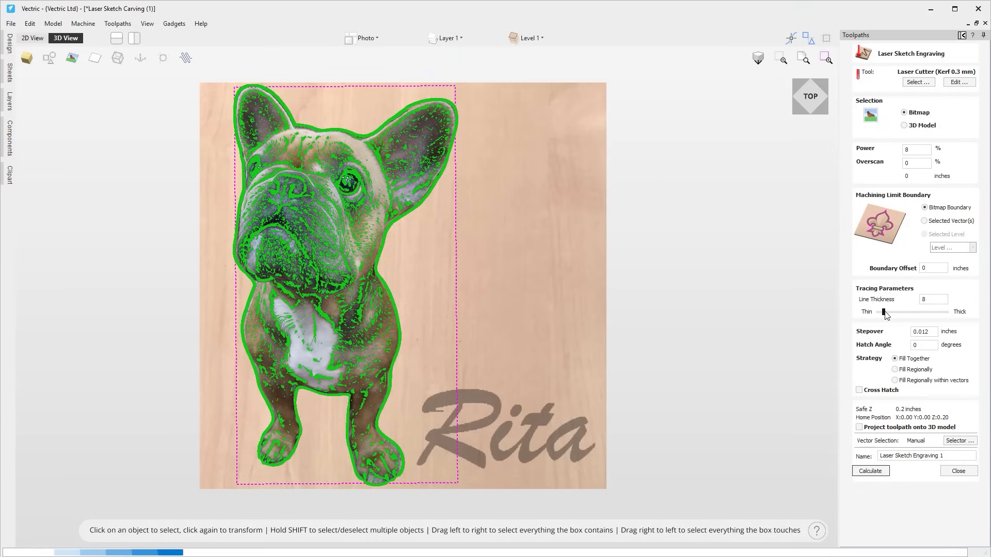
pyautogui.moveTo(885, 312); pyautogui.dragTo(895, 311)
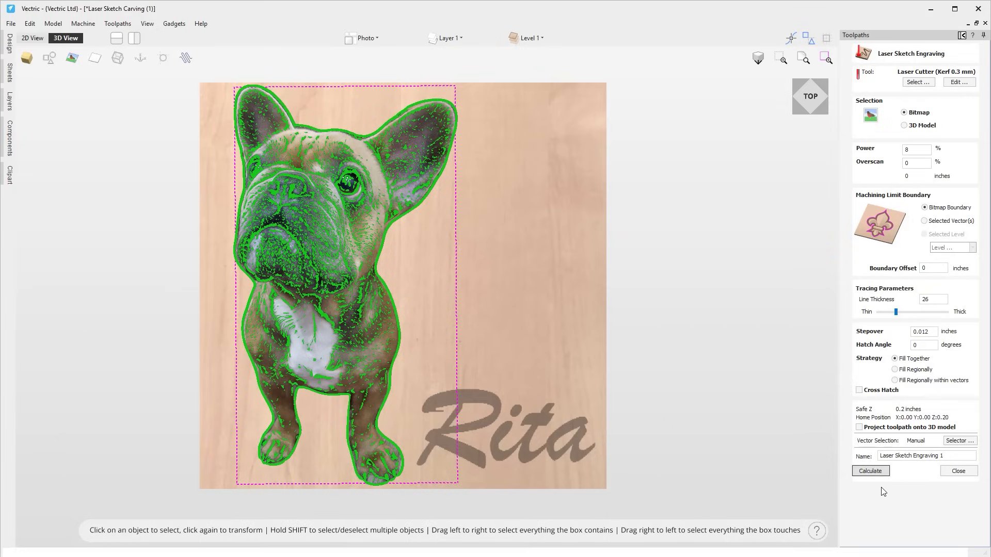
pyautogui.click(871, 471)
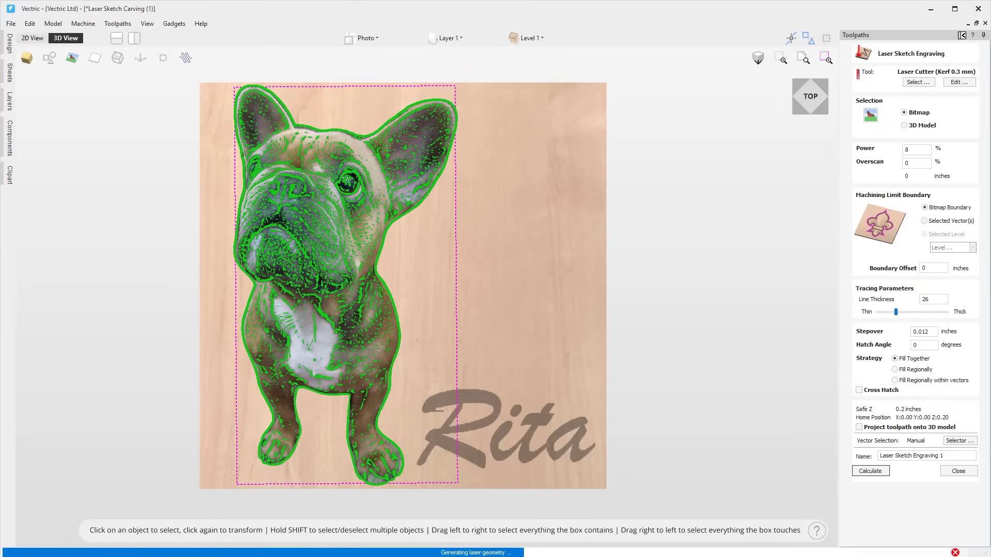
pyautogui.click(870, 471)
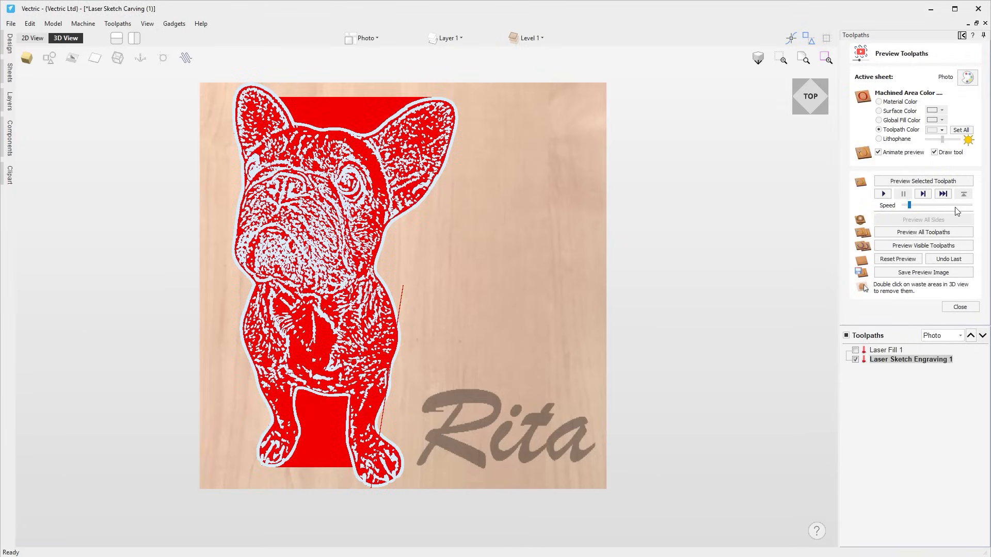
pyautogui.click(923, 180)
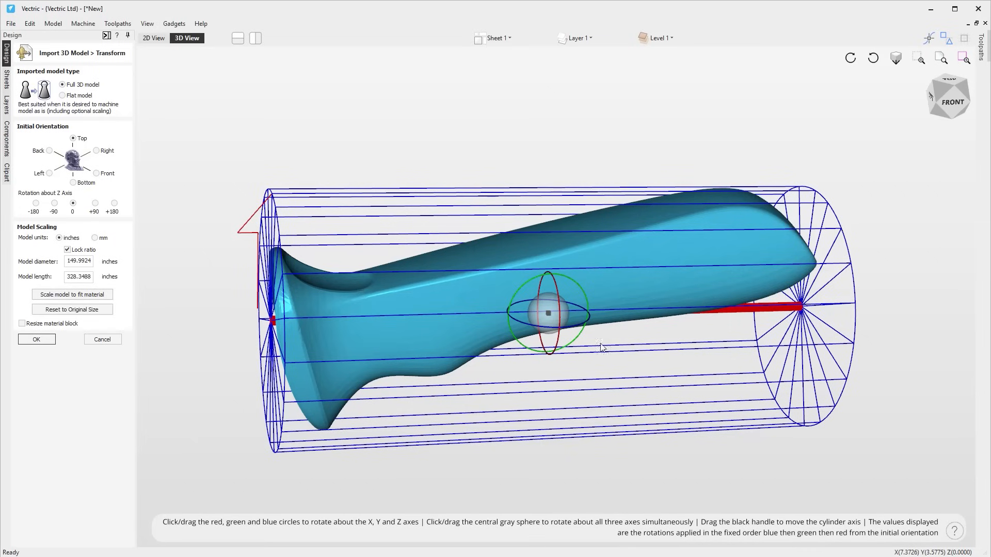
# Reorient the imported handle model within the rotary cylinder using the red, green and blue rotation rings.
pyautogui.moveTo(548, 311); pyautogui.dragTo(548, 312)
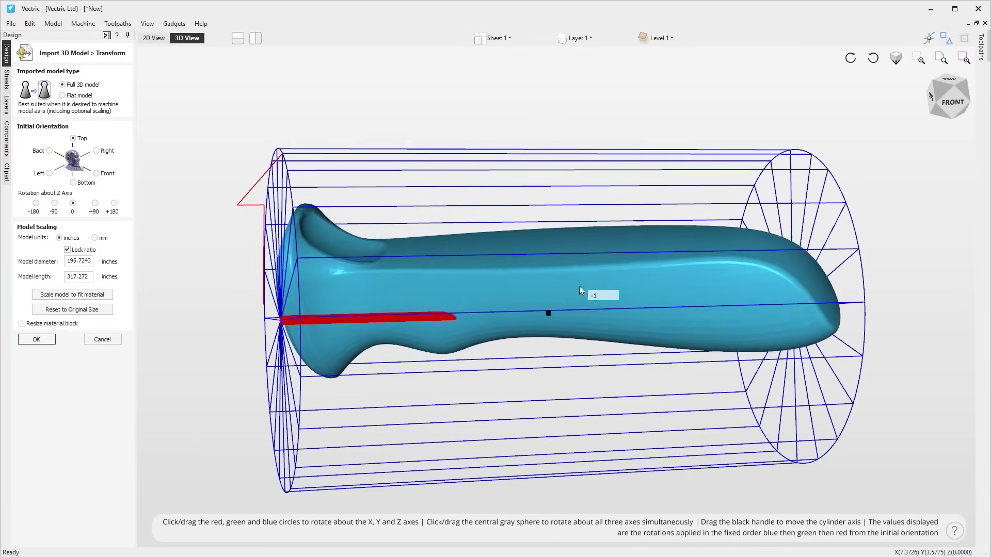
pyautogui.moveTo(580, 290); pyautogui.dragTo(571, 292)
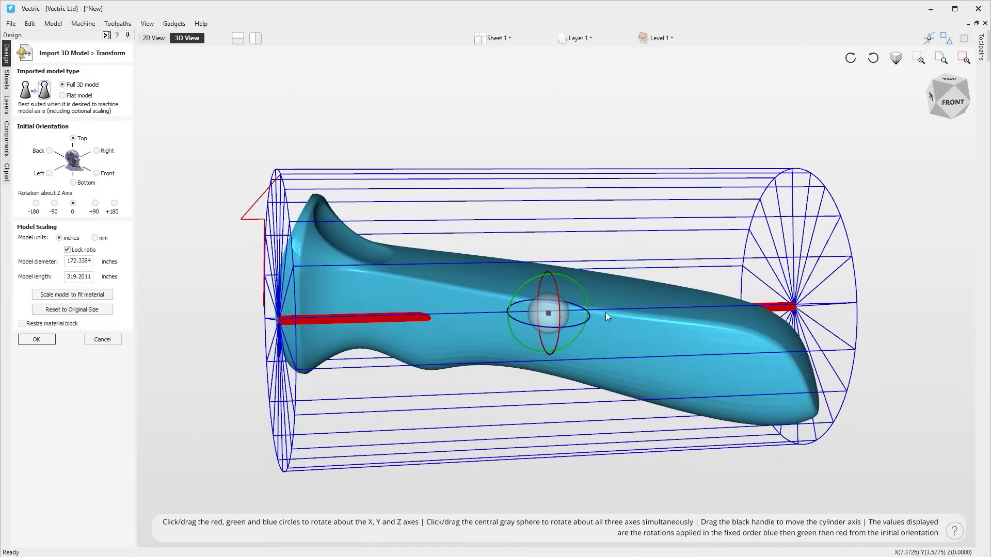
pyautogui.moveTo(549, 313); pyautogui.dragTo(607, 303)
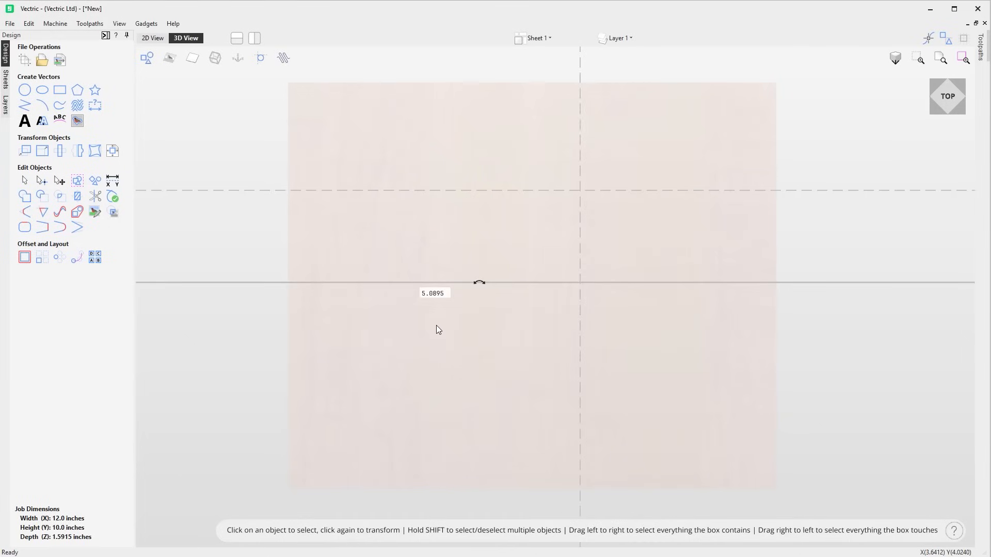
# Insert an angled guide and a vertical guide via Guide Lines, positioning the vertical guide at 2.5 inches.
pyautogui.rightClick(440, 329)
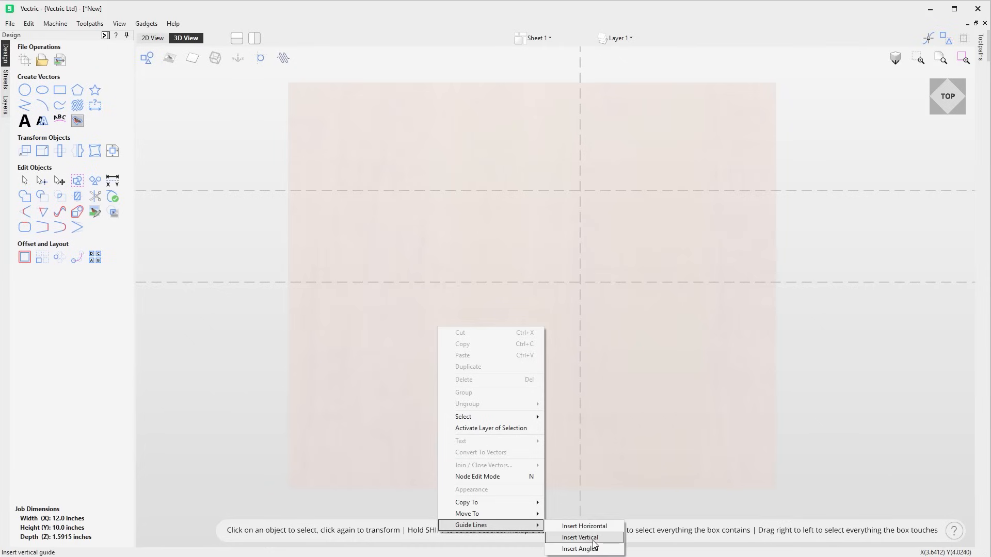
pyautogui.click(584, 550)
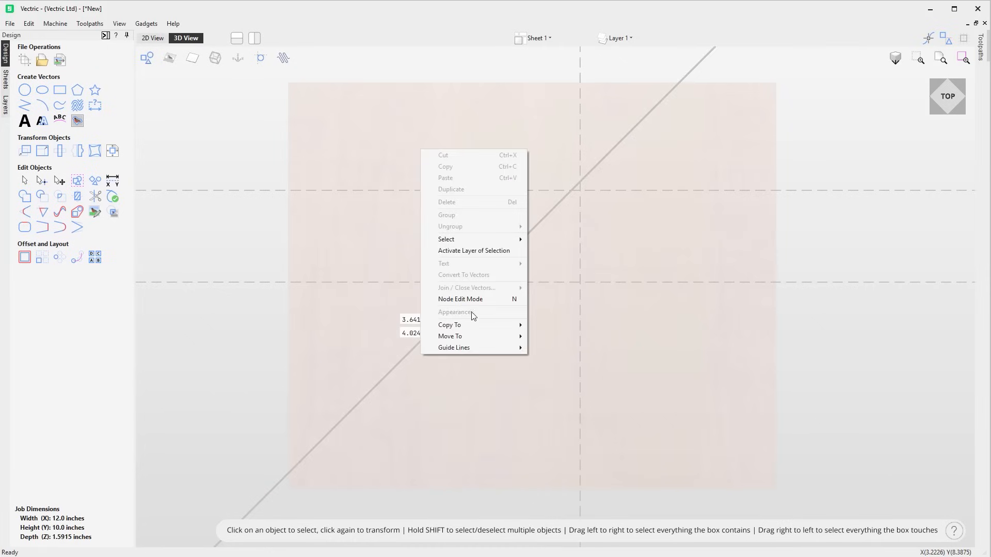
pyautogui.moveTo(455, 348)
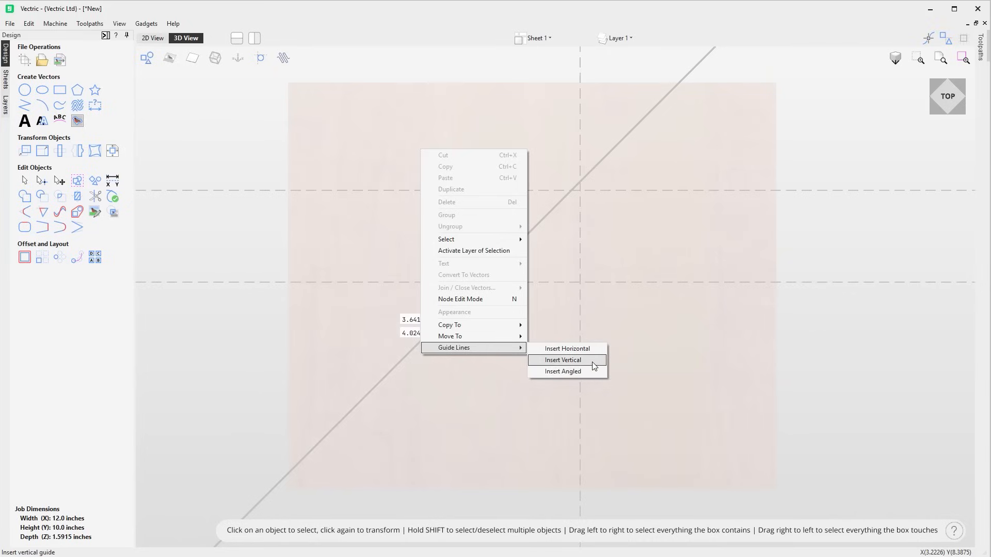
pyautogui.click(564, 359)
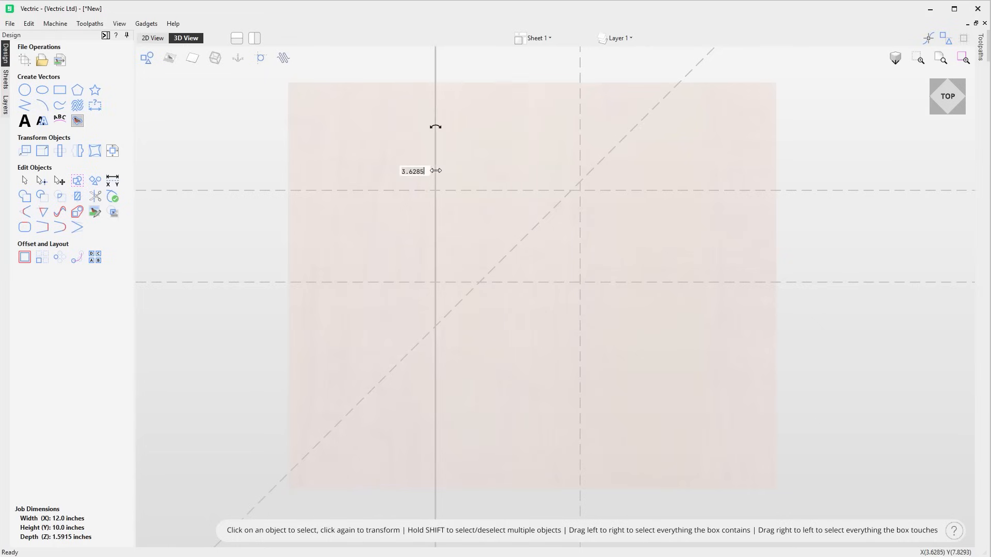
pyautogui.moveTo(434, 171); pyautogui.dragTo(402, 177)
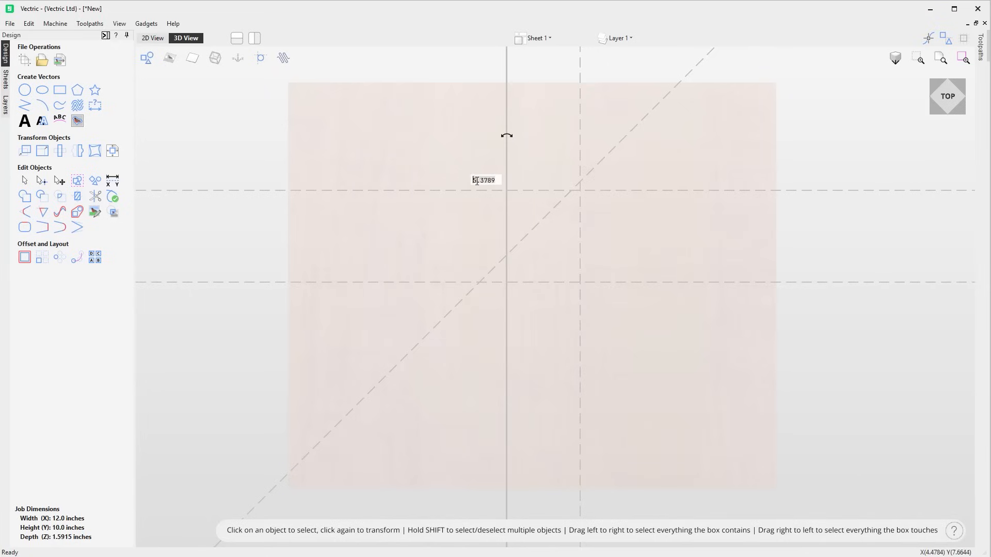
pyautogui.write('2.5')
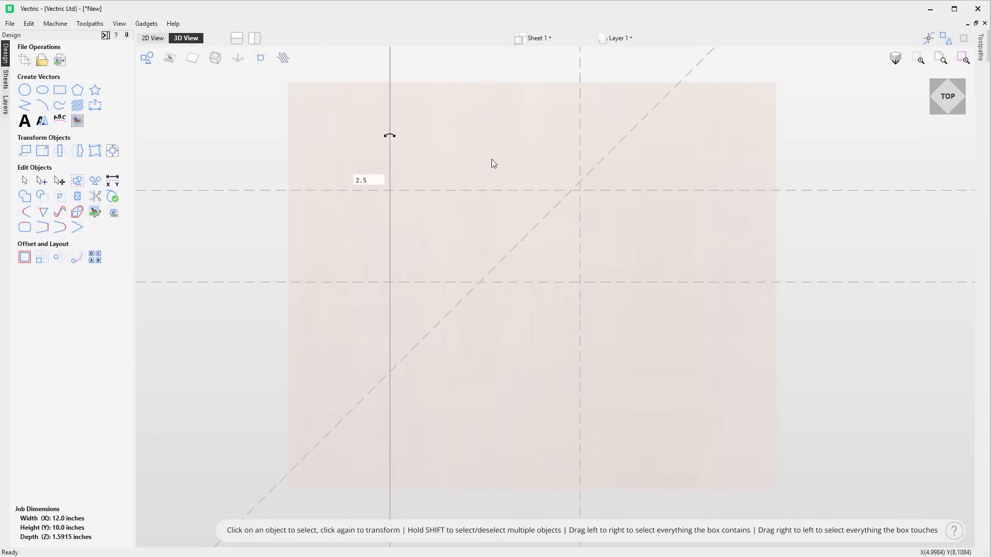
pyautogui.moveTo(609, 152)
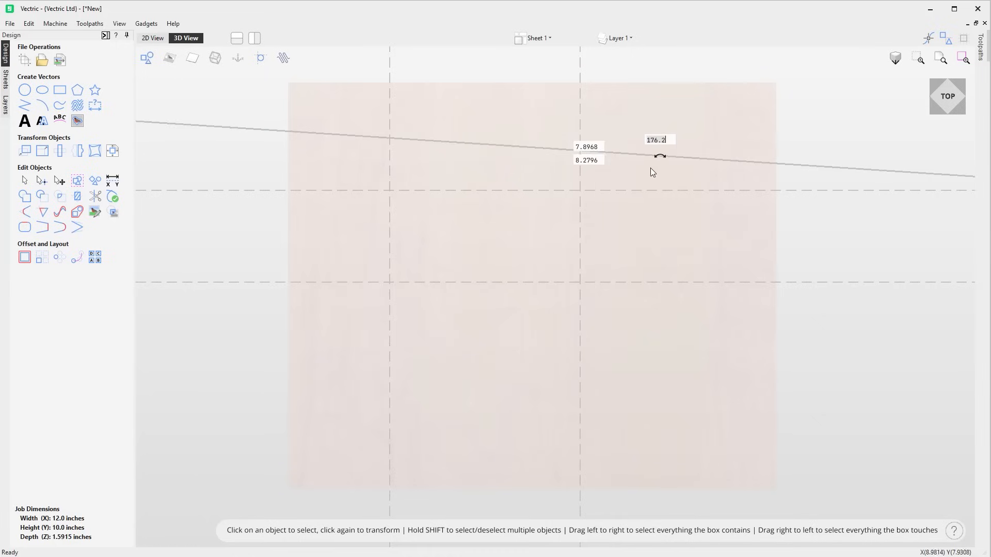
pyautogui.moveTo(502, 147)
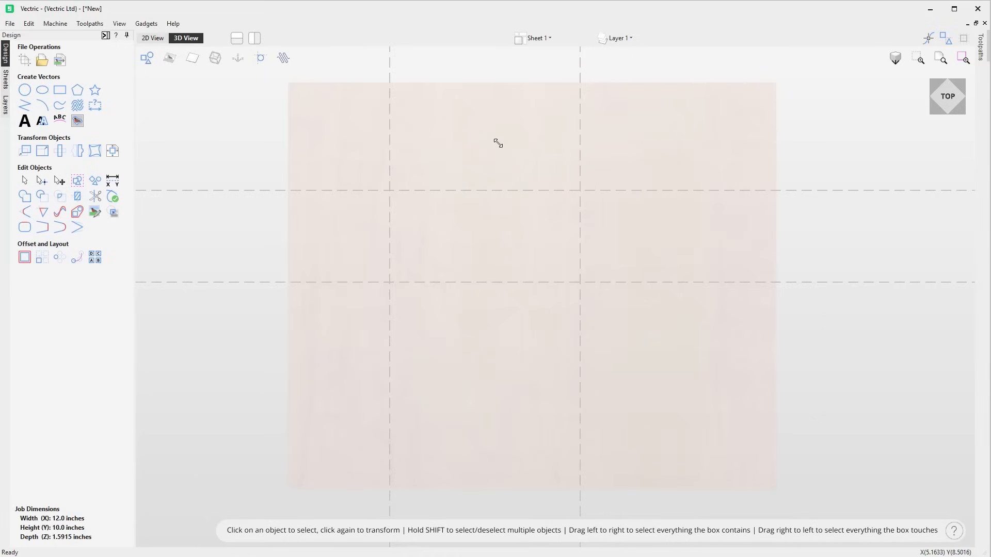
pyautogui.moveTo(475, 142)
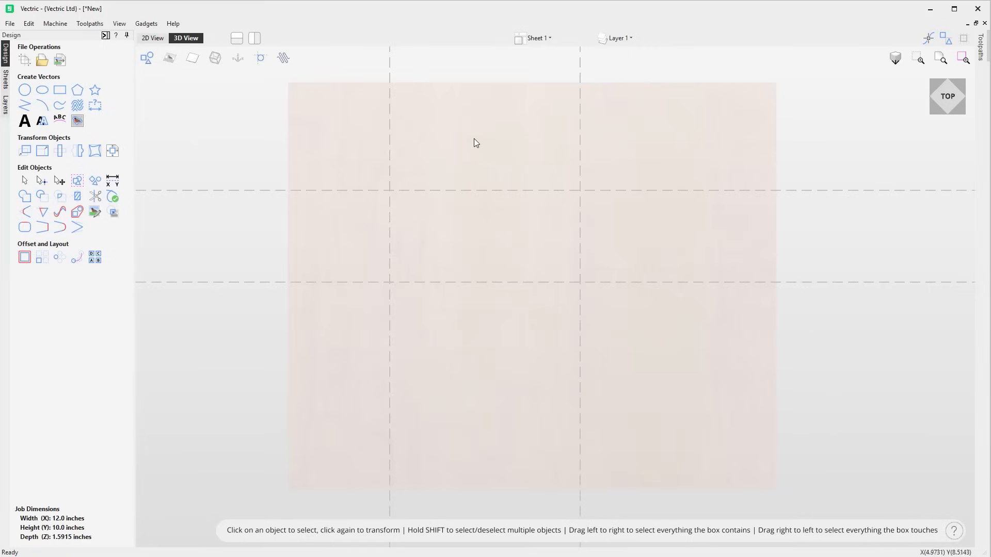
pyautogui.moveTo(261, 58)
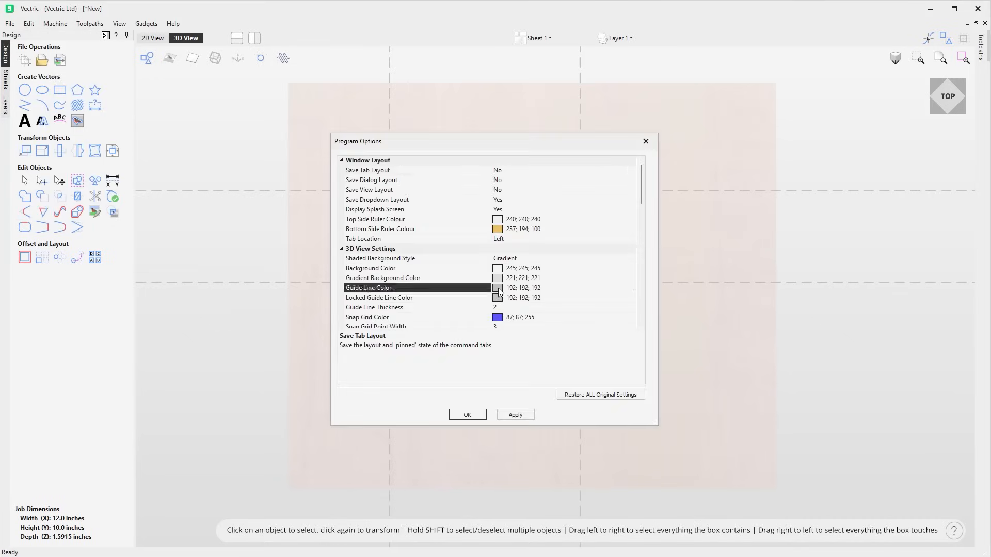
# Pick purple as the guide line colour in the Colors dialog and confirm it.
pyautogui.click(496, 287)
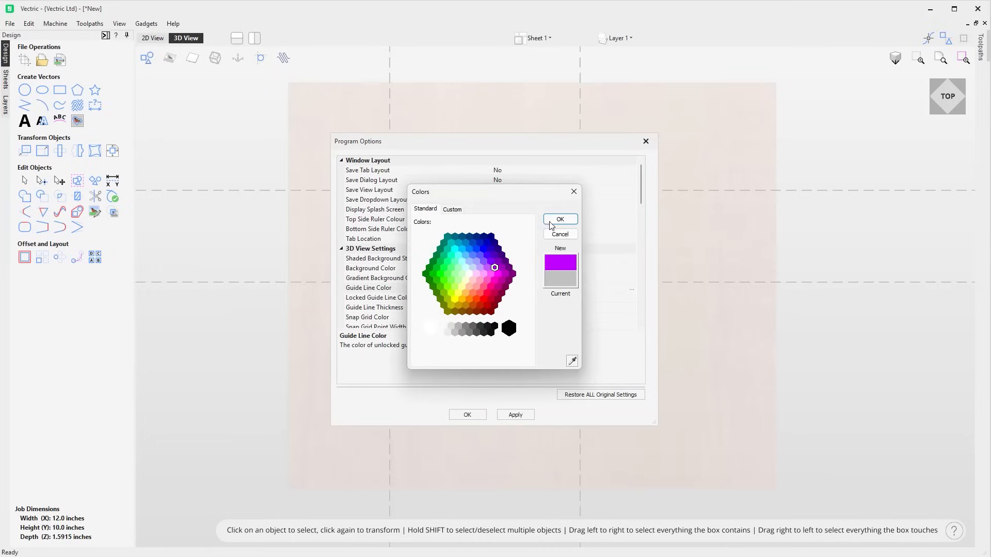
pyautogui.click(559, 219)
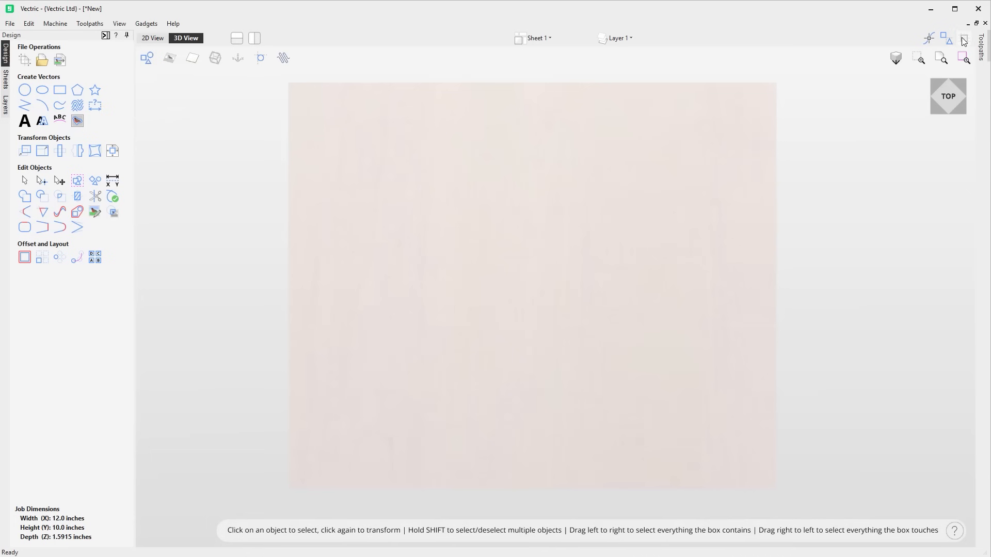
# Bring up Program Options from the Edit menu and choose a new Snap Grid colour.
pyautogui.click(31, 22)
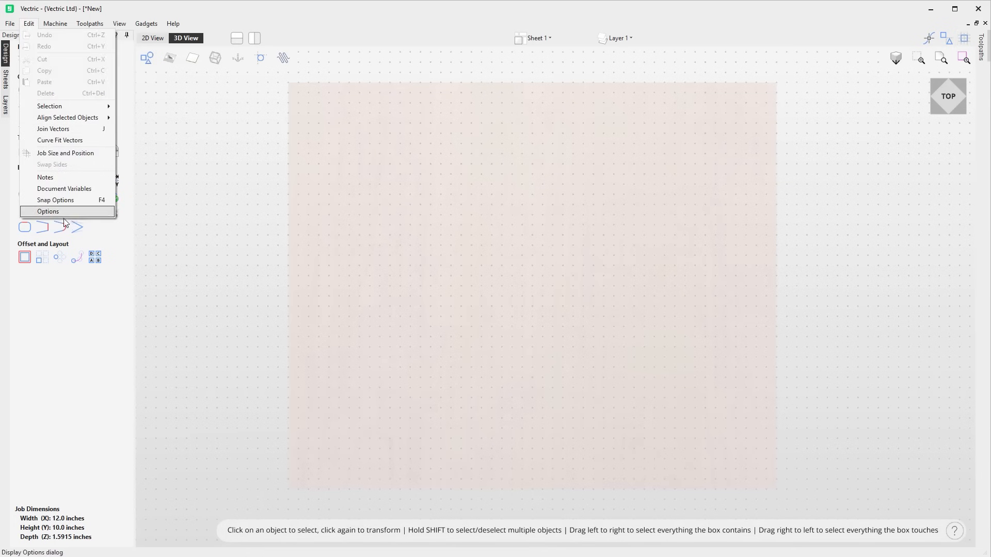
pyautogui.click(48, 211)
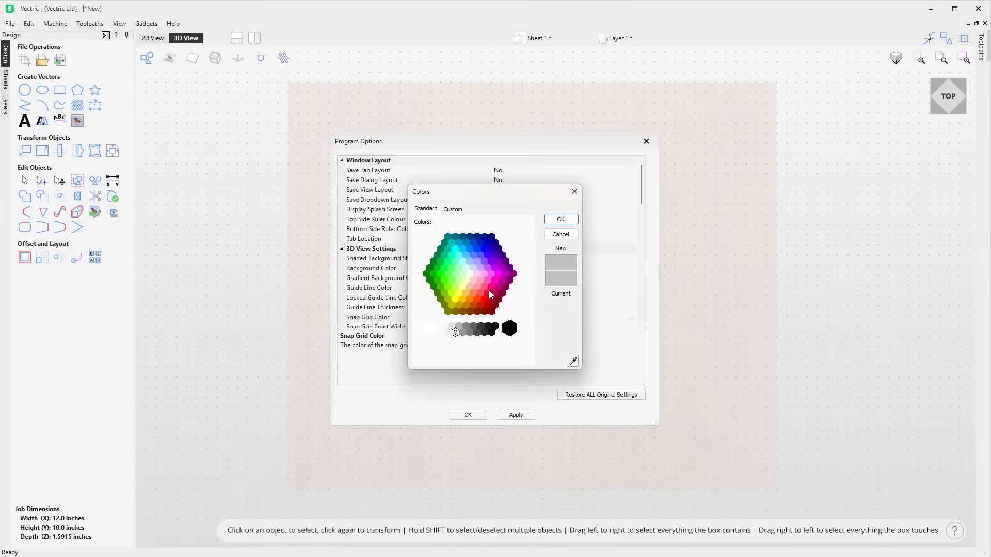
pyautogui.click(560, 219)
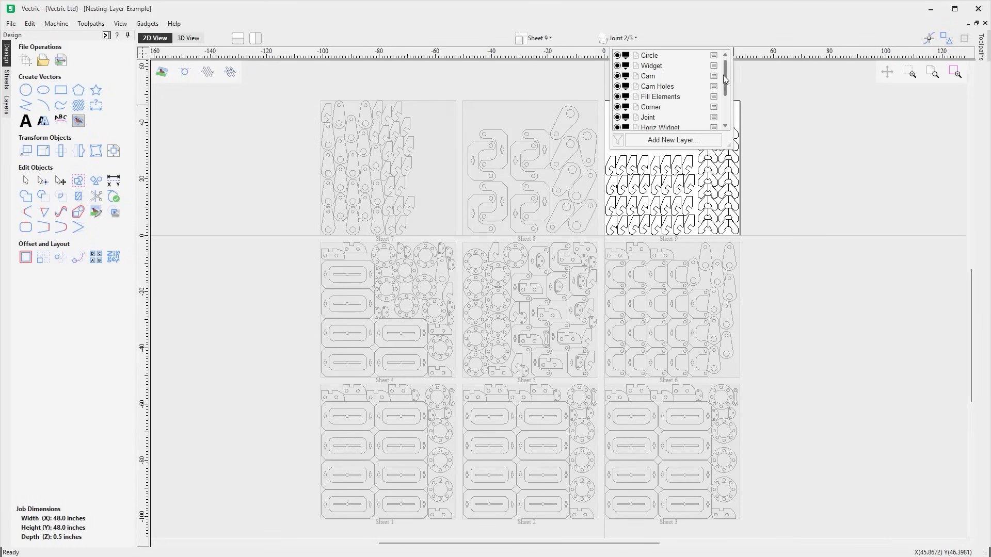
# Change Save Dropdown Layout from No - Minimal to No - Dynamic in Program Options.
pyautogui.click(537, 37)
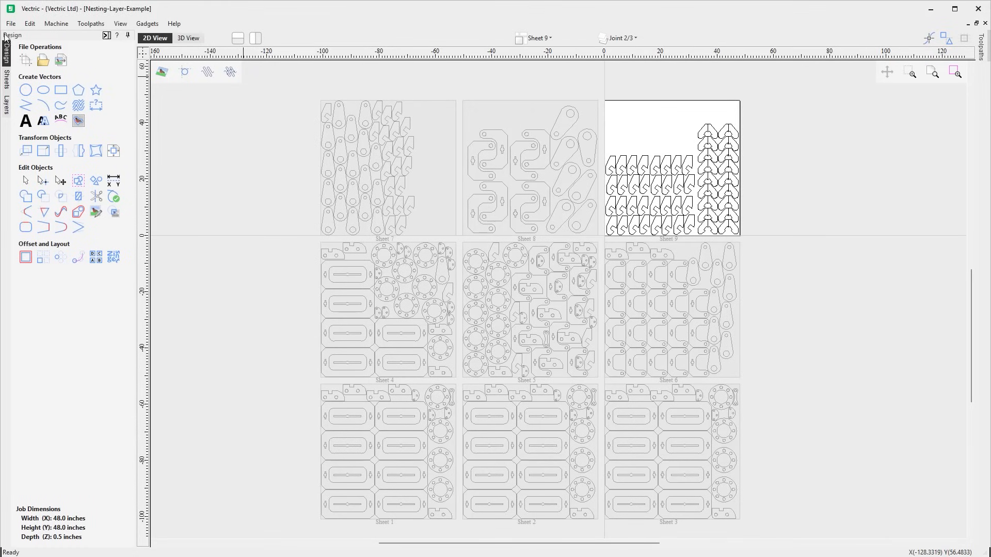
pyautogui.click(30, 24)
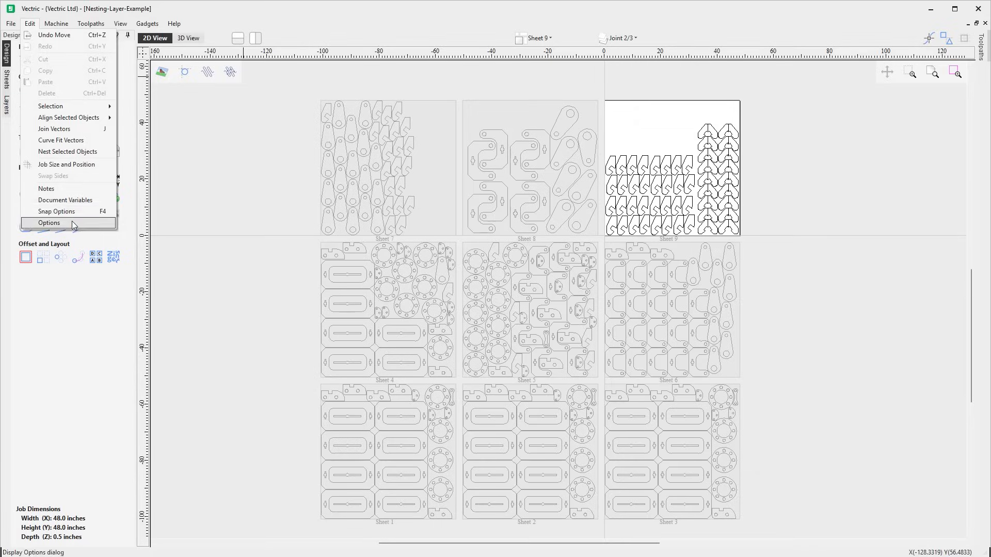
pyautogui.click(49, 223)
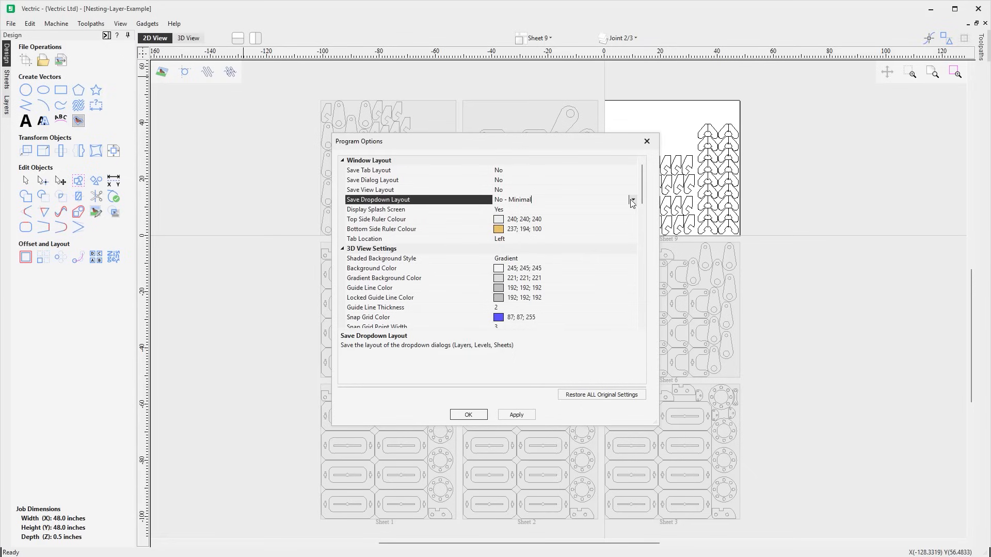
pyautogui.click(632, 200)
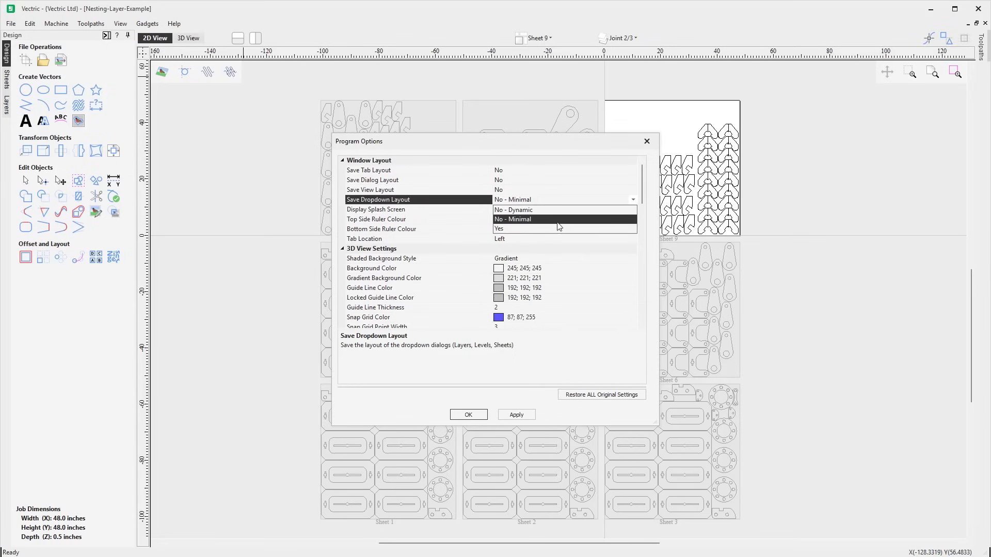
pyautogui.click(514, 209)
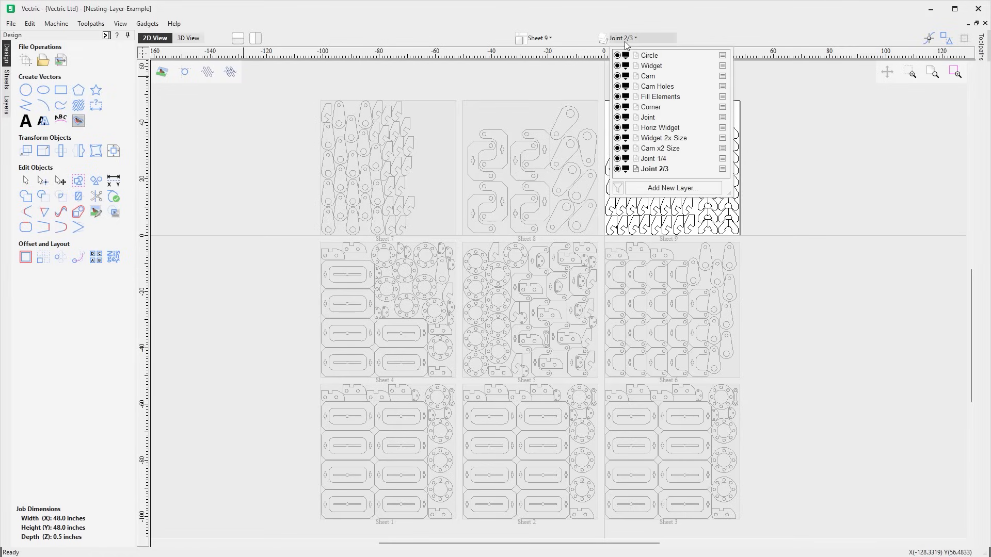
# Set Save Dropdown Layout to Yes and reopen the Layer dropdown to see every layer listed.
pyautogui.click(537, 37)
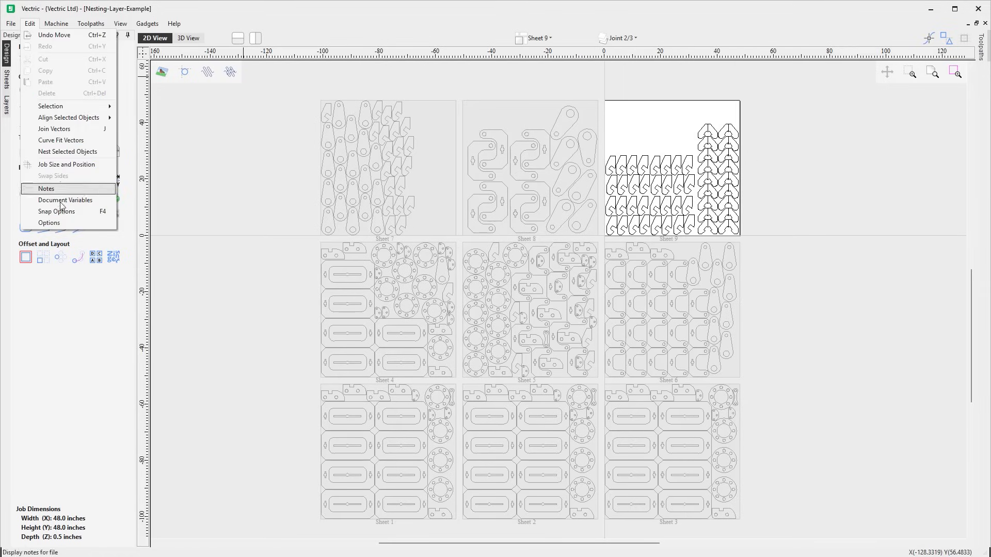
pyautogui.click(49, 223)
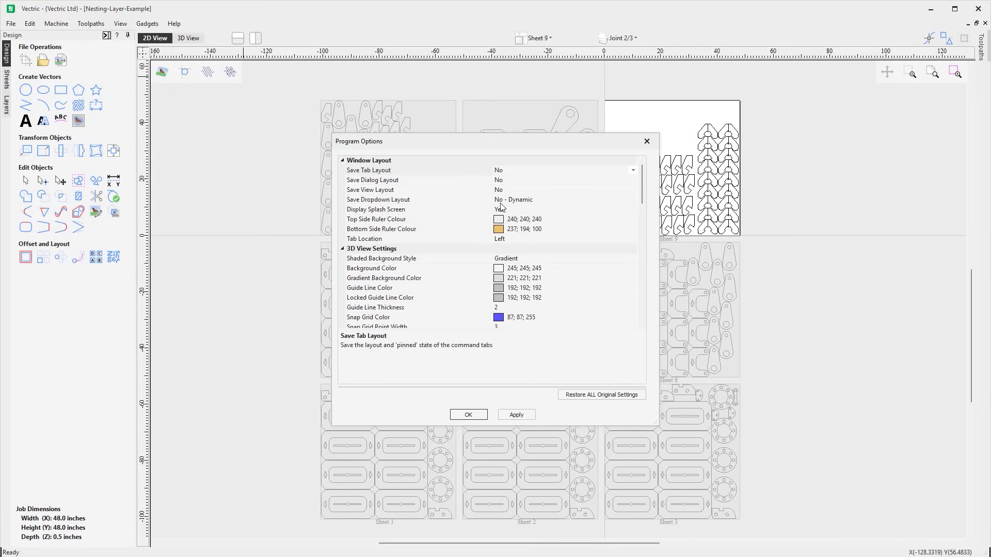
pyautogui.click(633, 200)
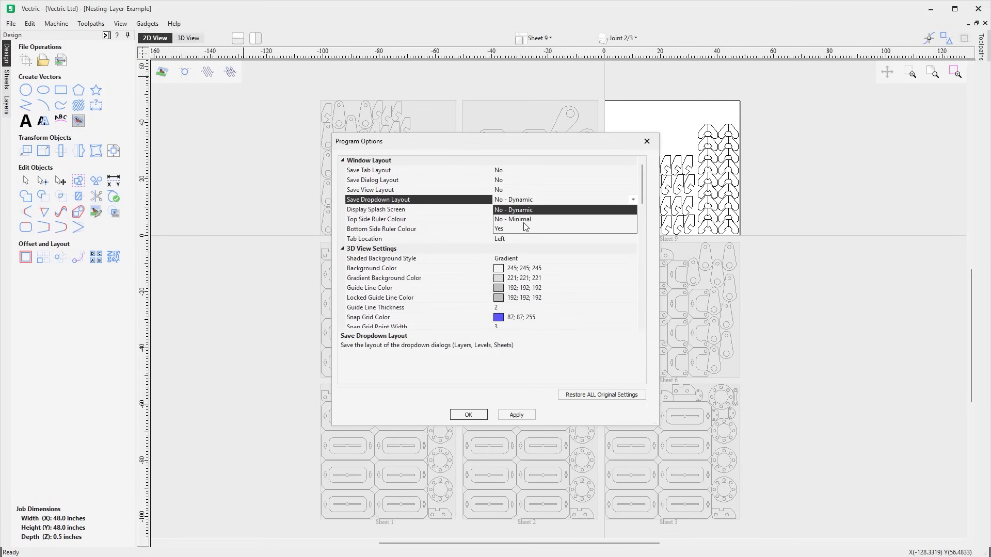
pyautogui.click(500, 228)
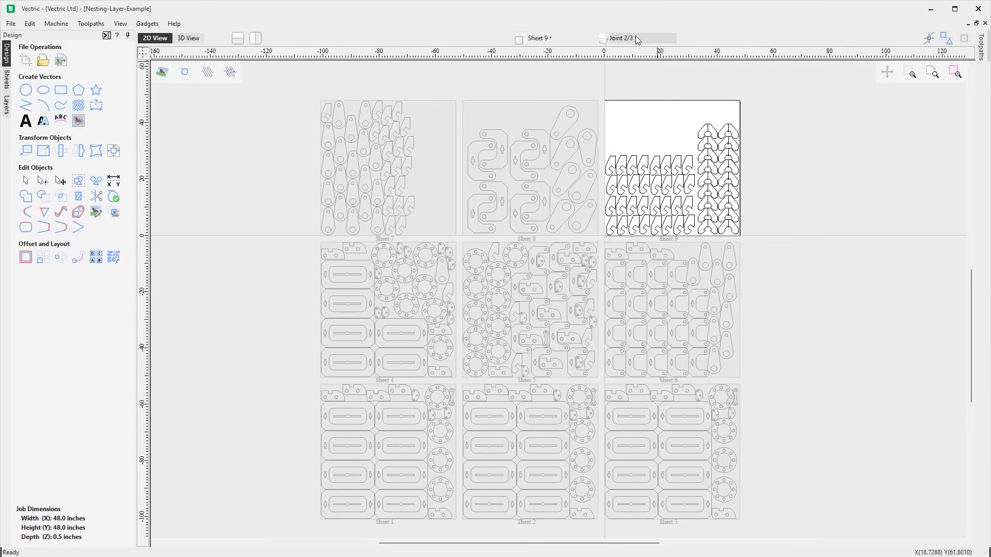
pyautogui.click(632, 37)
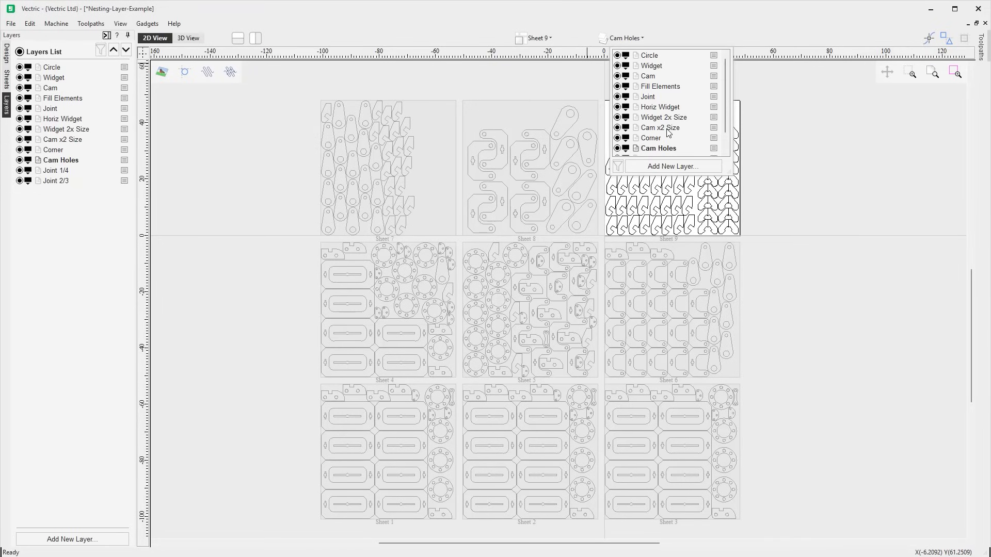
# Make Cam the active layer in the filtered Joint 1/4, Cam, Joint 2/3 list and show the sheet dropdown.
pyautogui.click(661, 128)
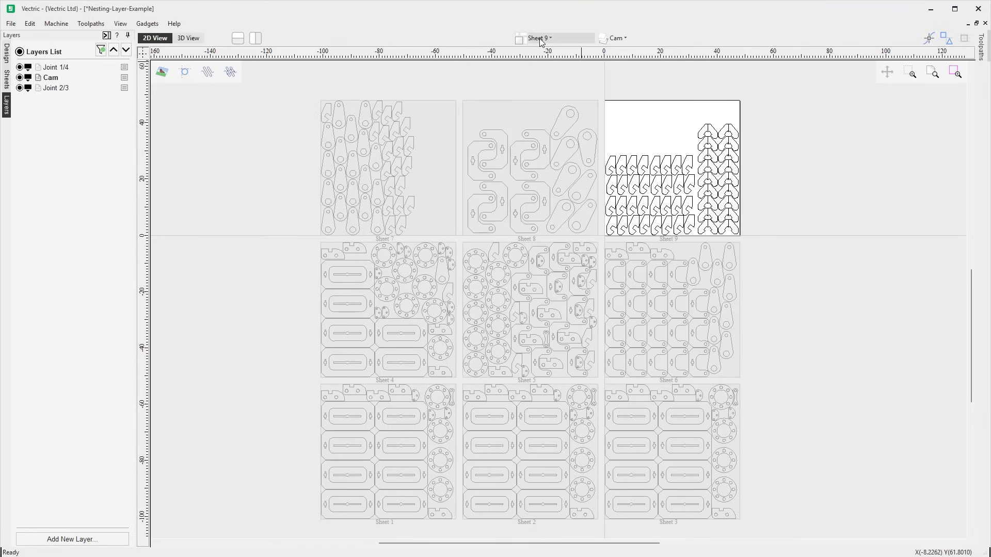
pyautogui.click(538, 37)
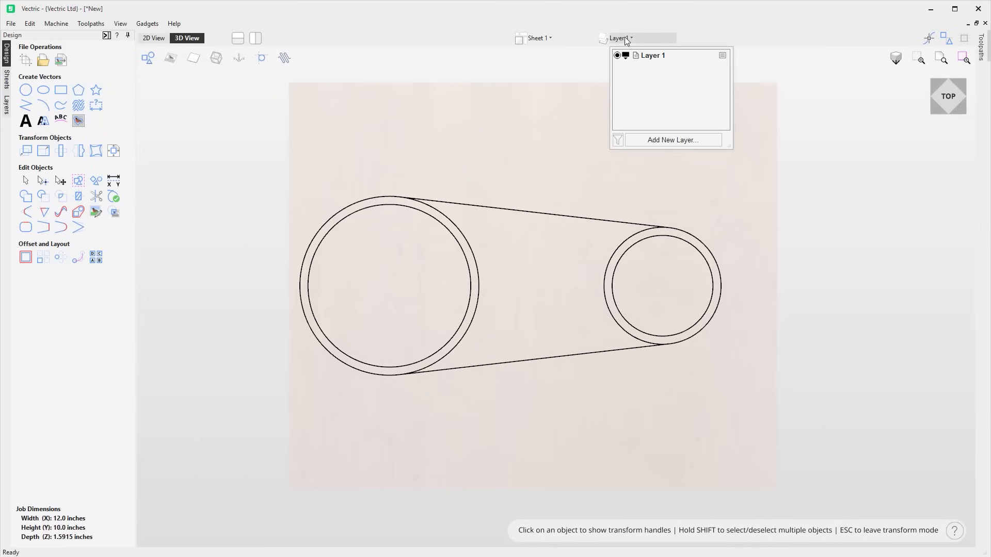
# Duplicate Layer 1 as Layer 1 [1], then trim an overlapping outline section around the smaller circle with Interactive Vector Trim.
pyautogui.rightClick(653, 55)
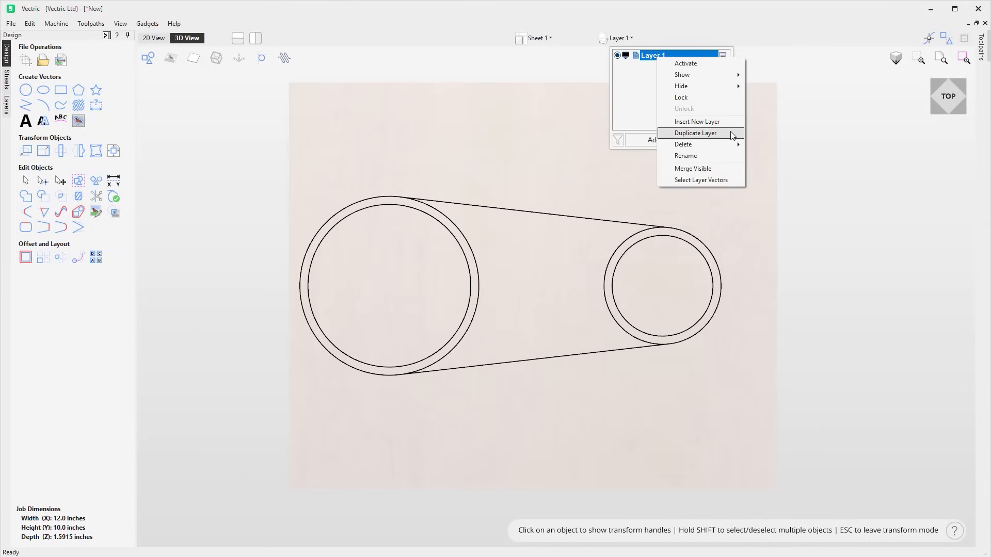
pyautogui.click(697, 133)
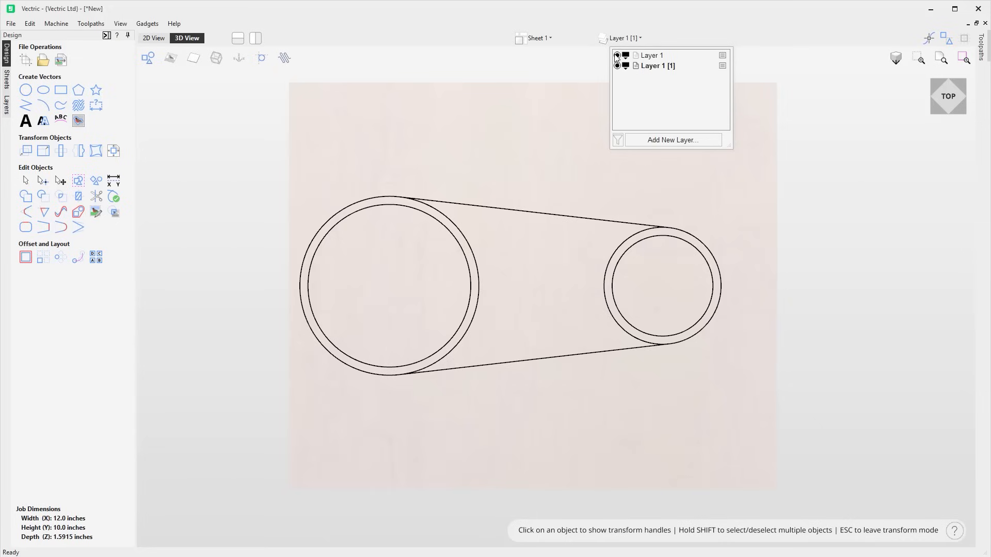
pyautogui.click(640, 190)
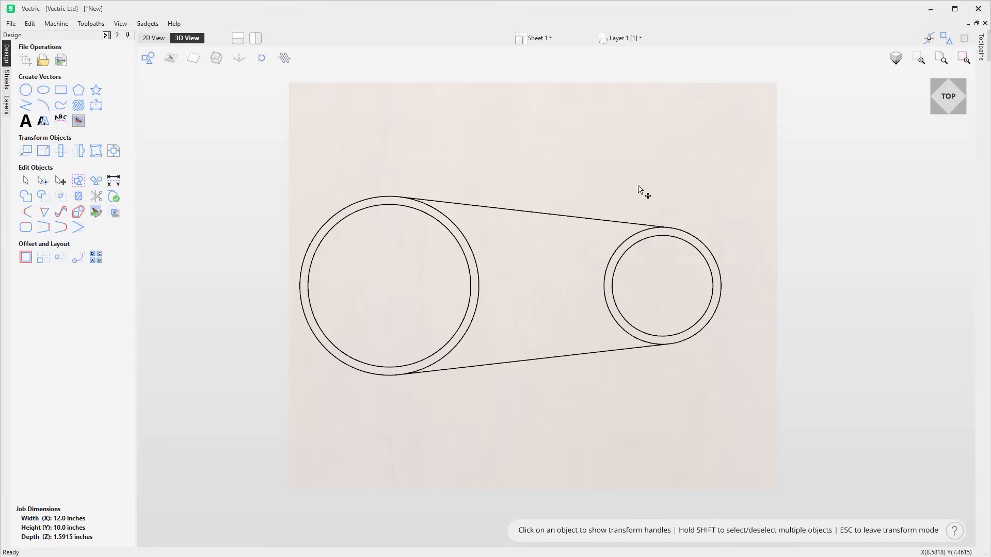
pyautogui.click(95, 196)
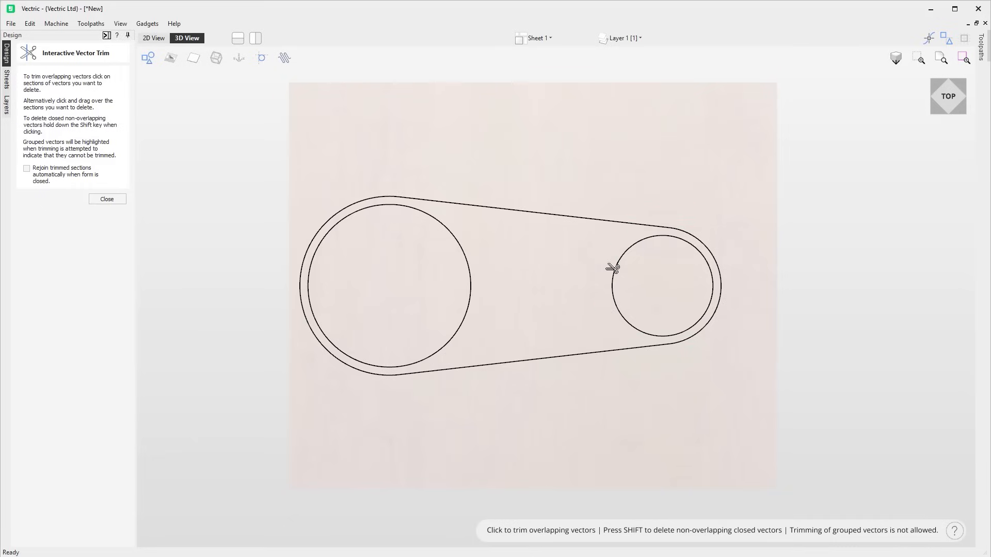
pyautogui.click(623, 37)
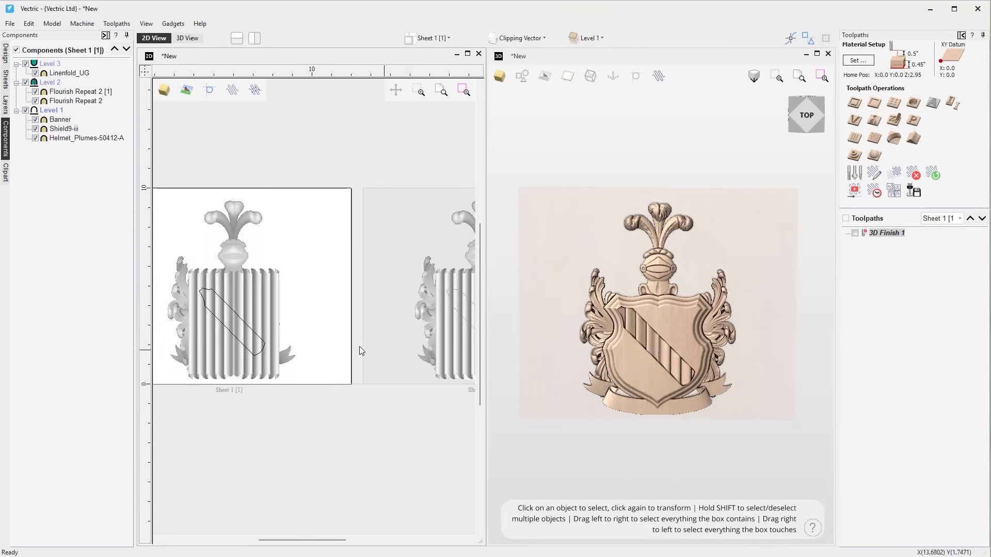
# Duplicate the shield sheet as Sheet 1 [1] and show it in tiled 2D and 3D views.
pyautogui.click(246, 327)
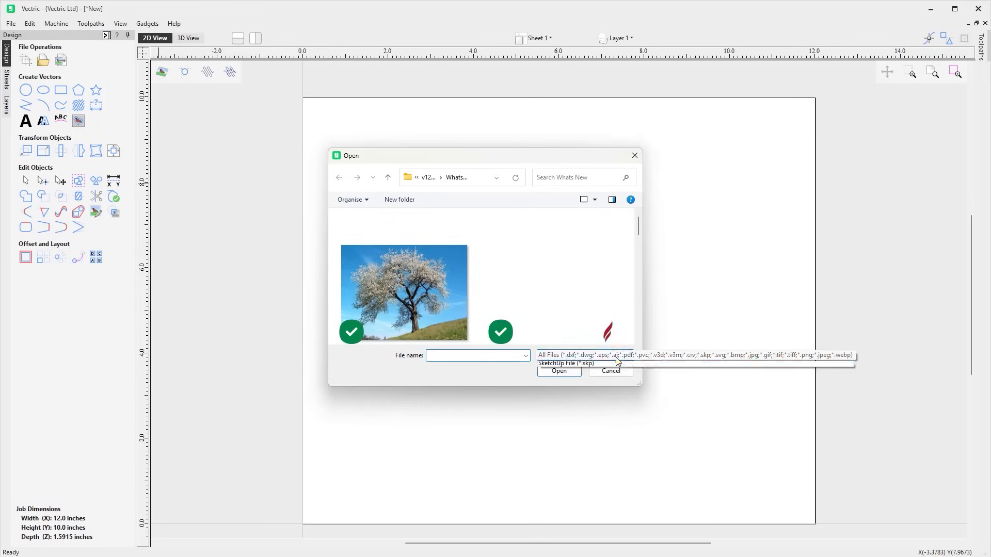
# Import the tree photo '4', keeping All Files with .webp among the supported types.
pyautogui.click(629, 355)
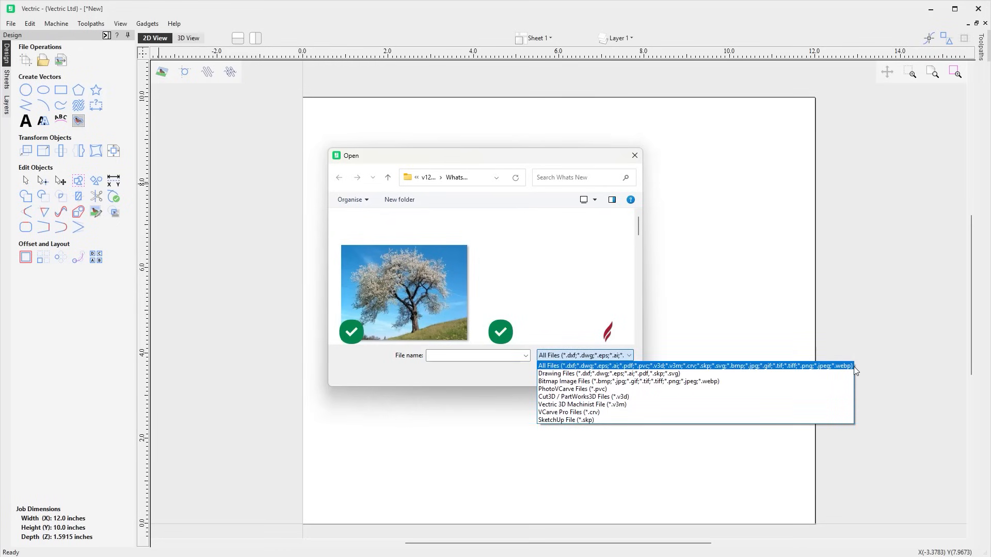
pyautogui.click(582, 366)
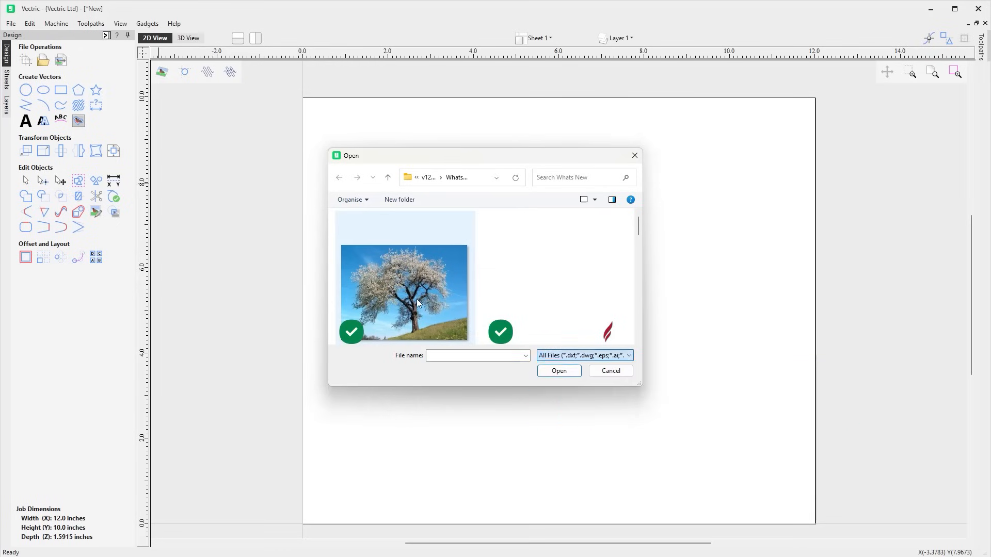
pyautogui.click(404, 293)
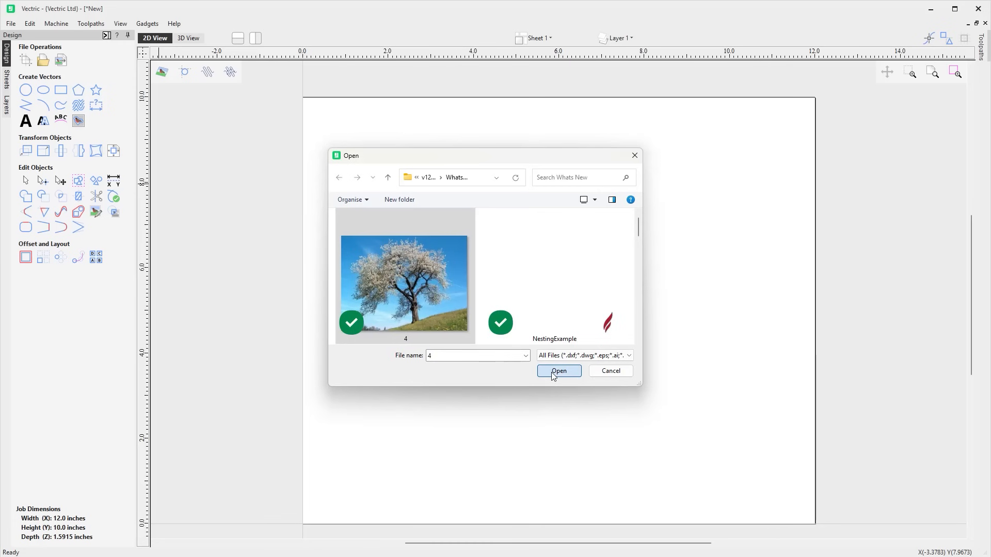
pyautogui.click(559, 371)
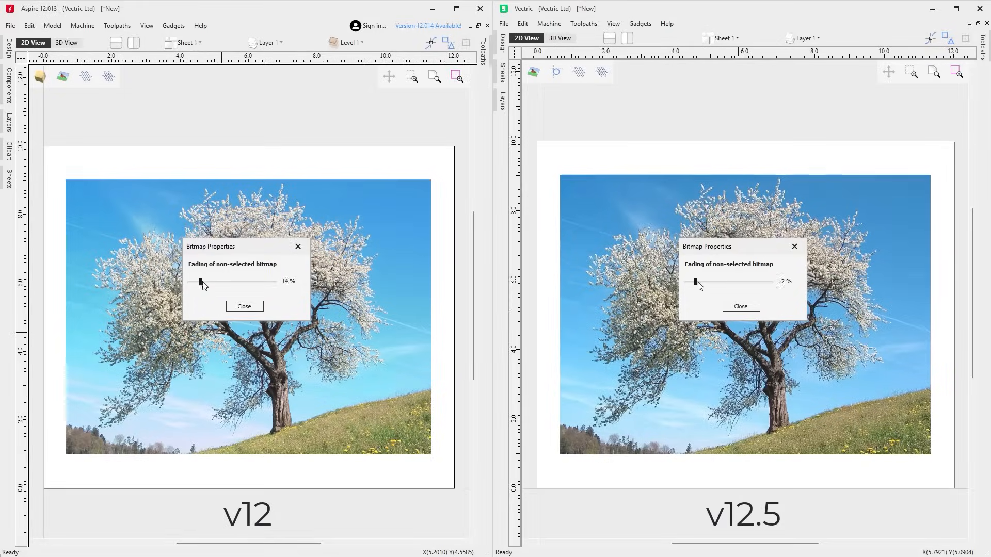
# Raise Fading of non-selected bitmap from about 12% to about 84%, leaving the tree photo pale.
pyautogui.moveTo(201, 282); pyautogui.dragTo(225, 282)
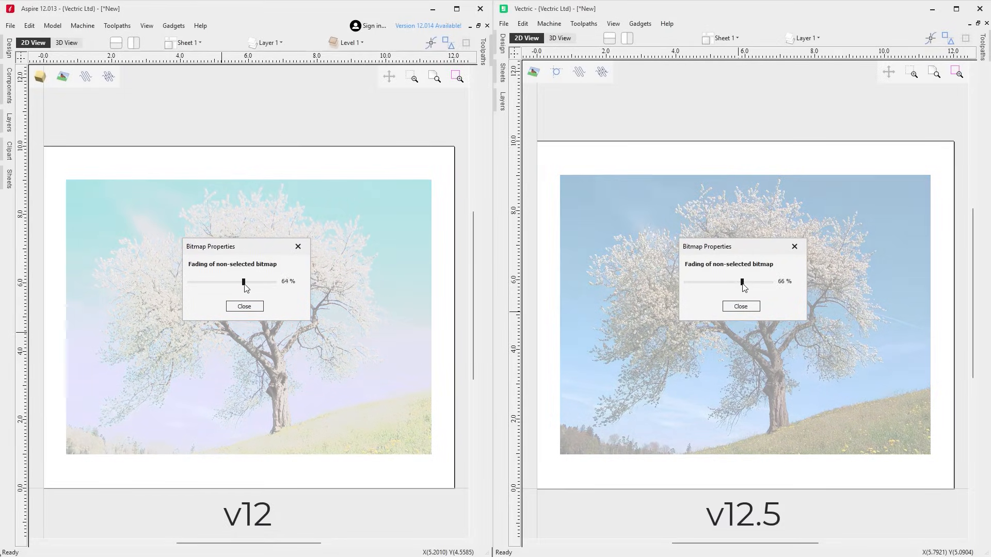
pyautogui.moveTo(244, 282); pyautogui.dragTo(258, 282)
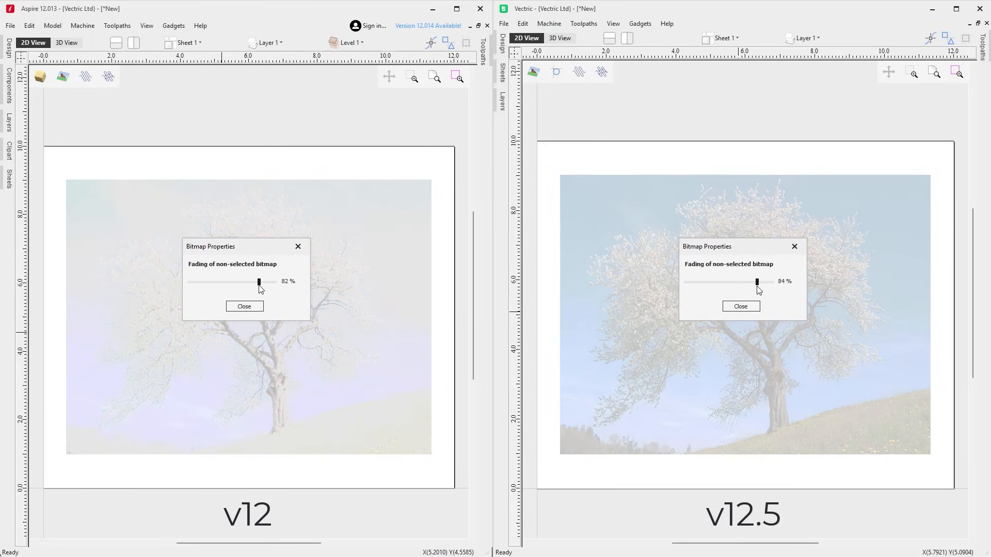